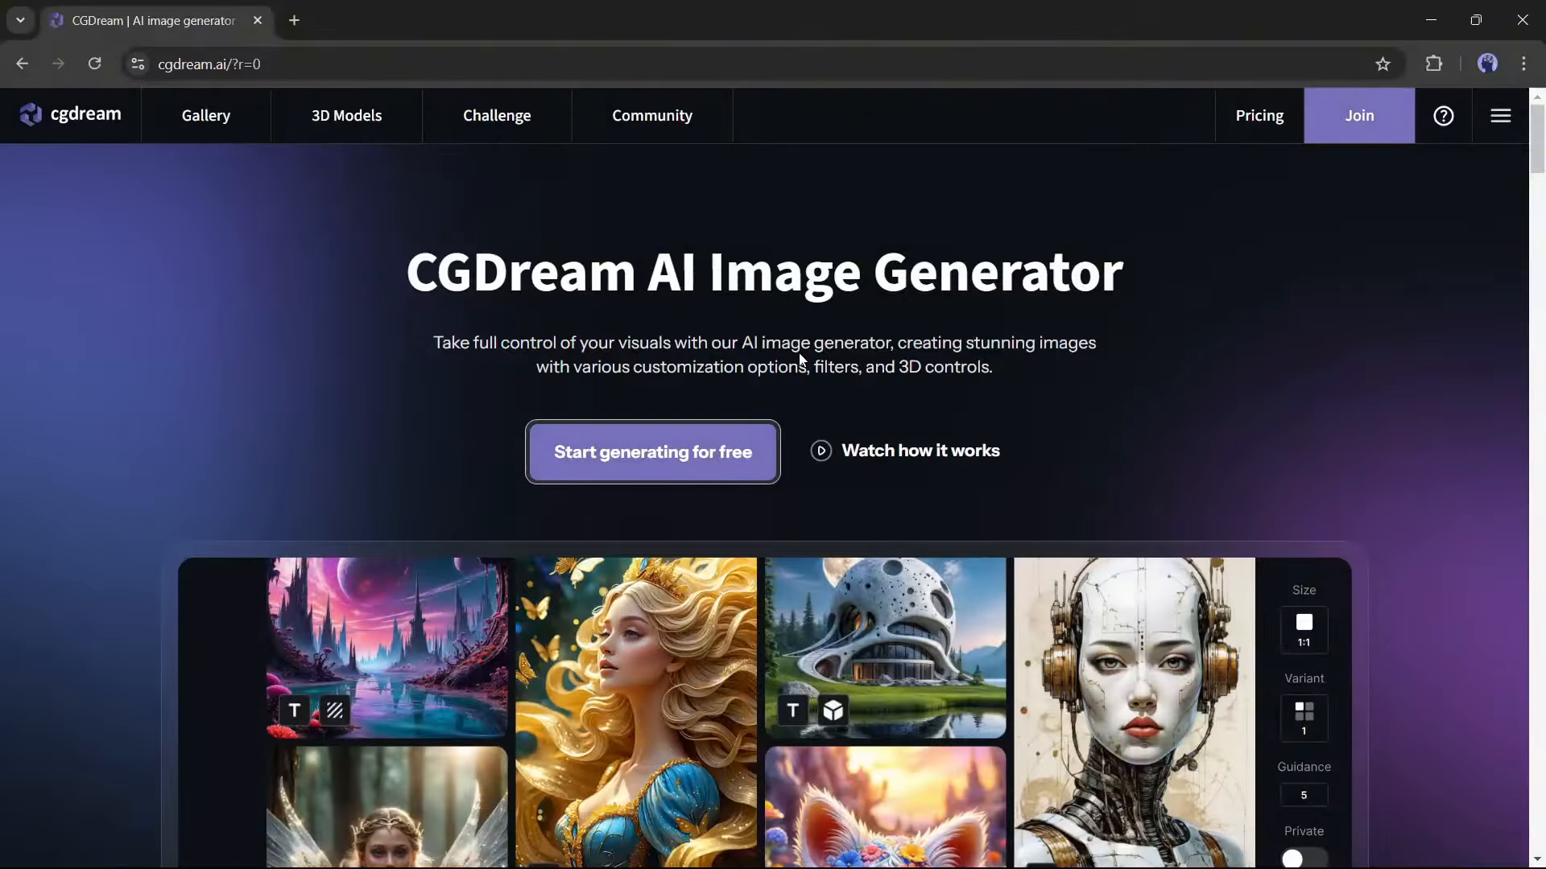
- Browse the cgdream.ai home page's Key AI Features and Image to 3D sections, then reach the gallery page
scroll(down, 3)
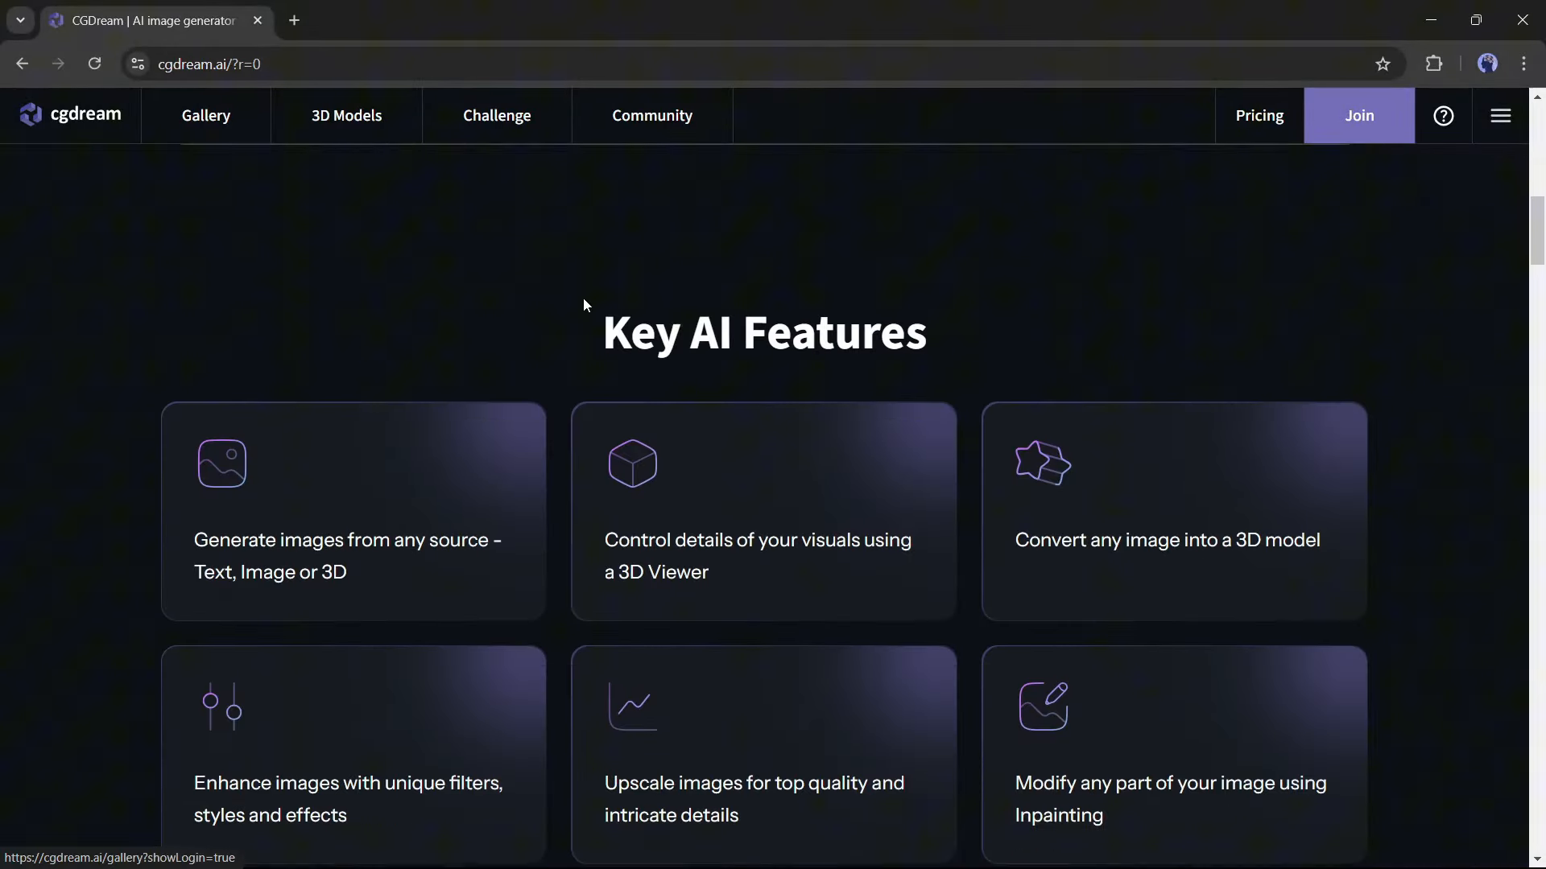
scroll(down, 3)
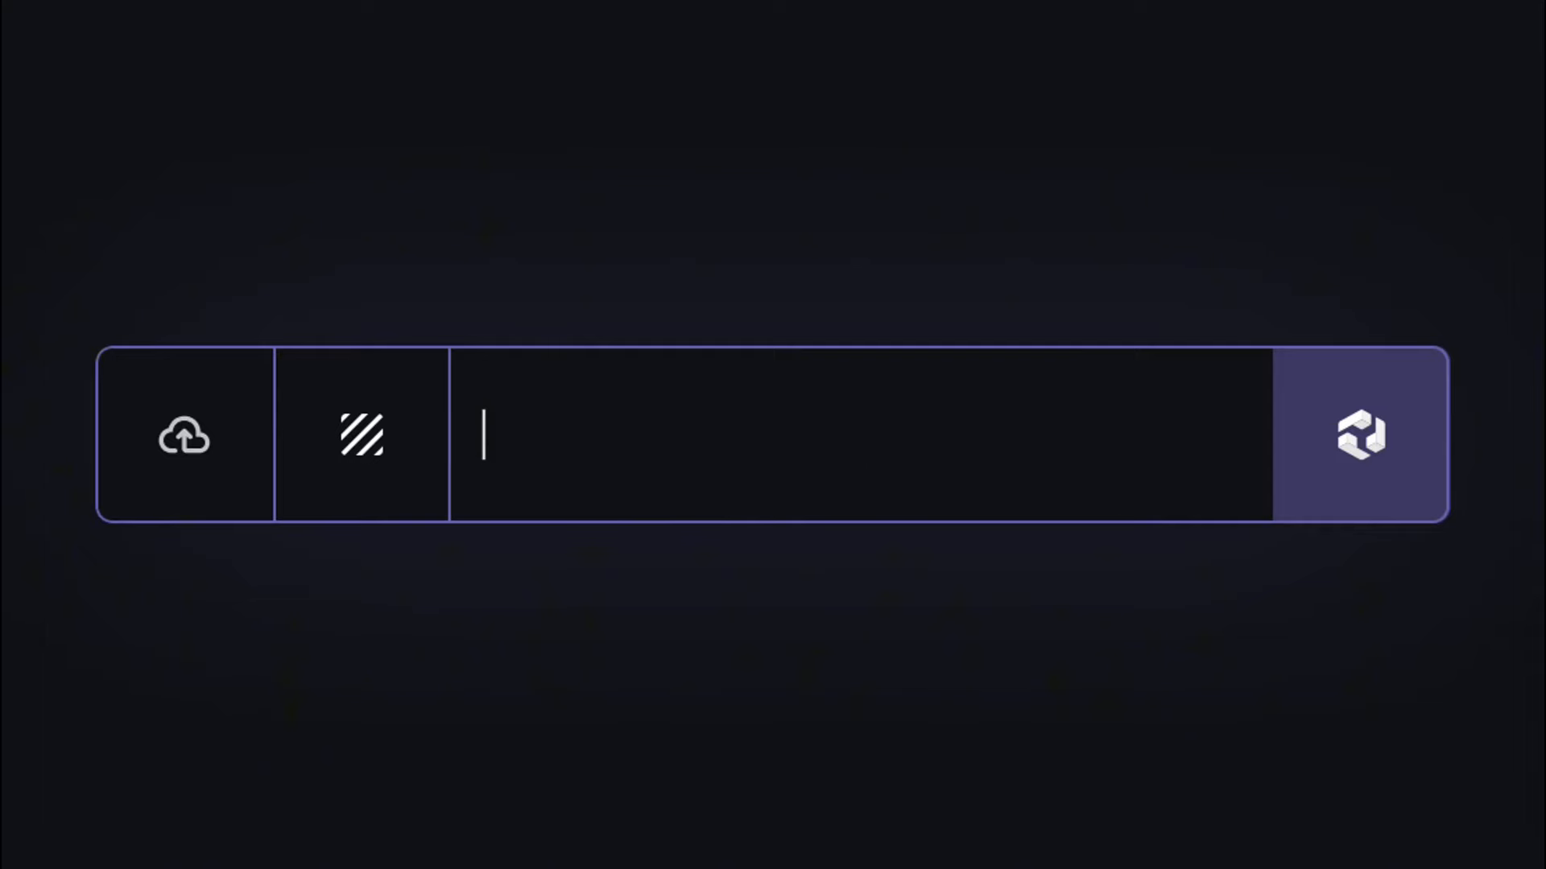
click(361, 436)
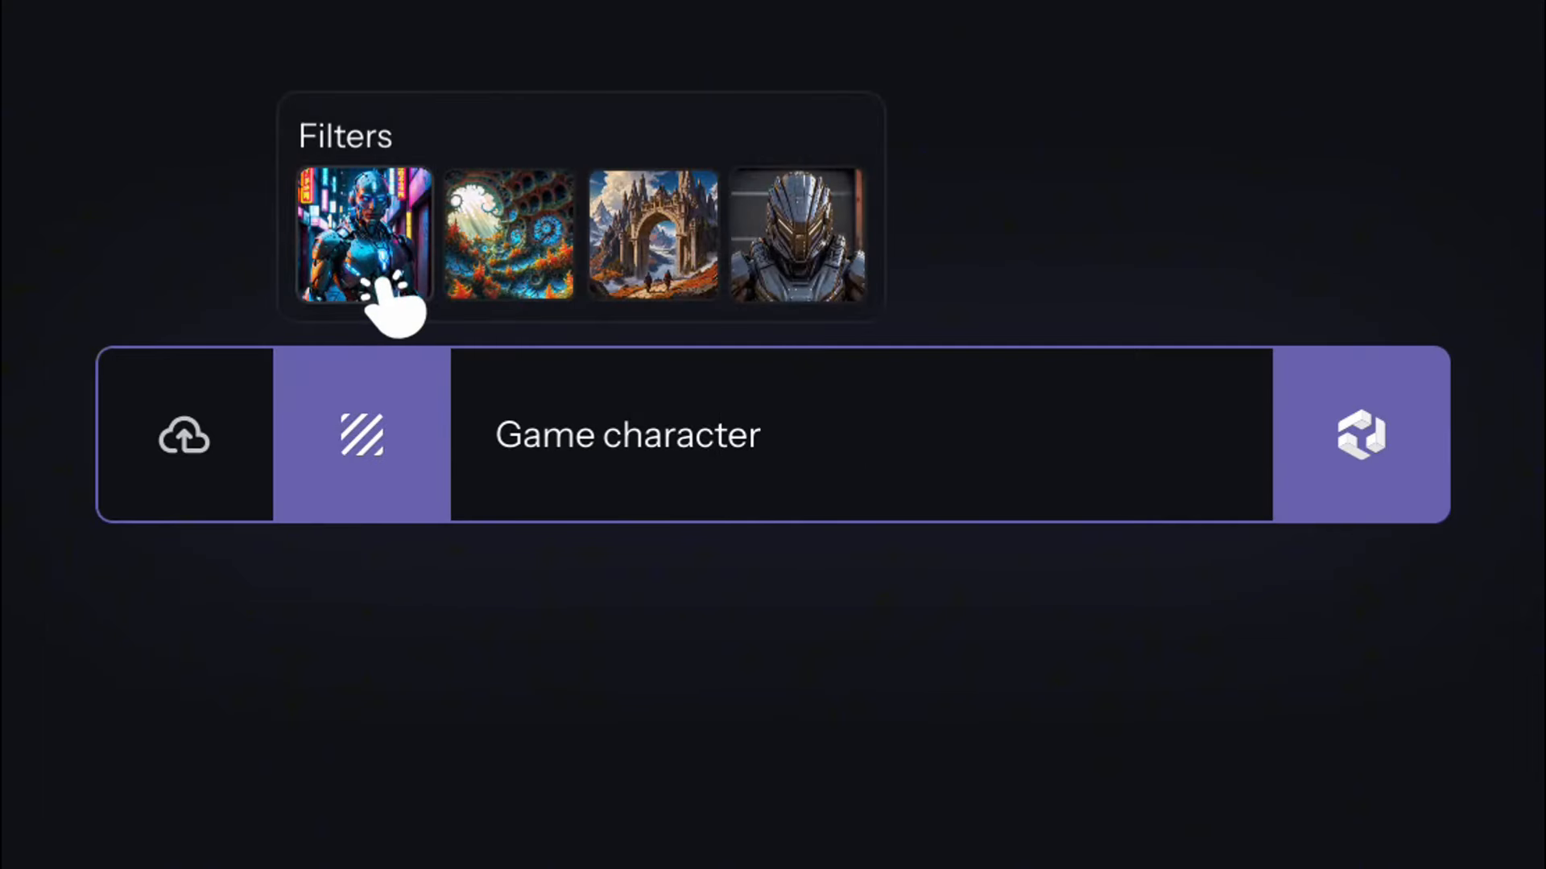
click(362, 236)
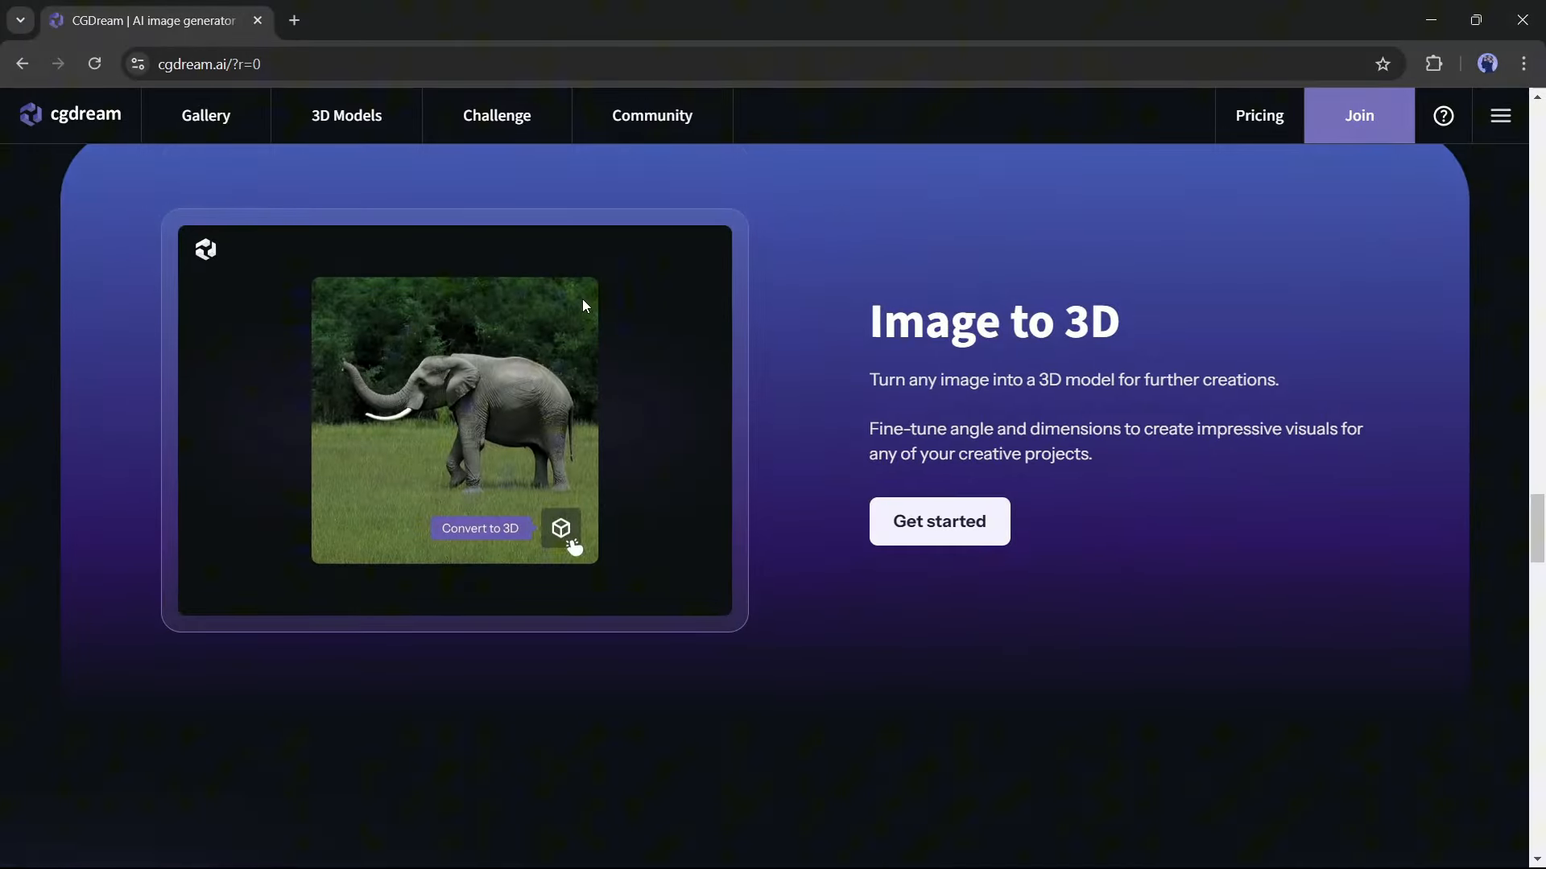
scroll(down, 3)
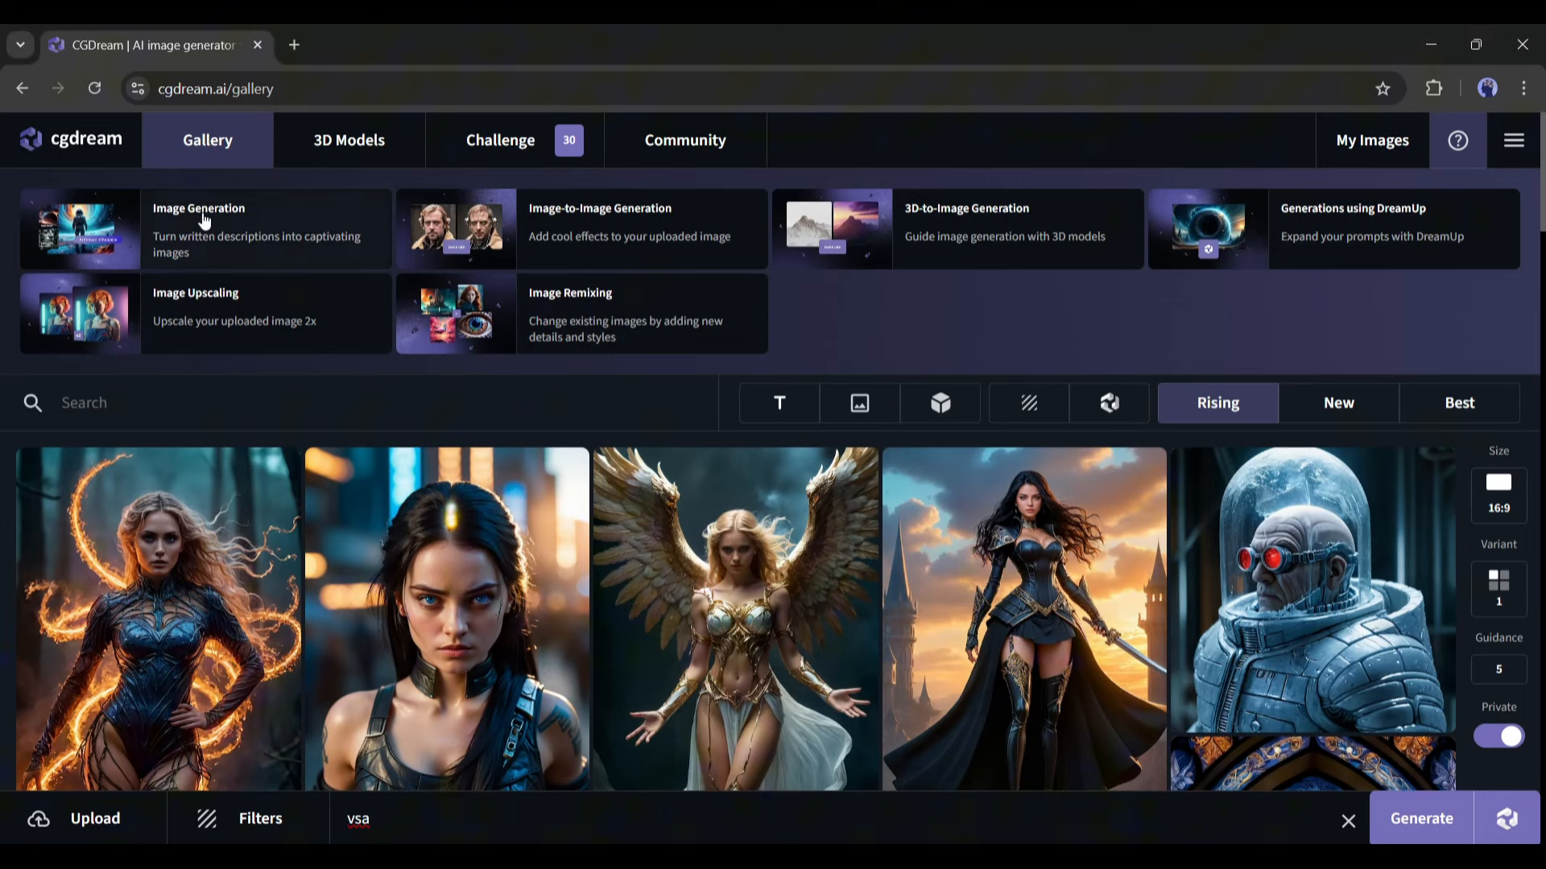
mouse_move(970, 273)
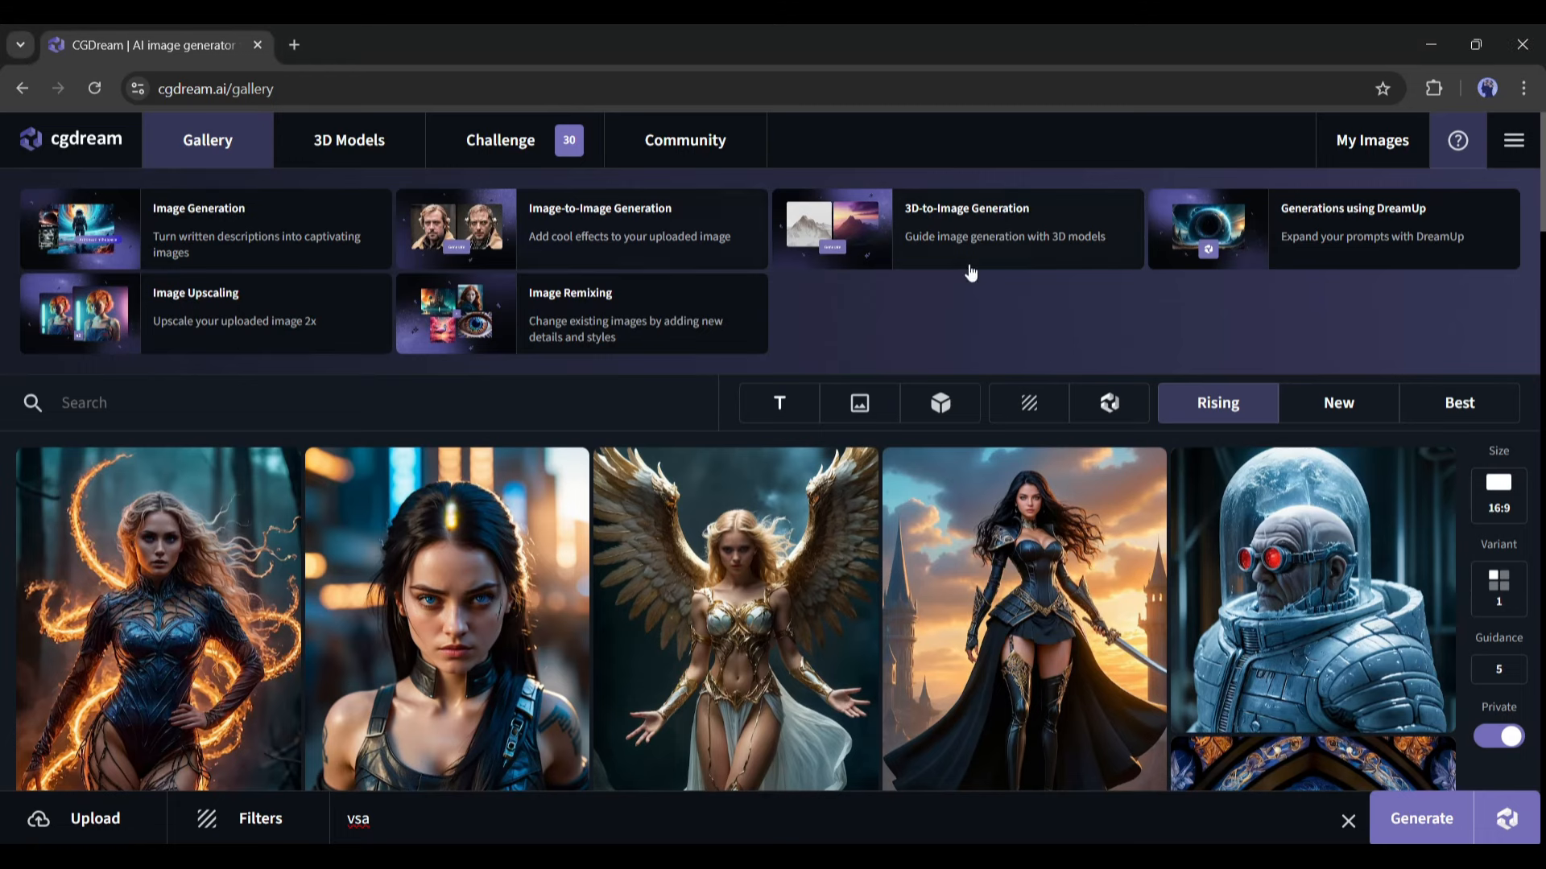
mouse_move(1508, 182)
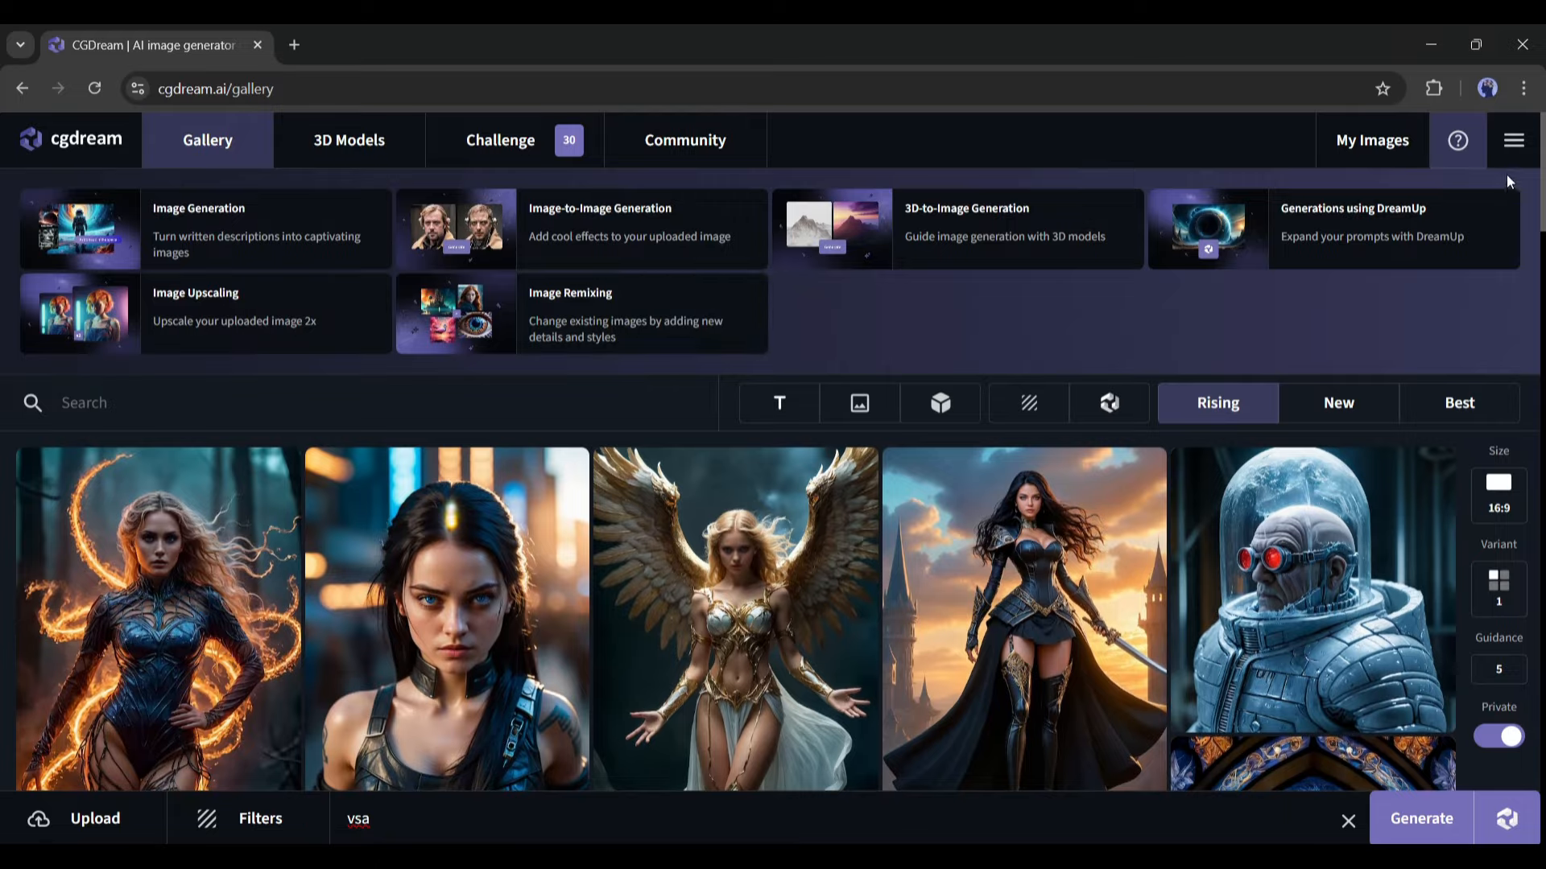
- Scroll down through the community gallery feed of generated images
scroll(down, 3)
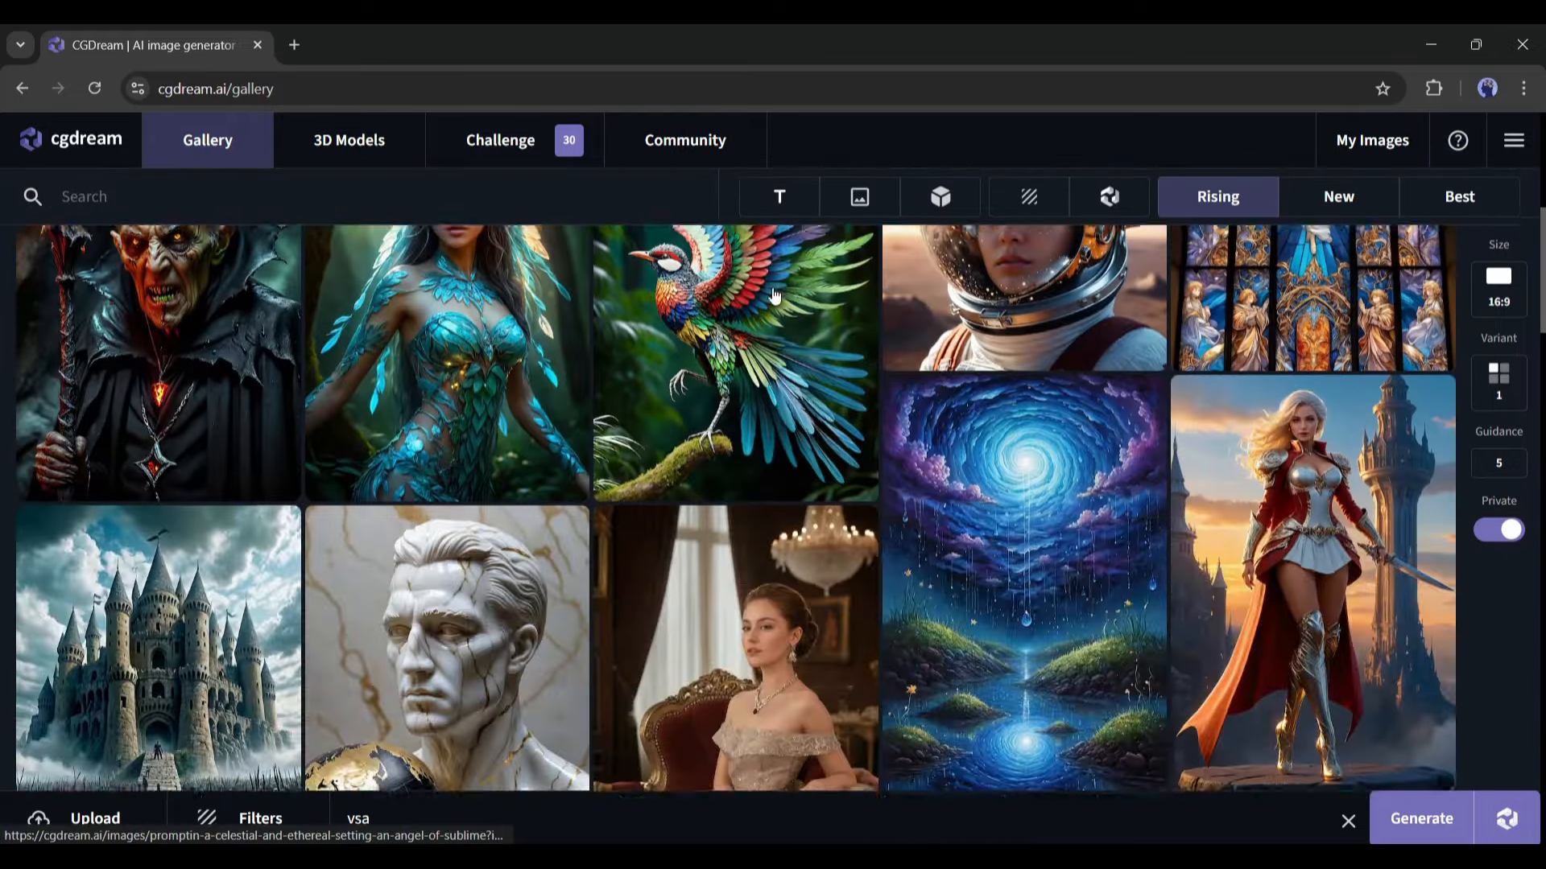
scroll(down, 3)
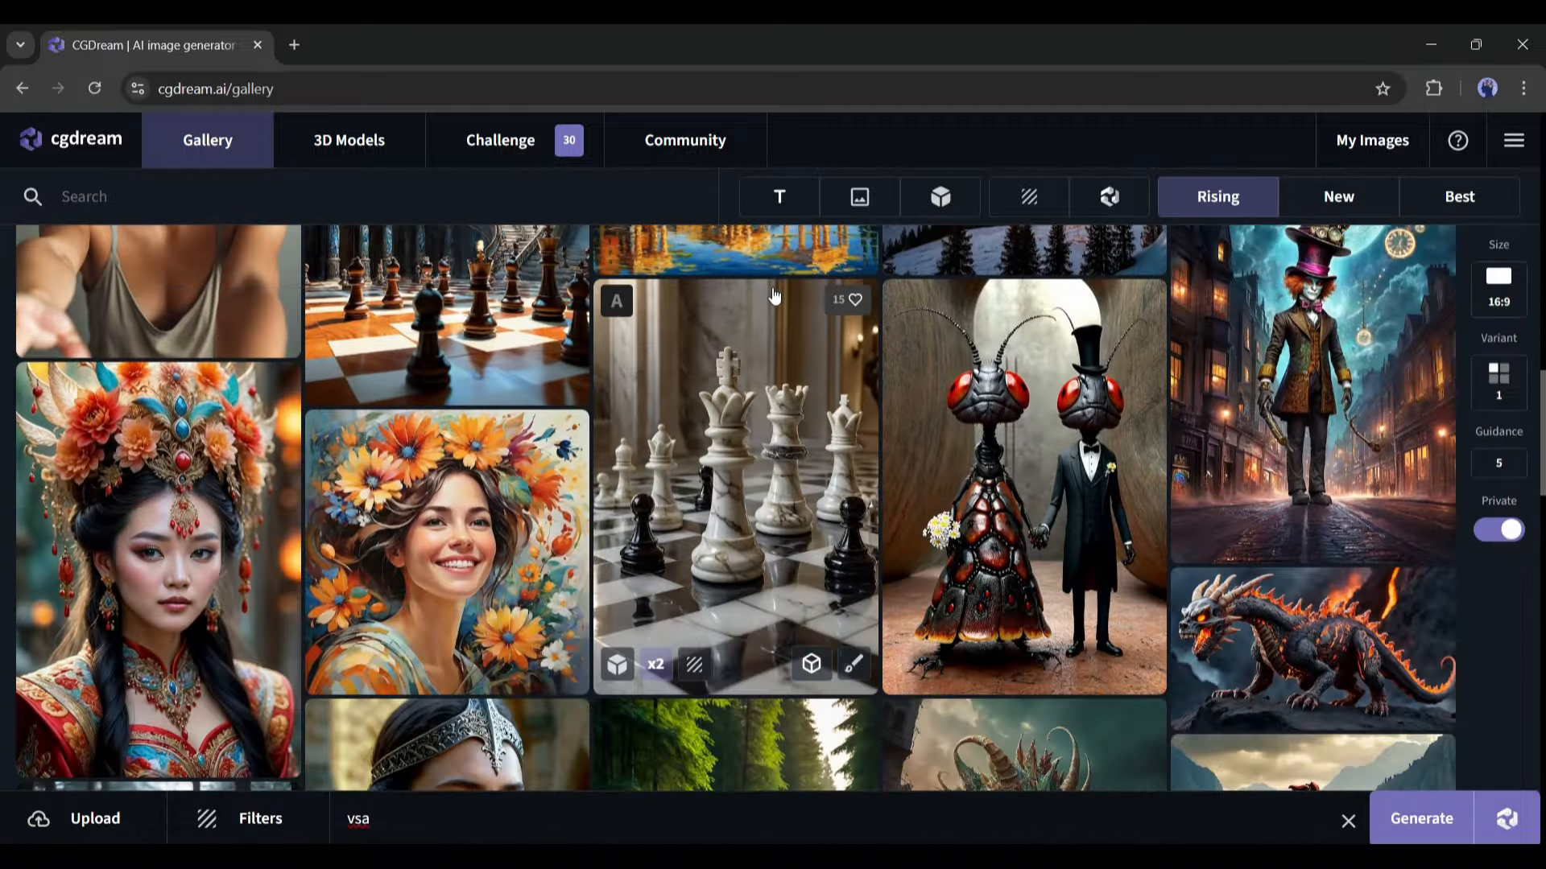
scroll(down, 3)
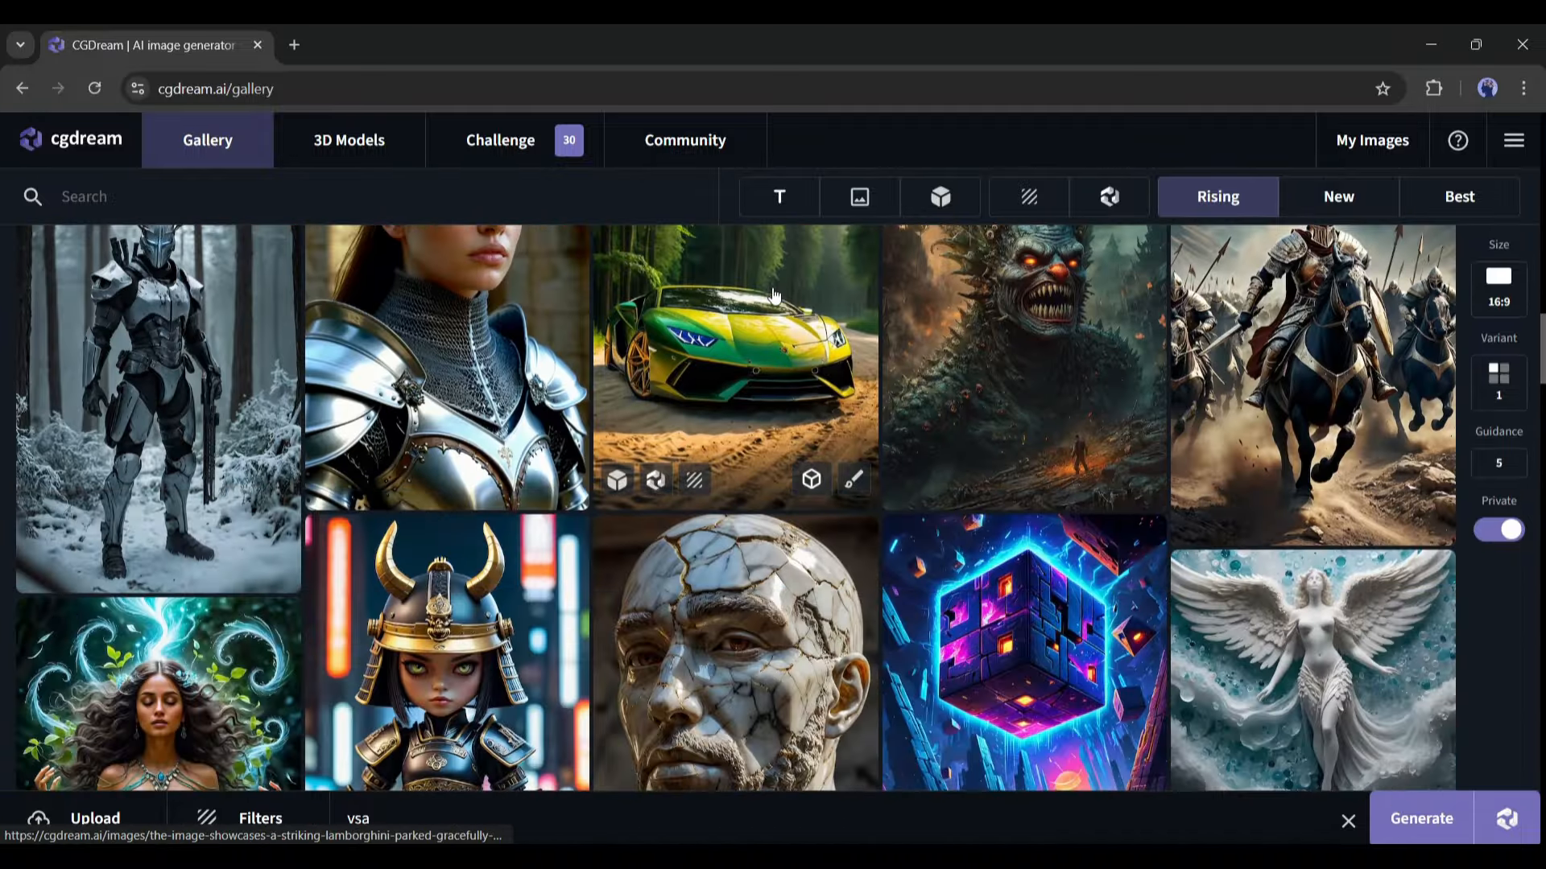
scroll(down, 3)
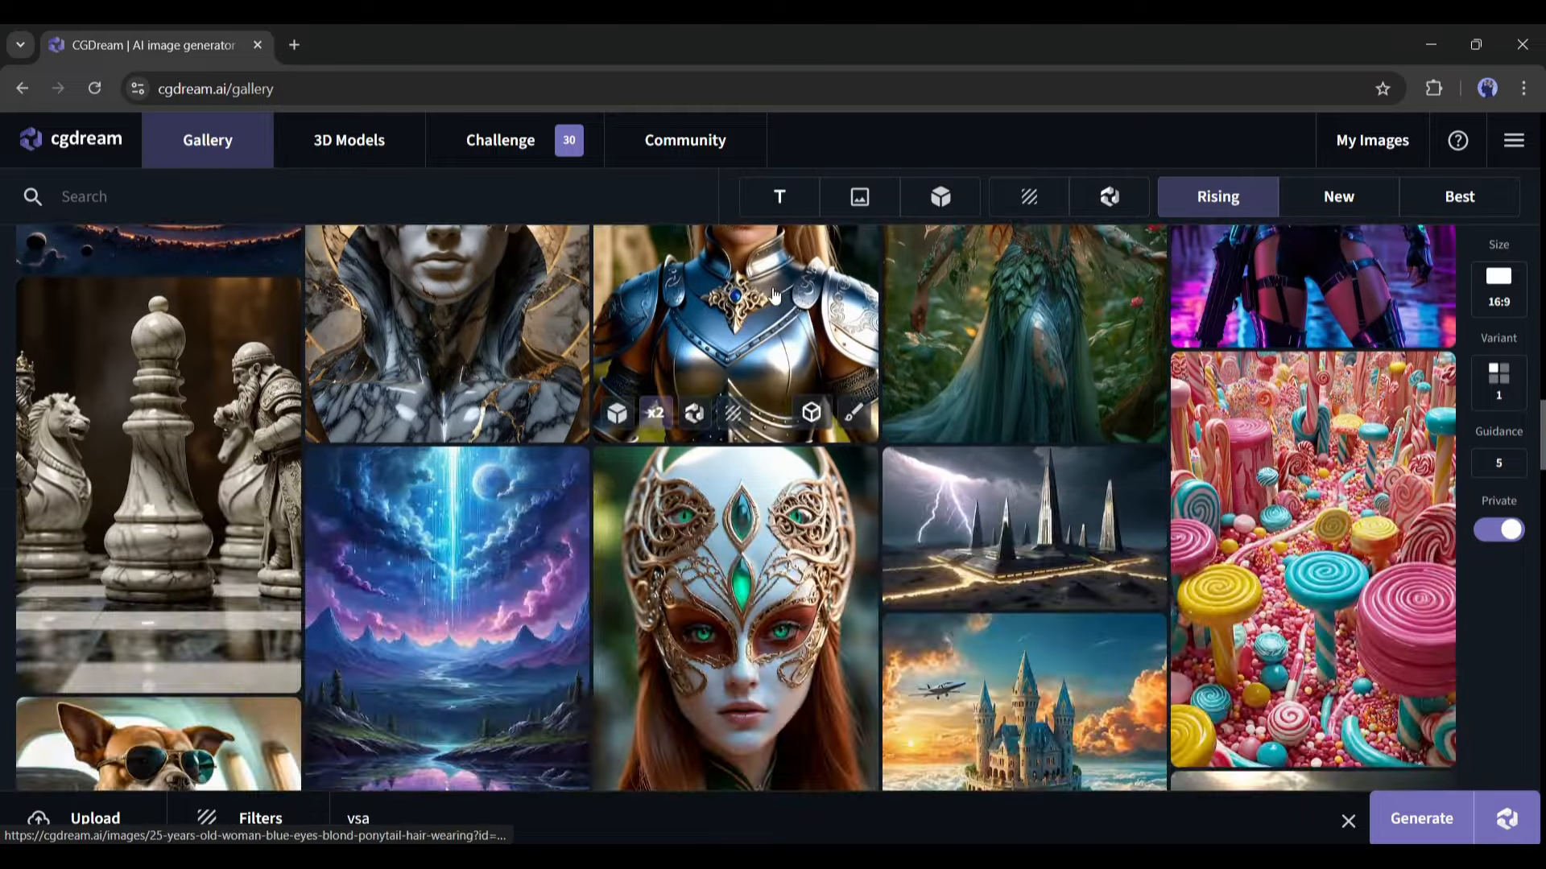
scroll(down, 3)
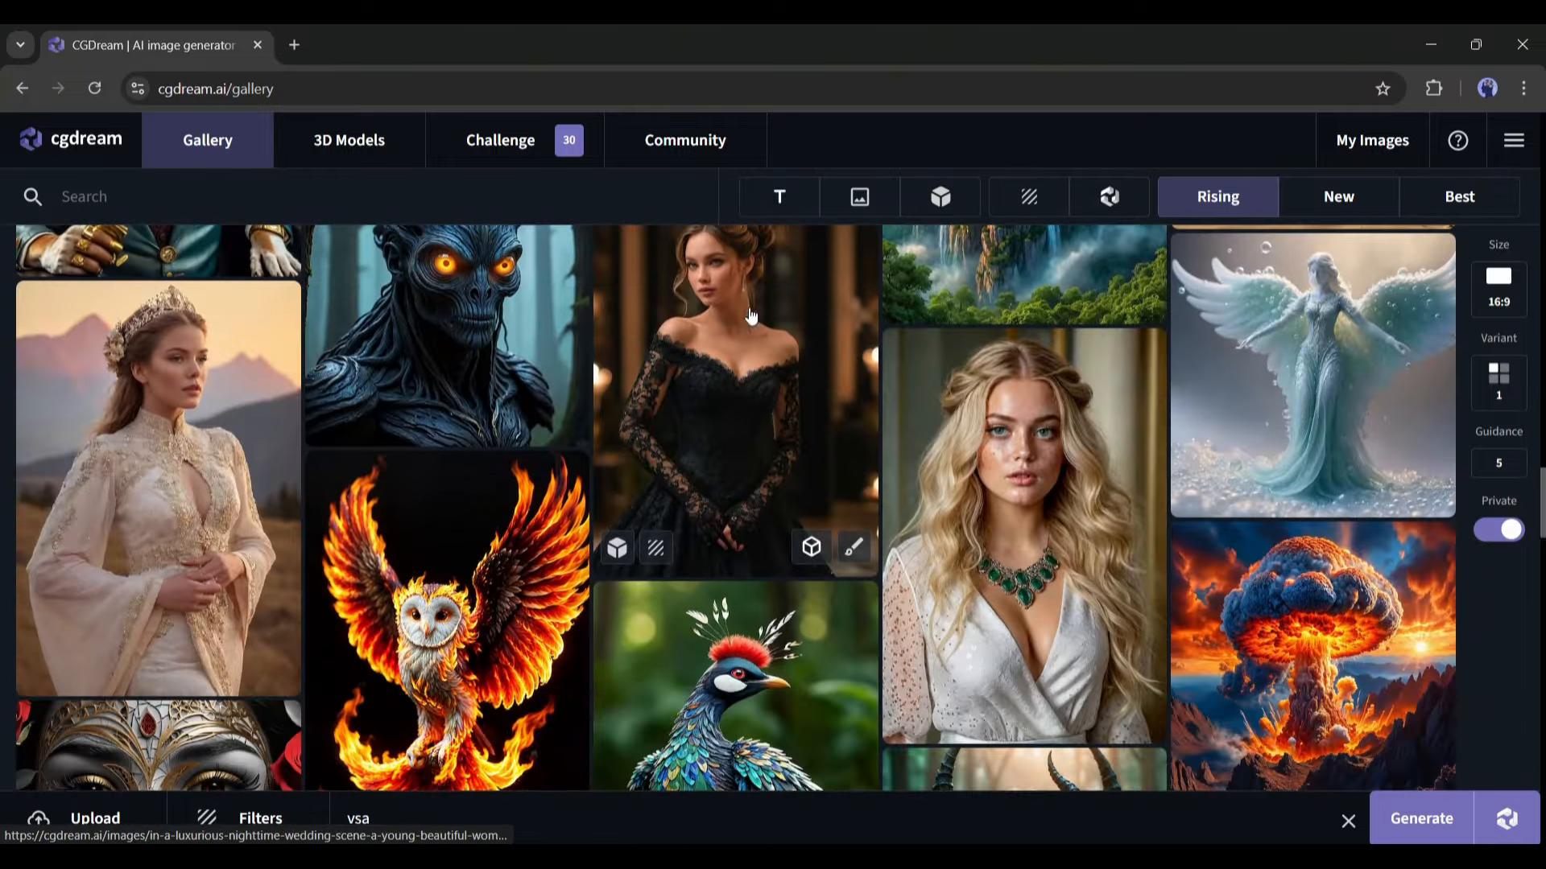
scroll(down, 3)
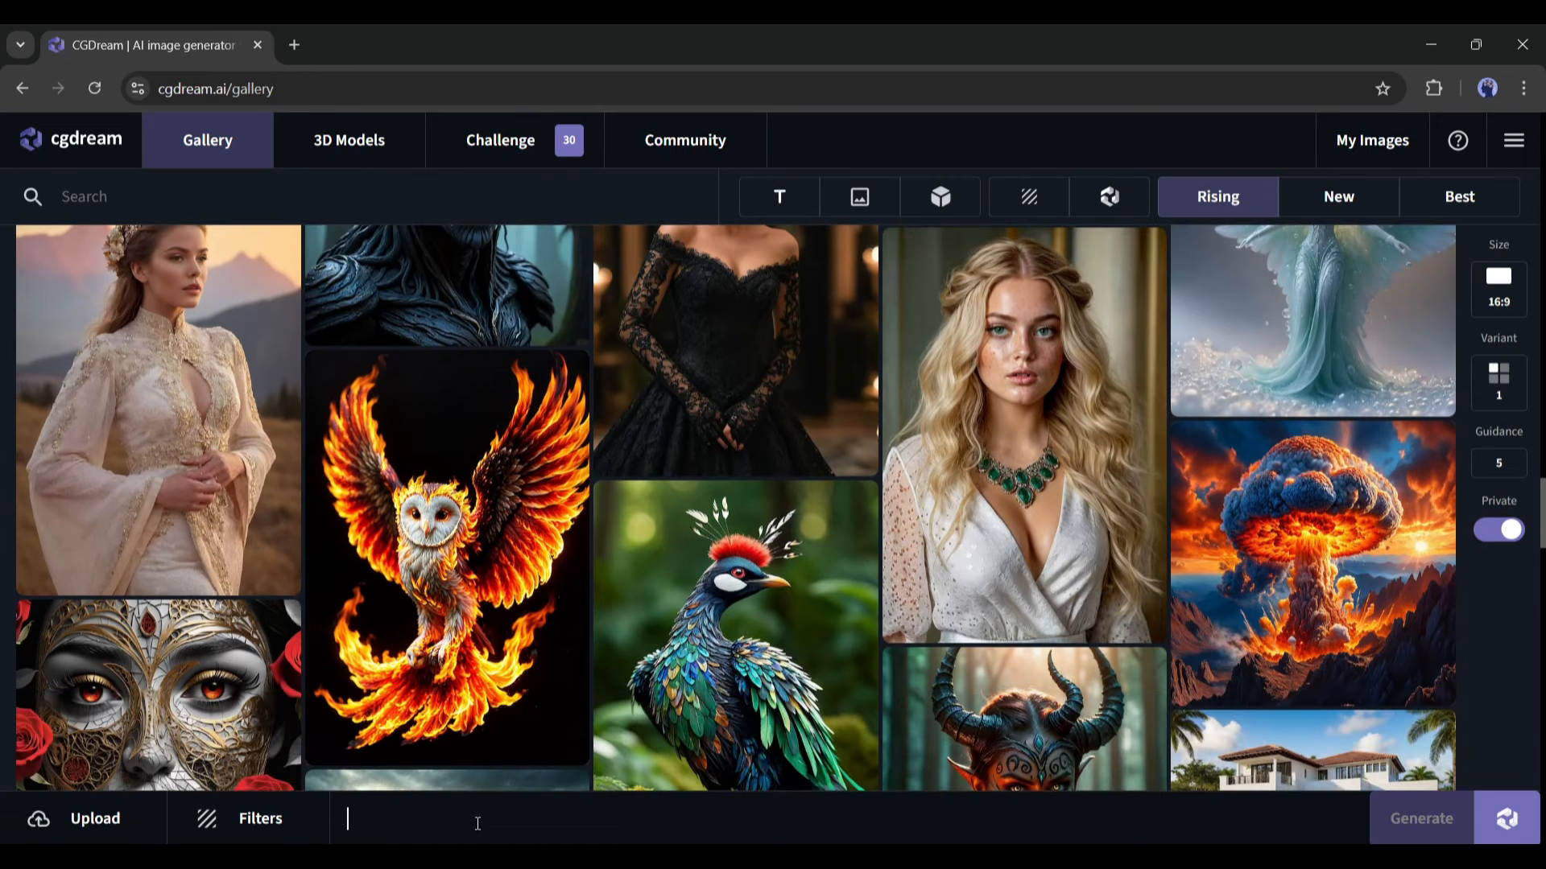
- Enter the prompt 'a cute dog playing in a garden' in the prompt bar
text(a cute)
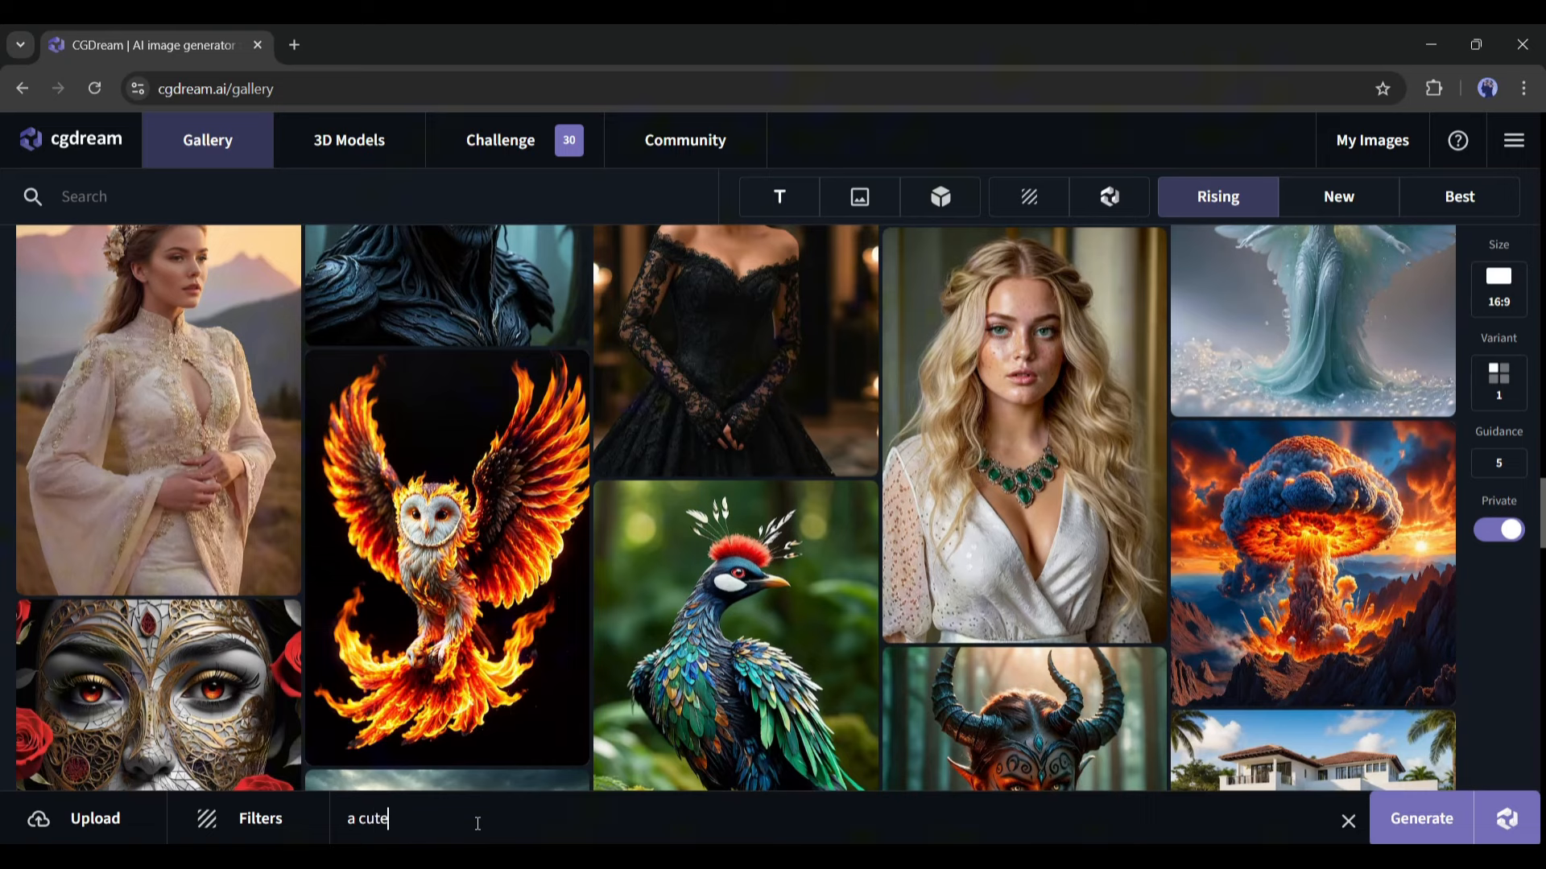
text(d)
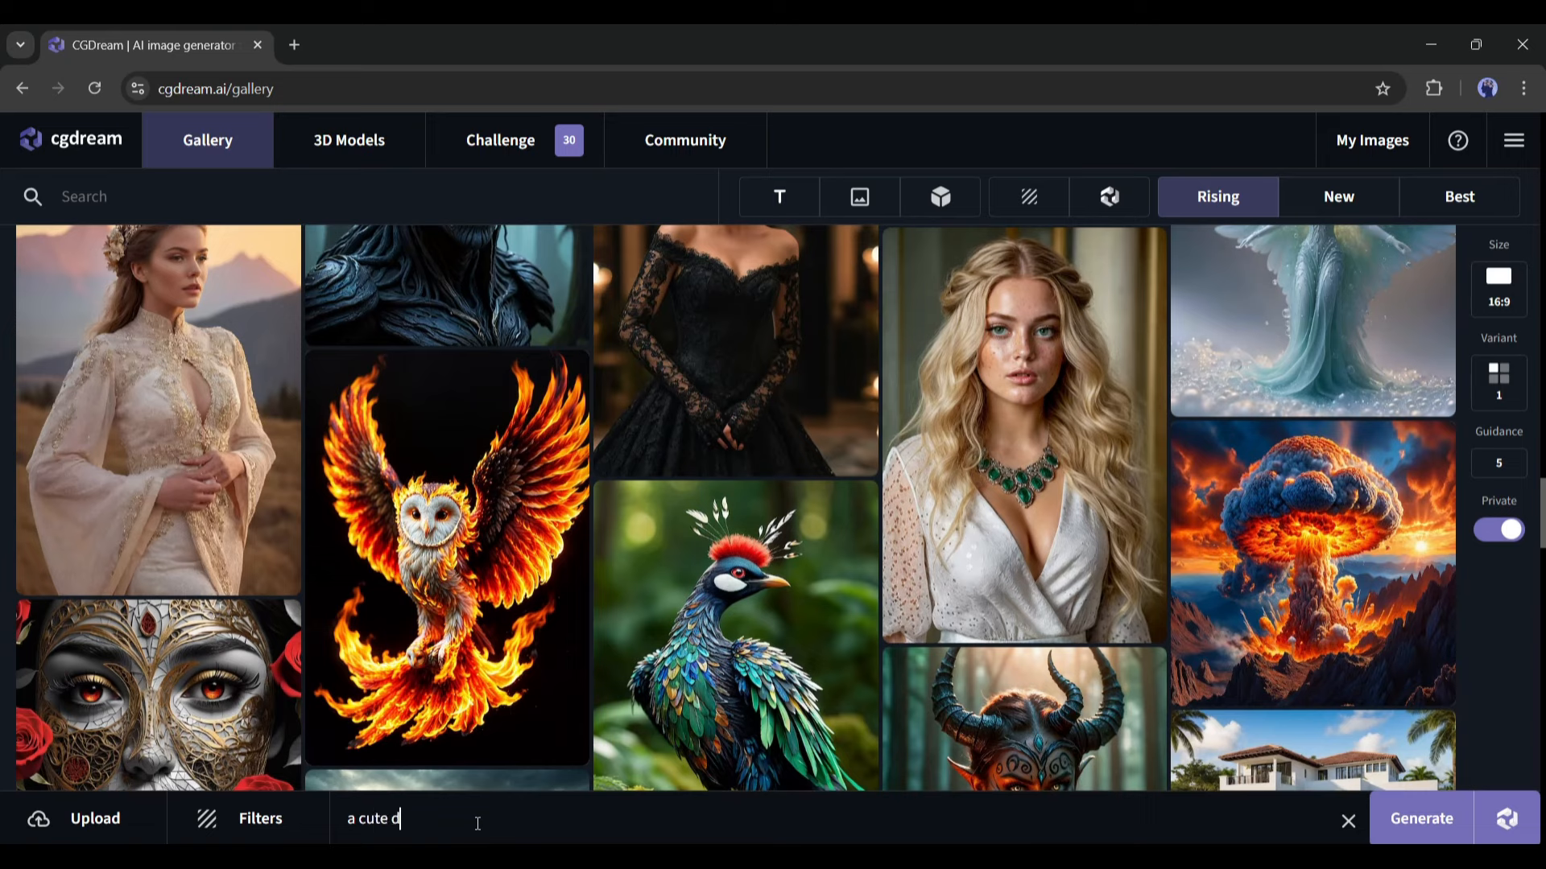
text(og)
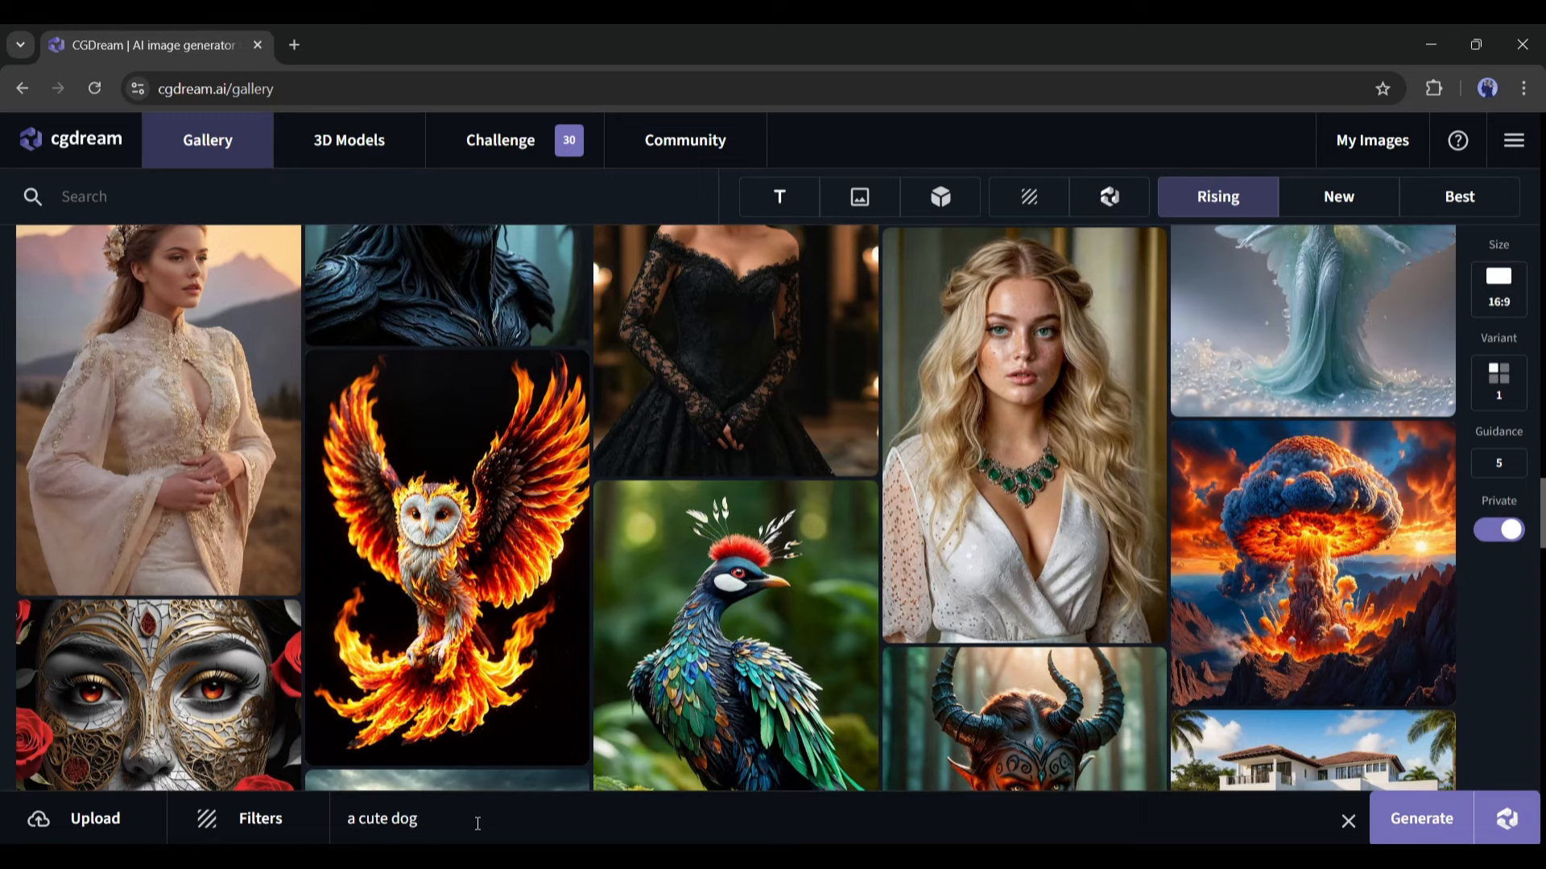
text(playing in a garden)
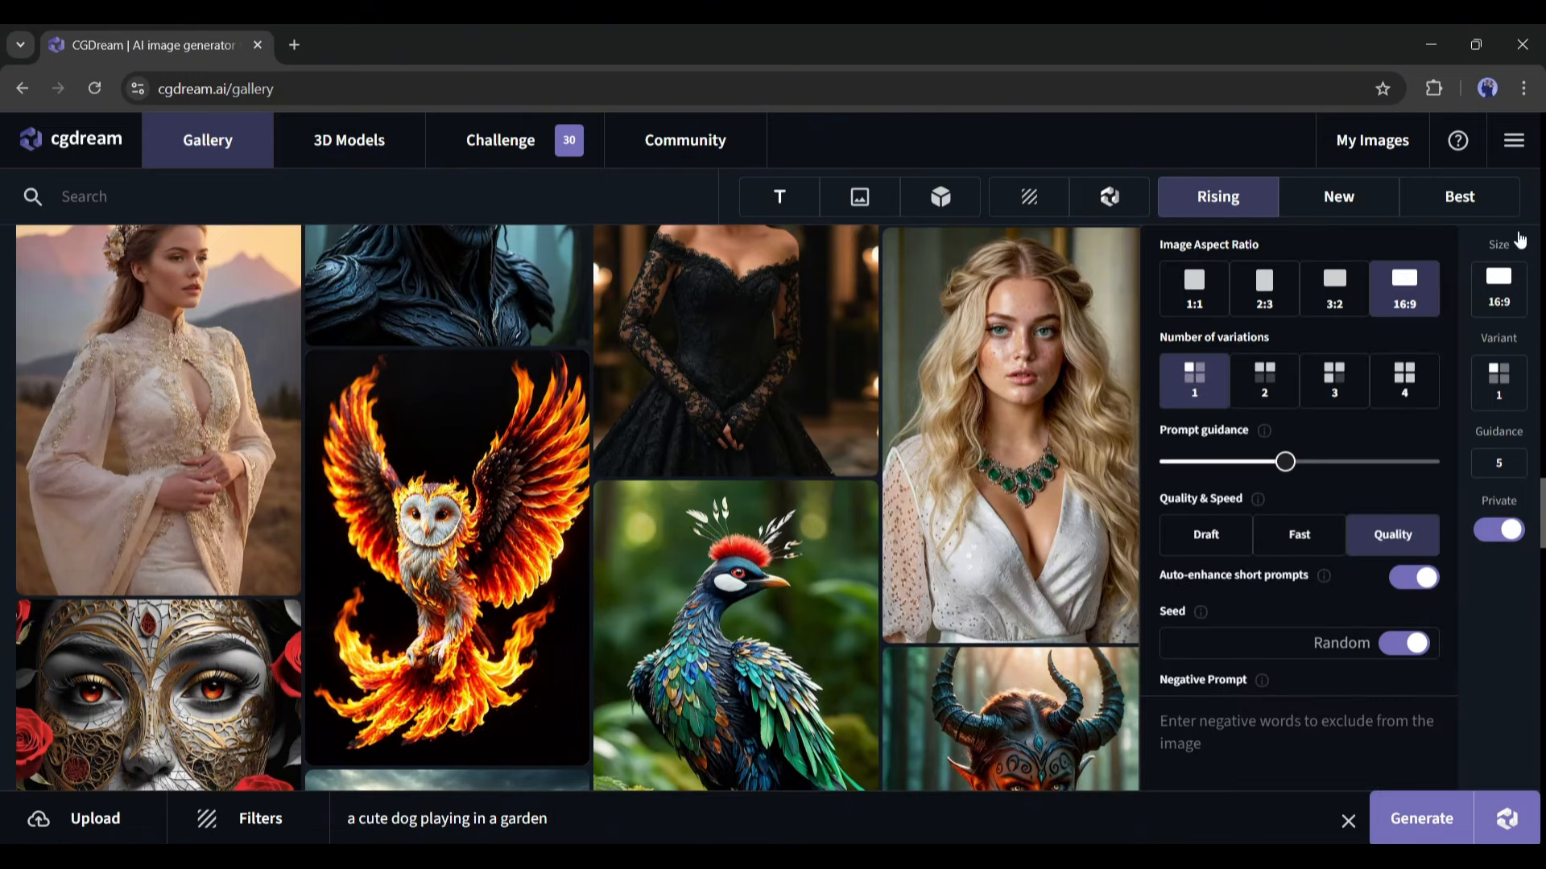
mouse_move(1325, 258)
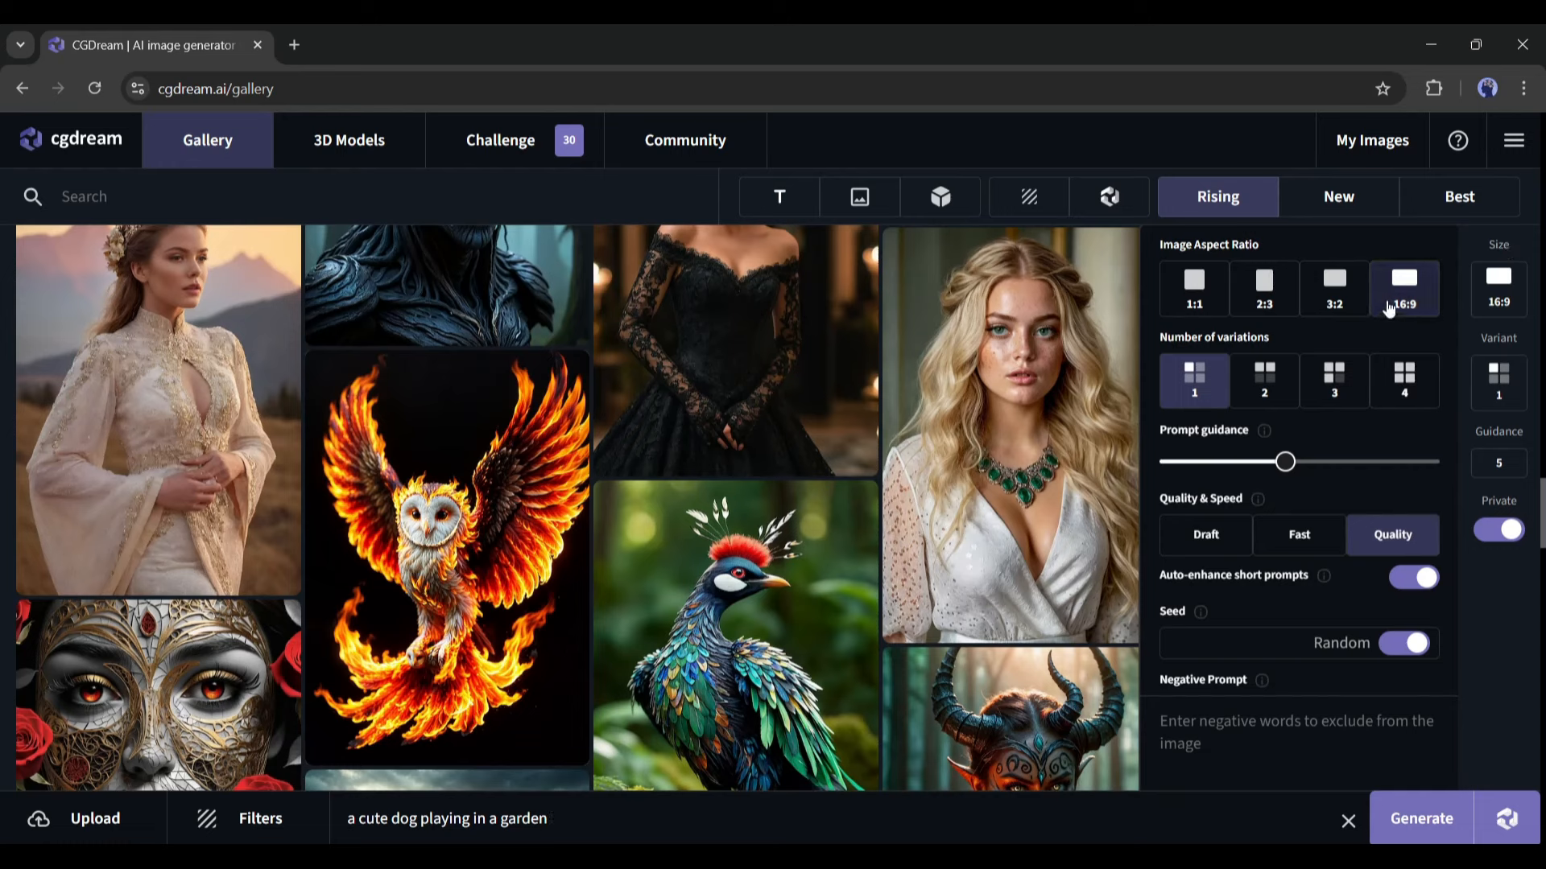
- Set 1:1 aspect ratio, four variations, guidance 6, auto-enhance off, and leave the seed random
click(1193, 288)
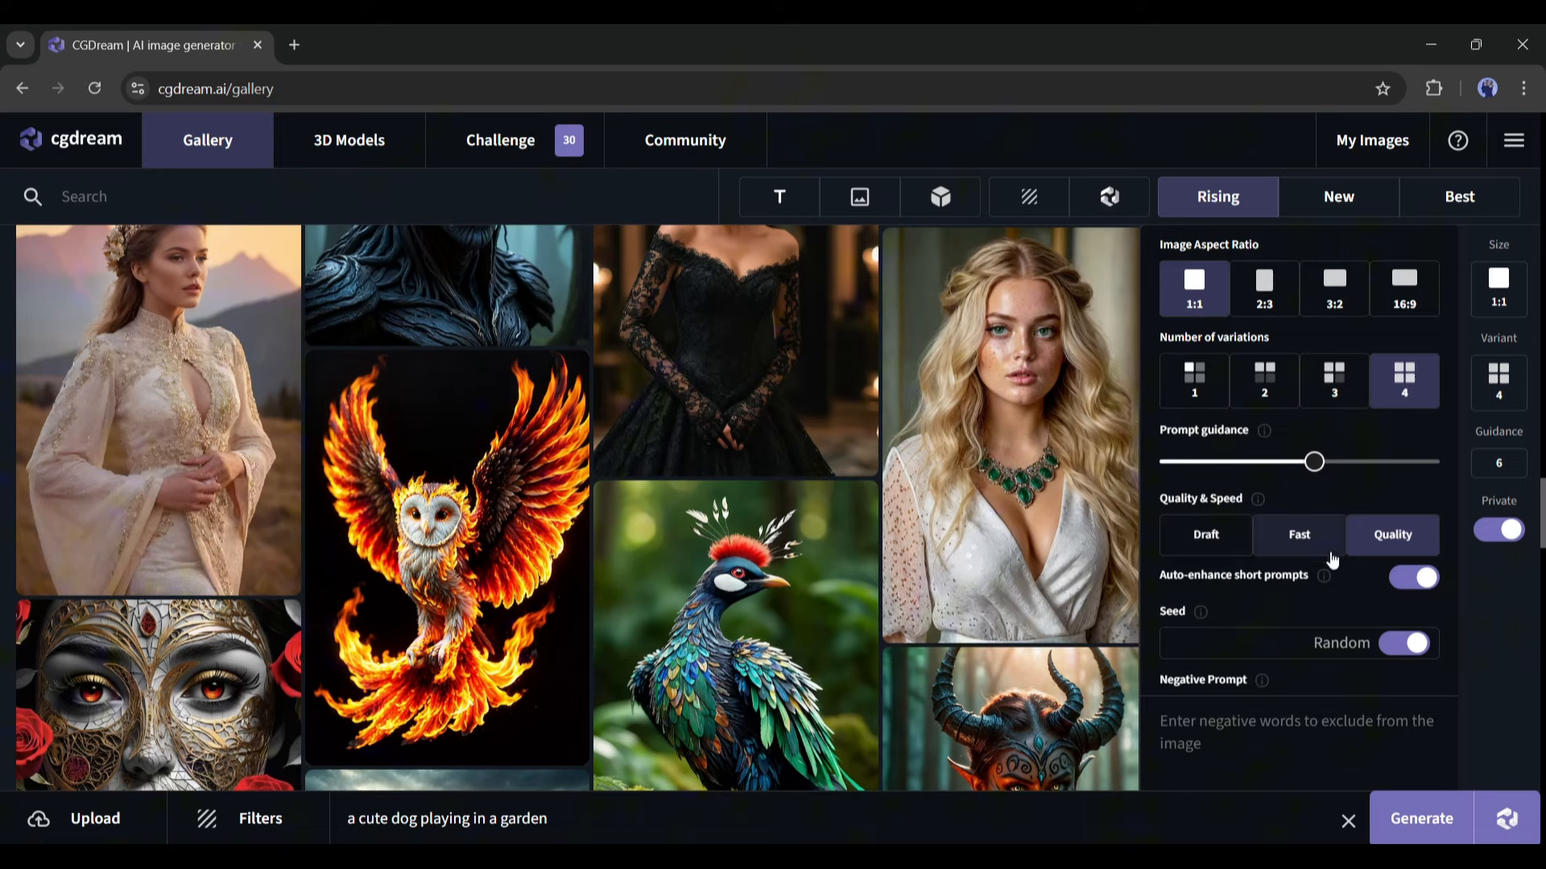
click(1412, 578)
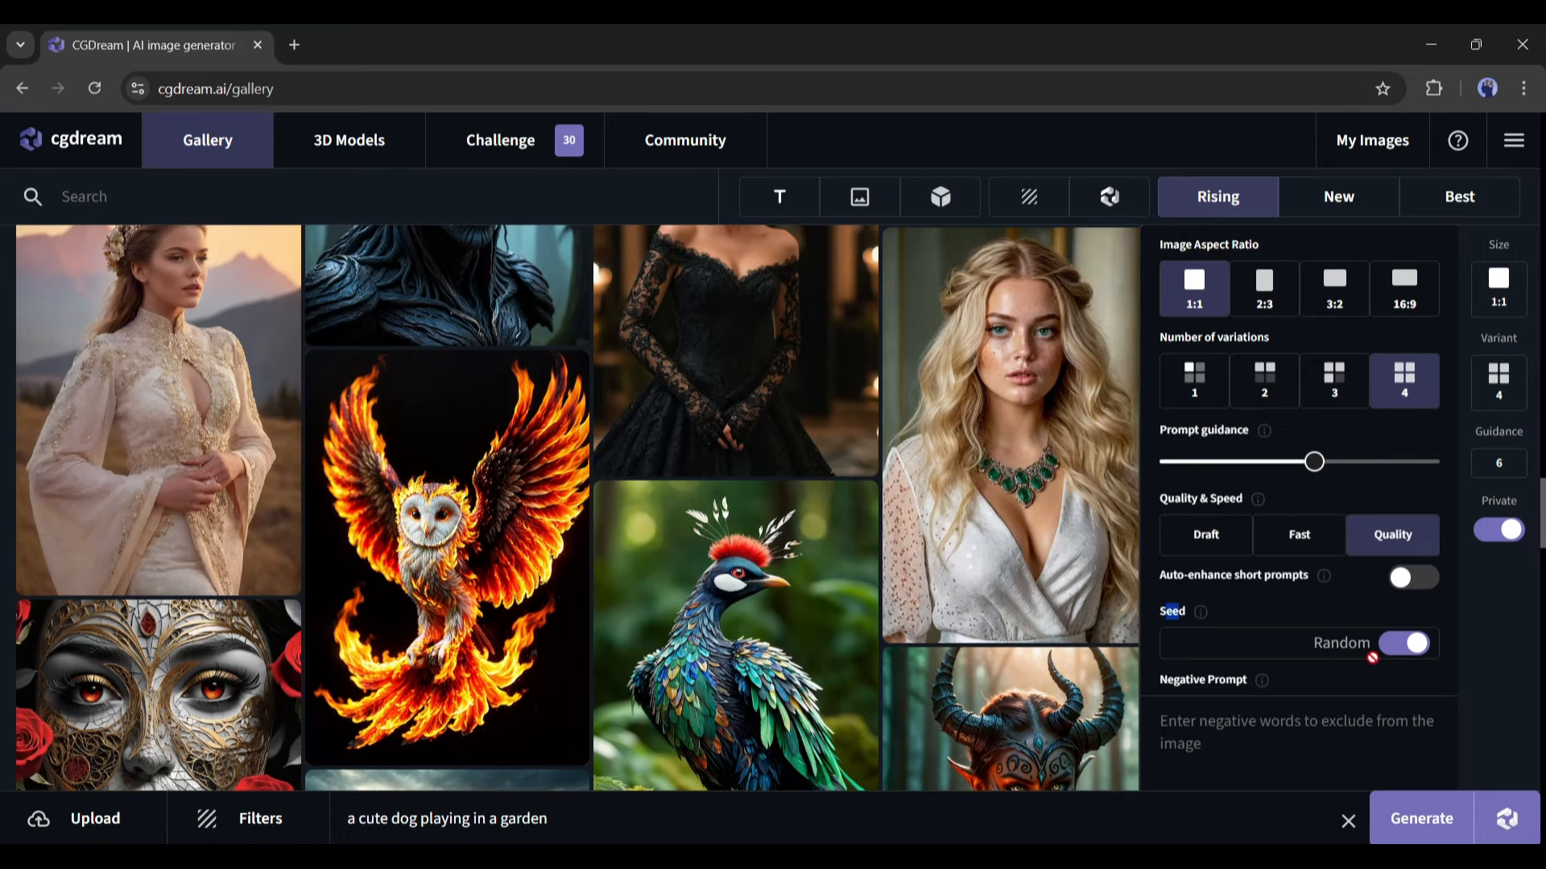
click(1401, 642)
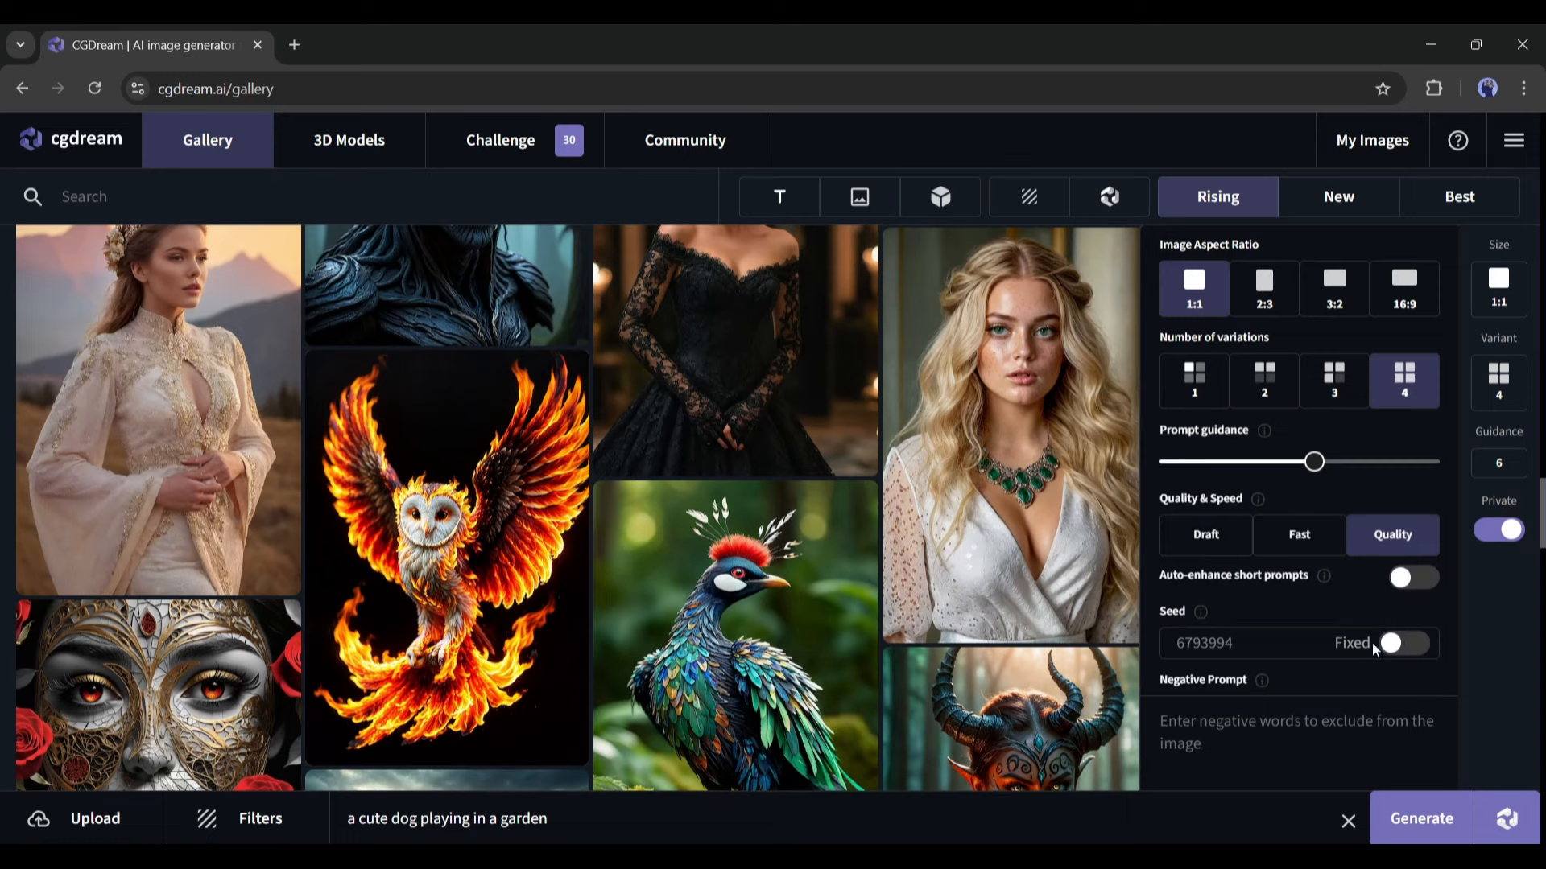
click(1404, 643)
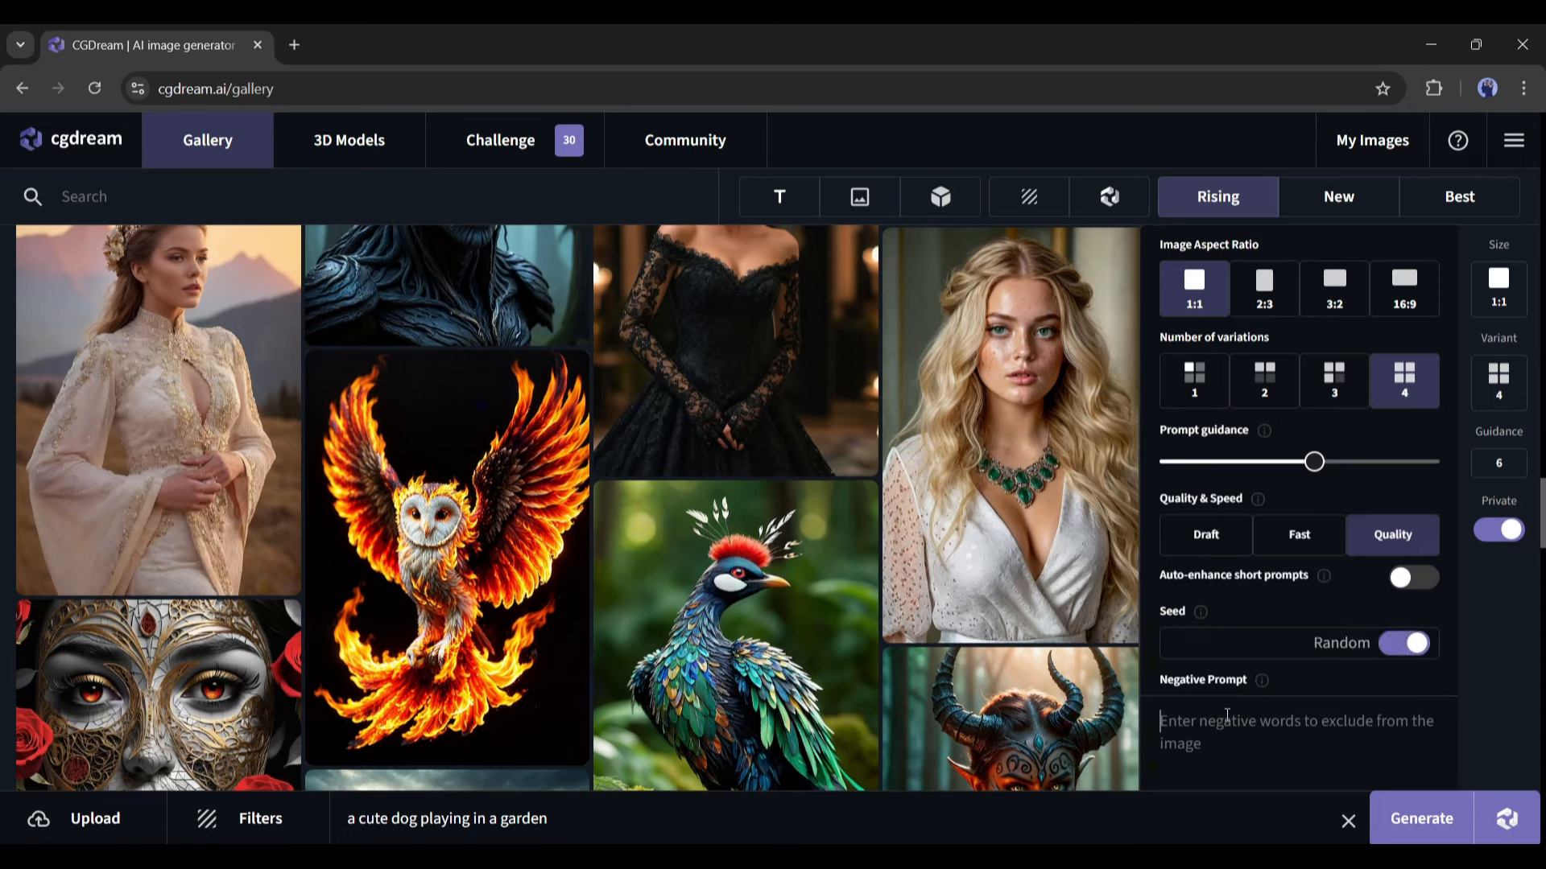
mouse_move(1464, 552)
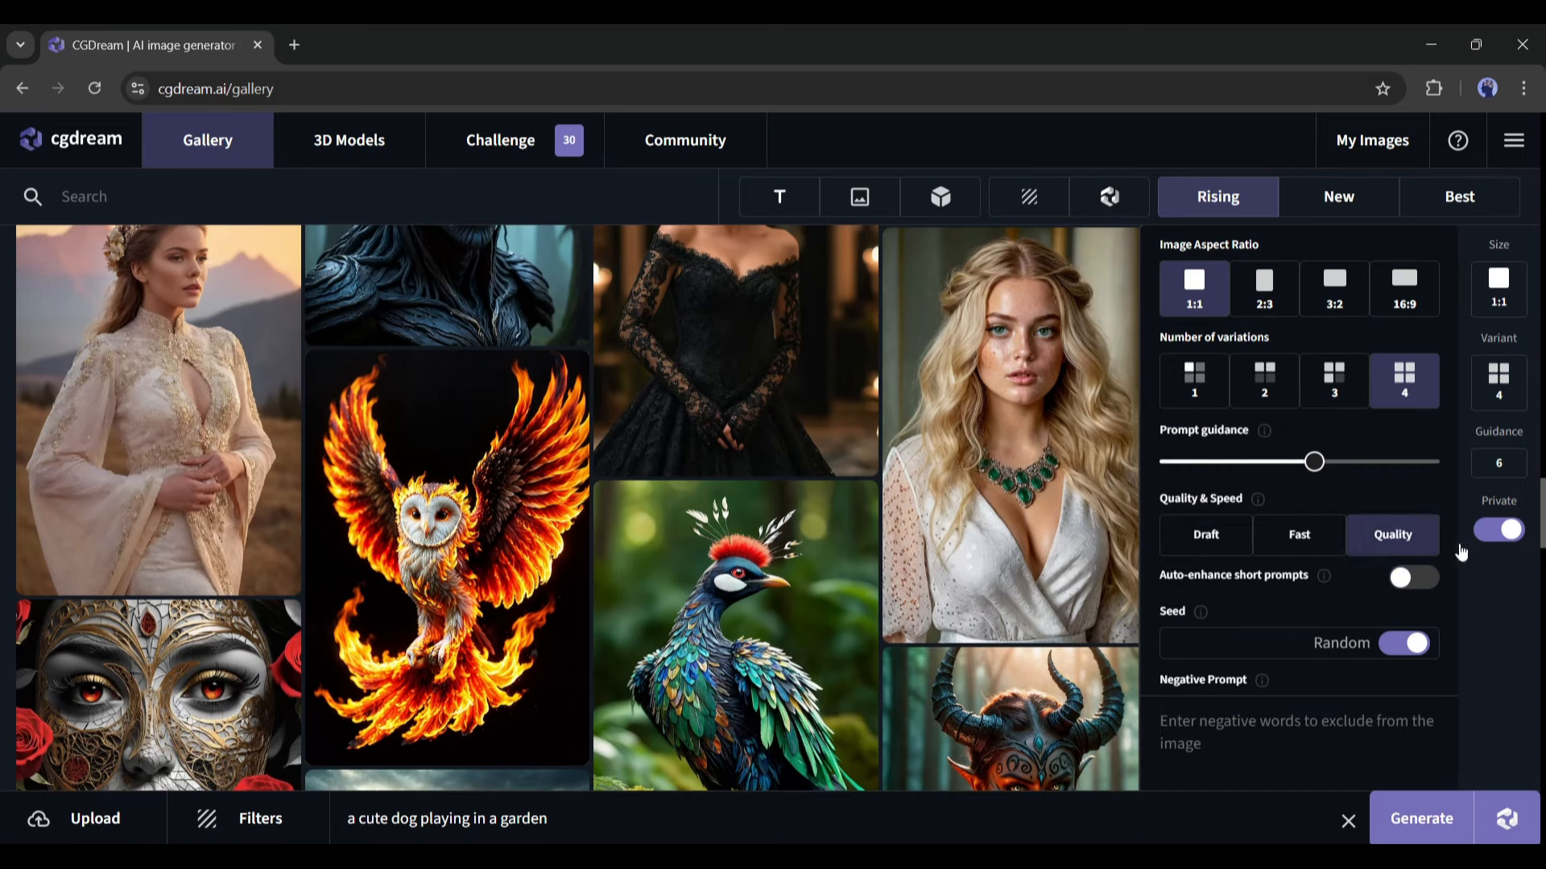
mouse_move(1497, 530)
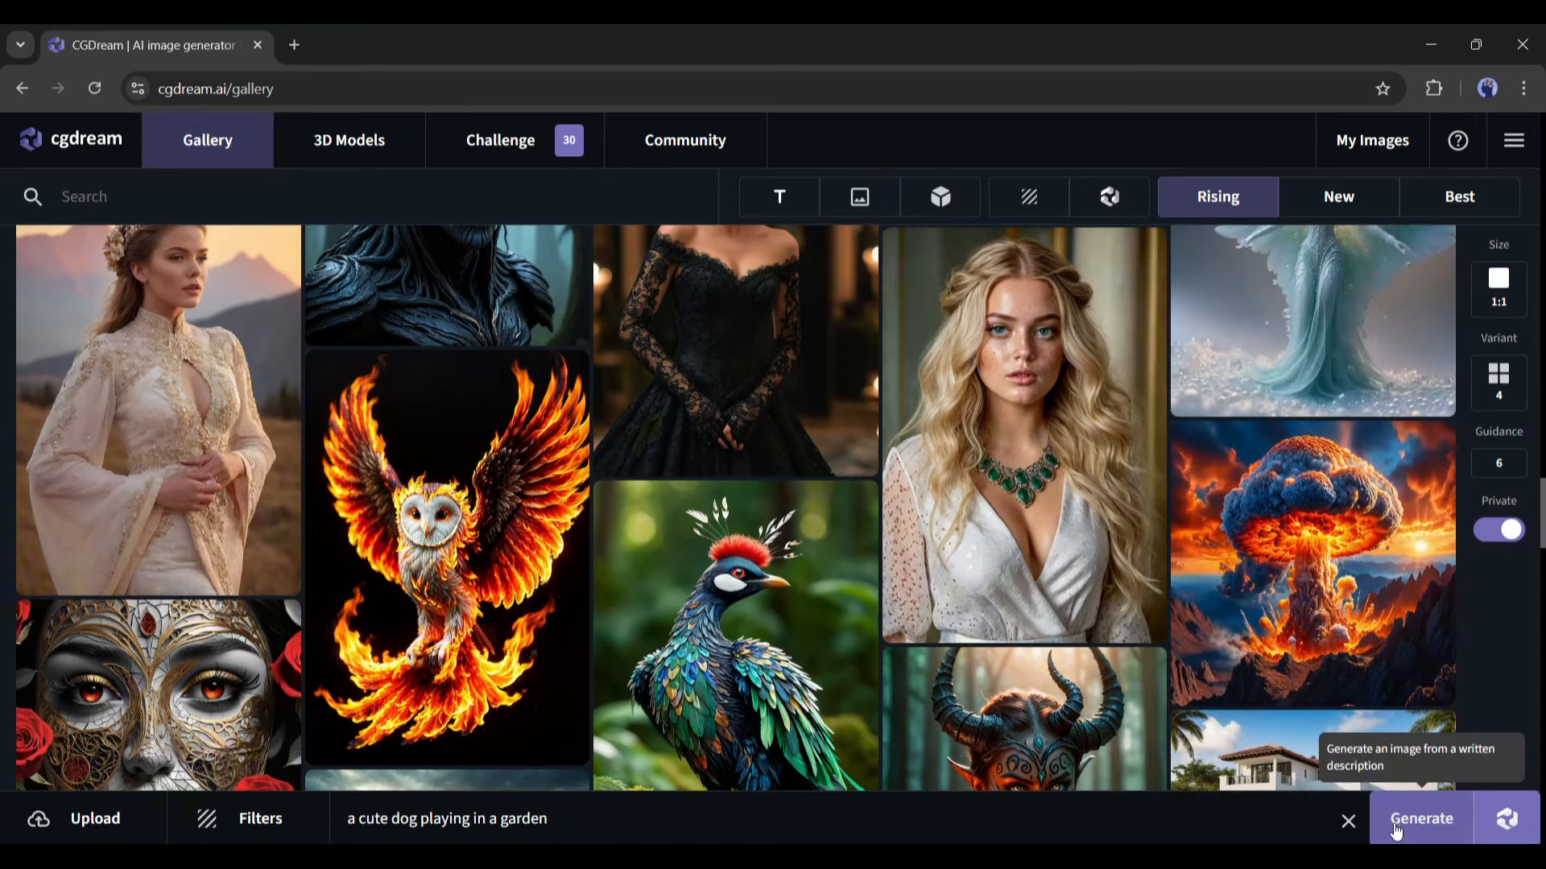
click(1420, 818)
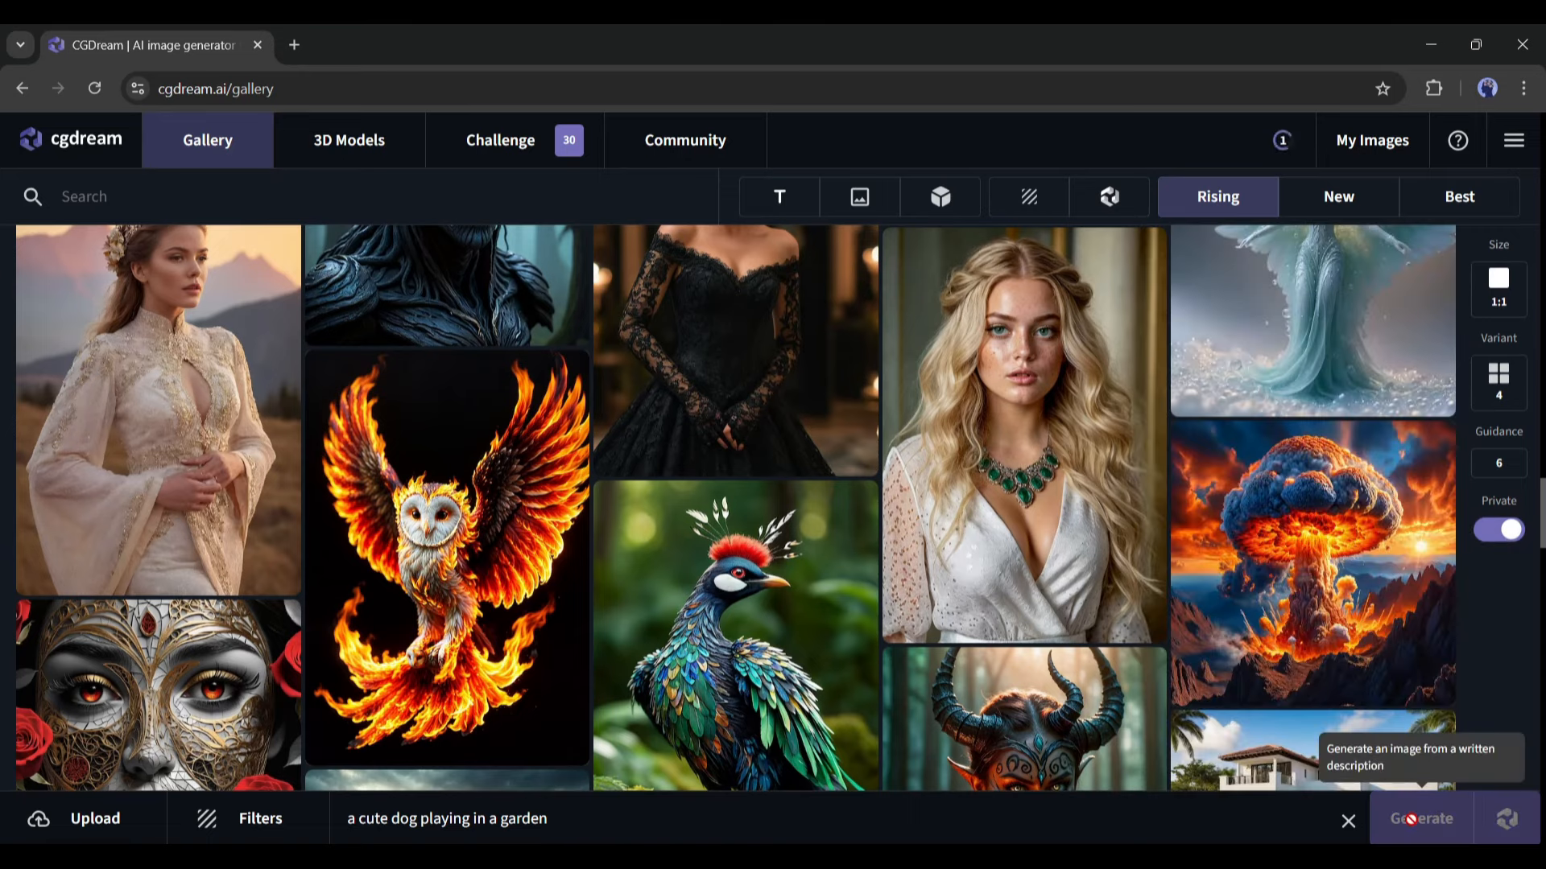
click(1421, 817)
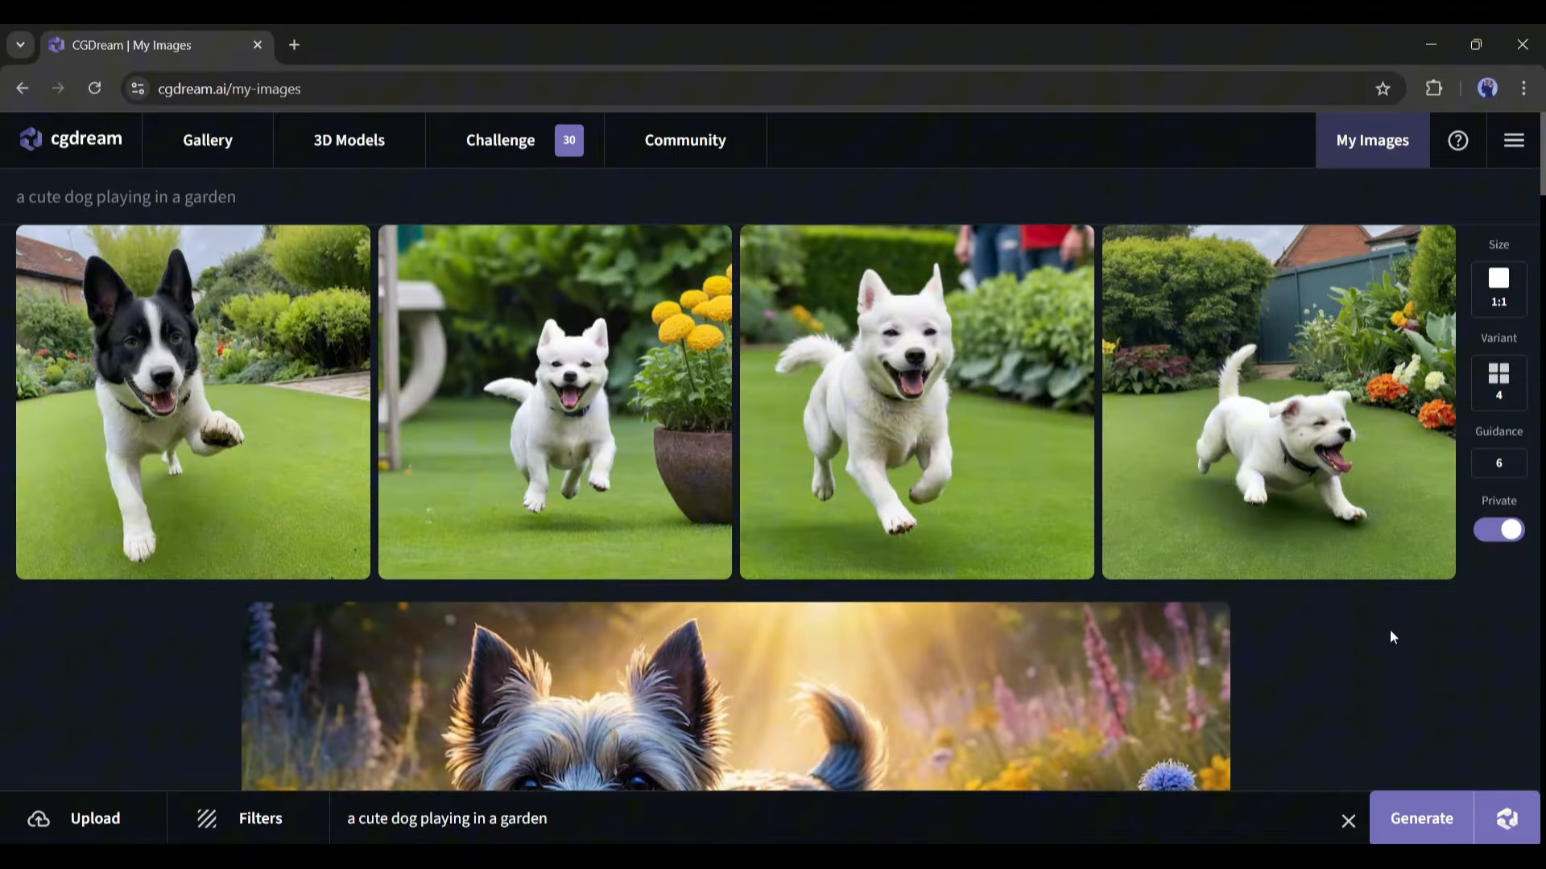
mouse_move(237, 375)
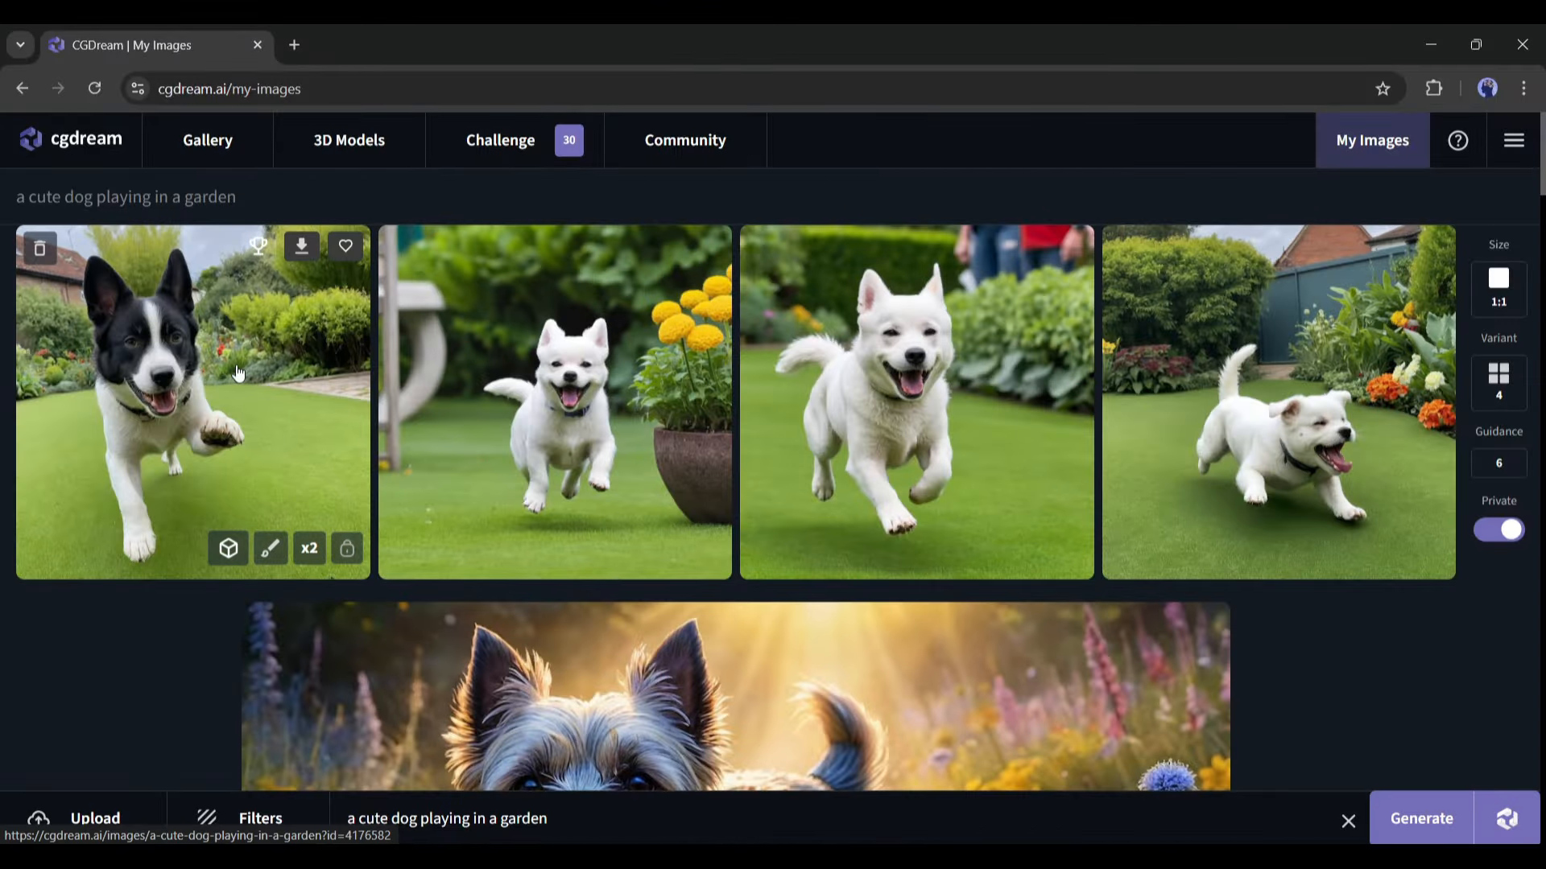
click(192, 401)
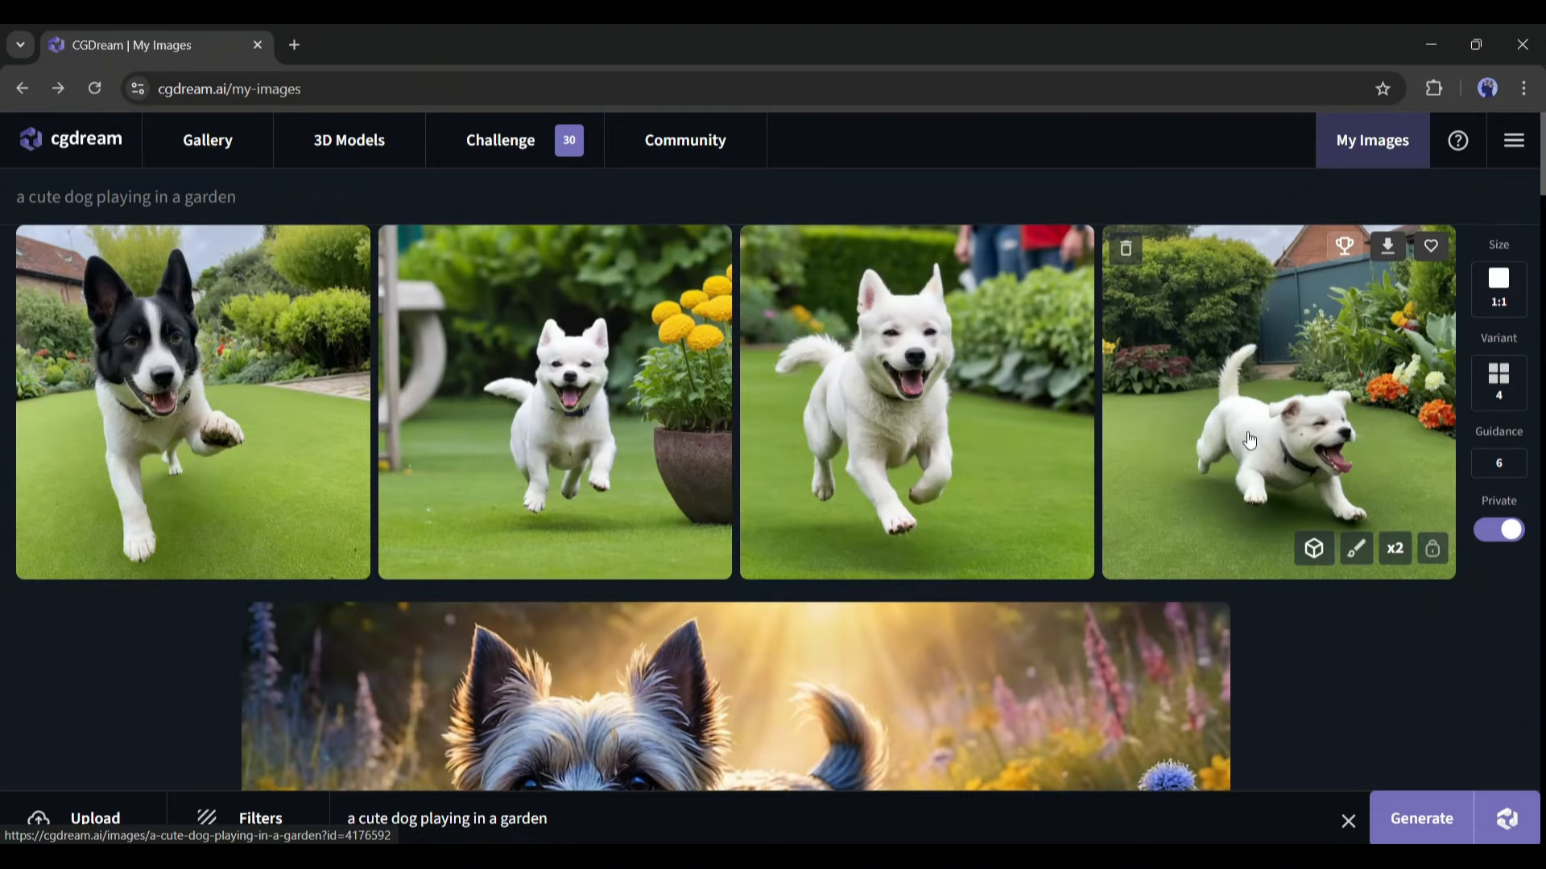
mouse_move(1127, 454)
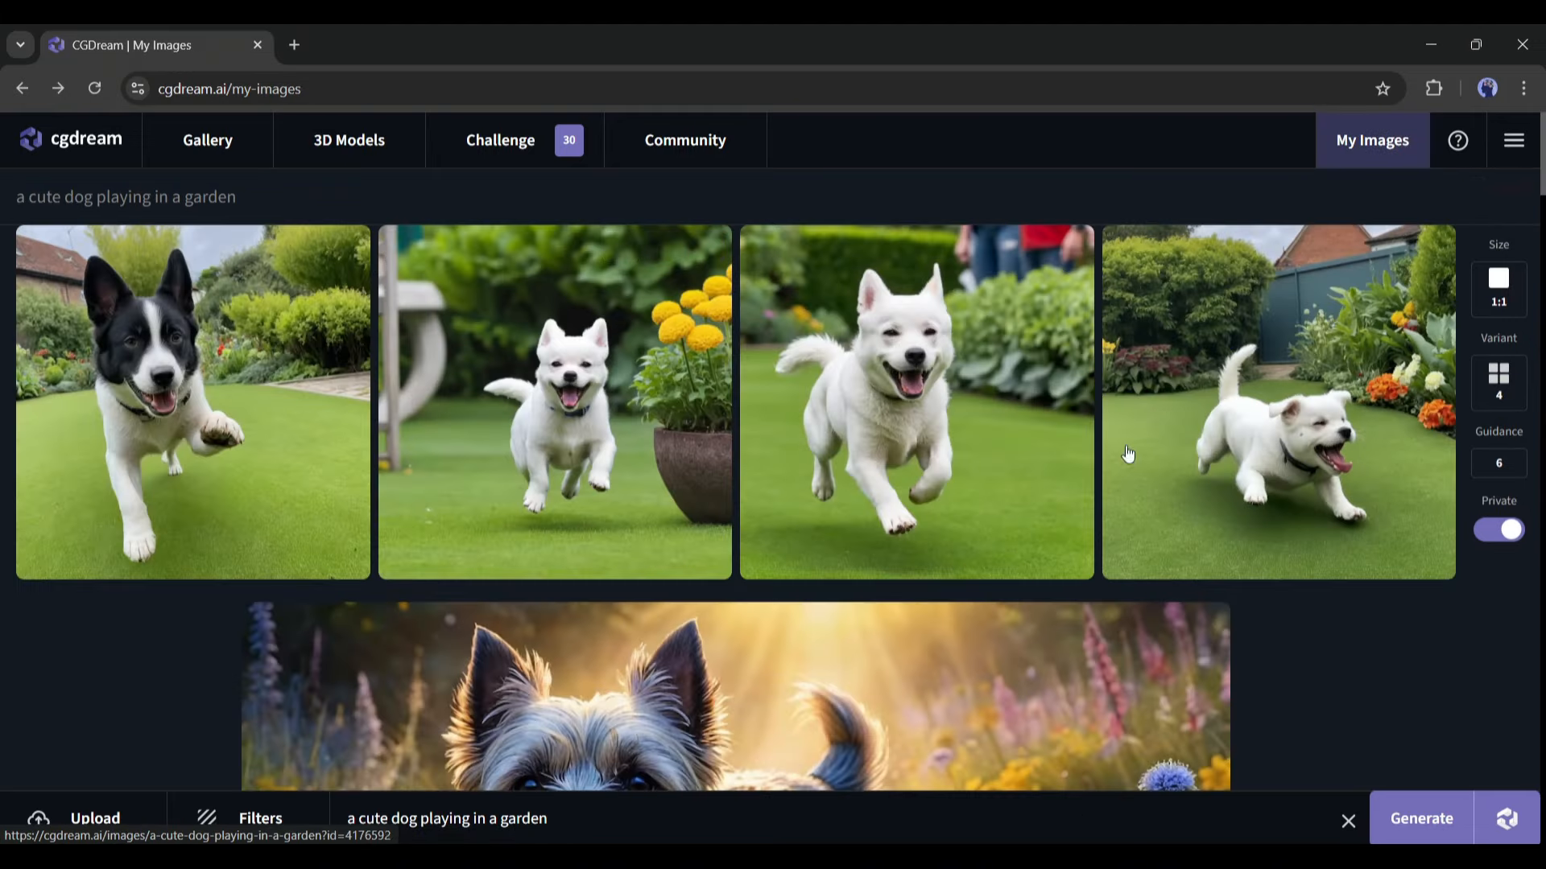
mouse_move(330, 464)
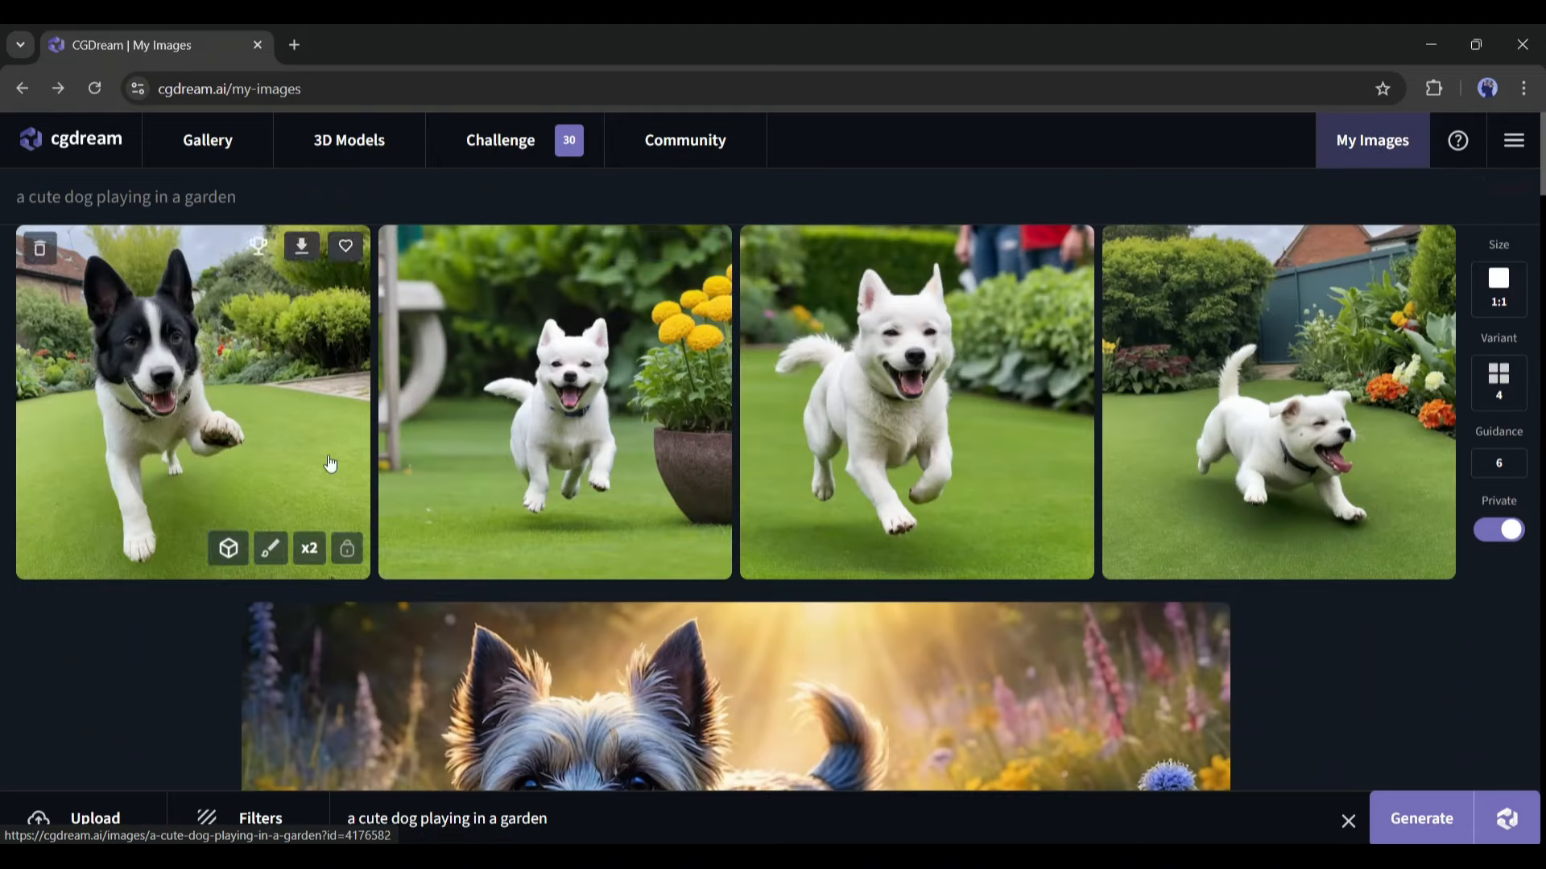
mouse_move(1117, 837)
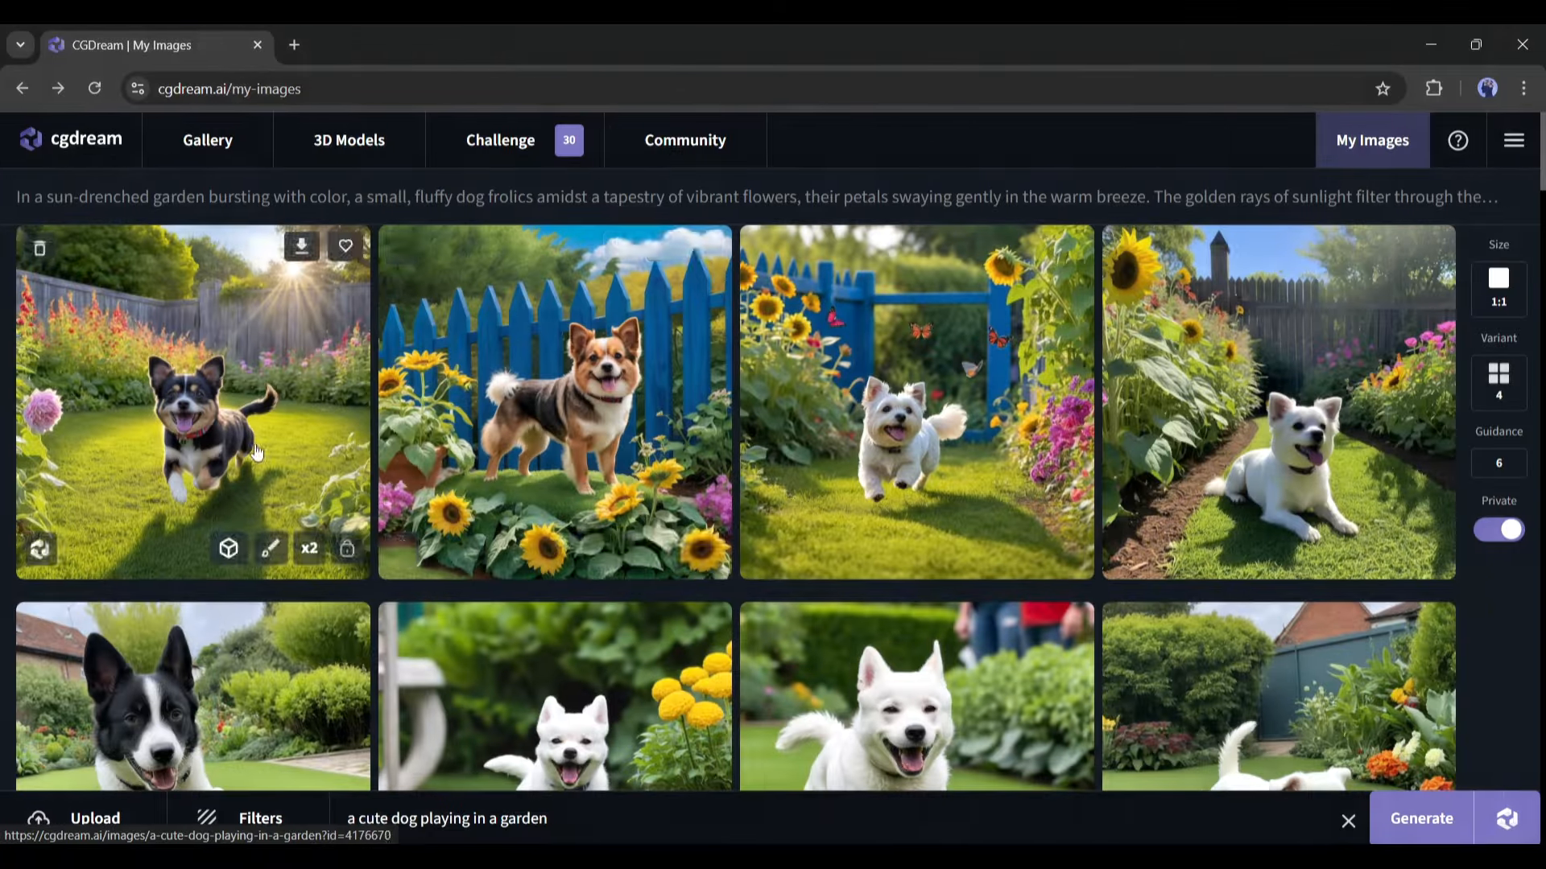
mouse_move(483, 334)
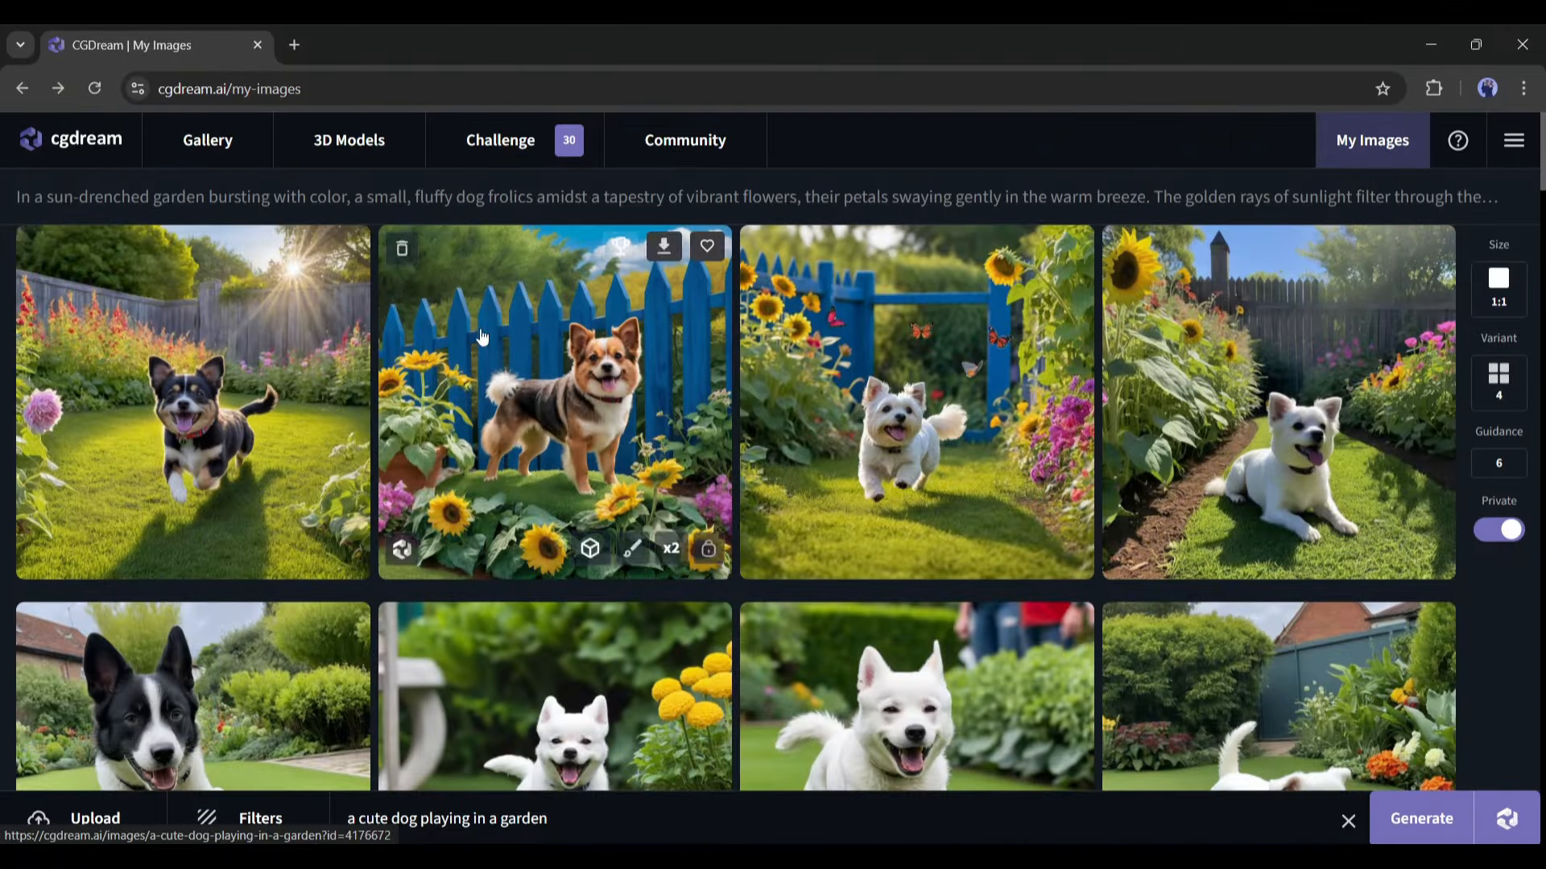
- View the black-and-tan dog and the white dog with butterflies full-size, reading the enhanced prompt
click(192, 401)
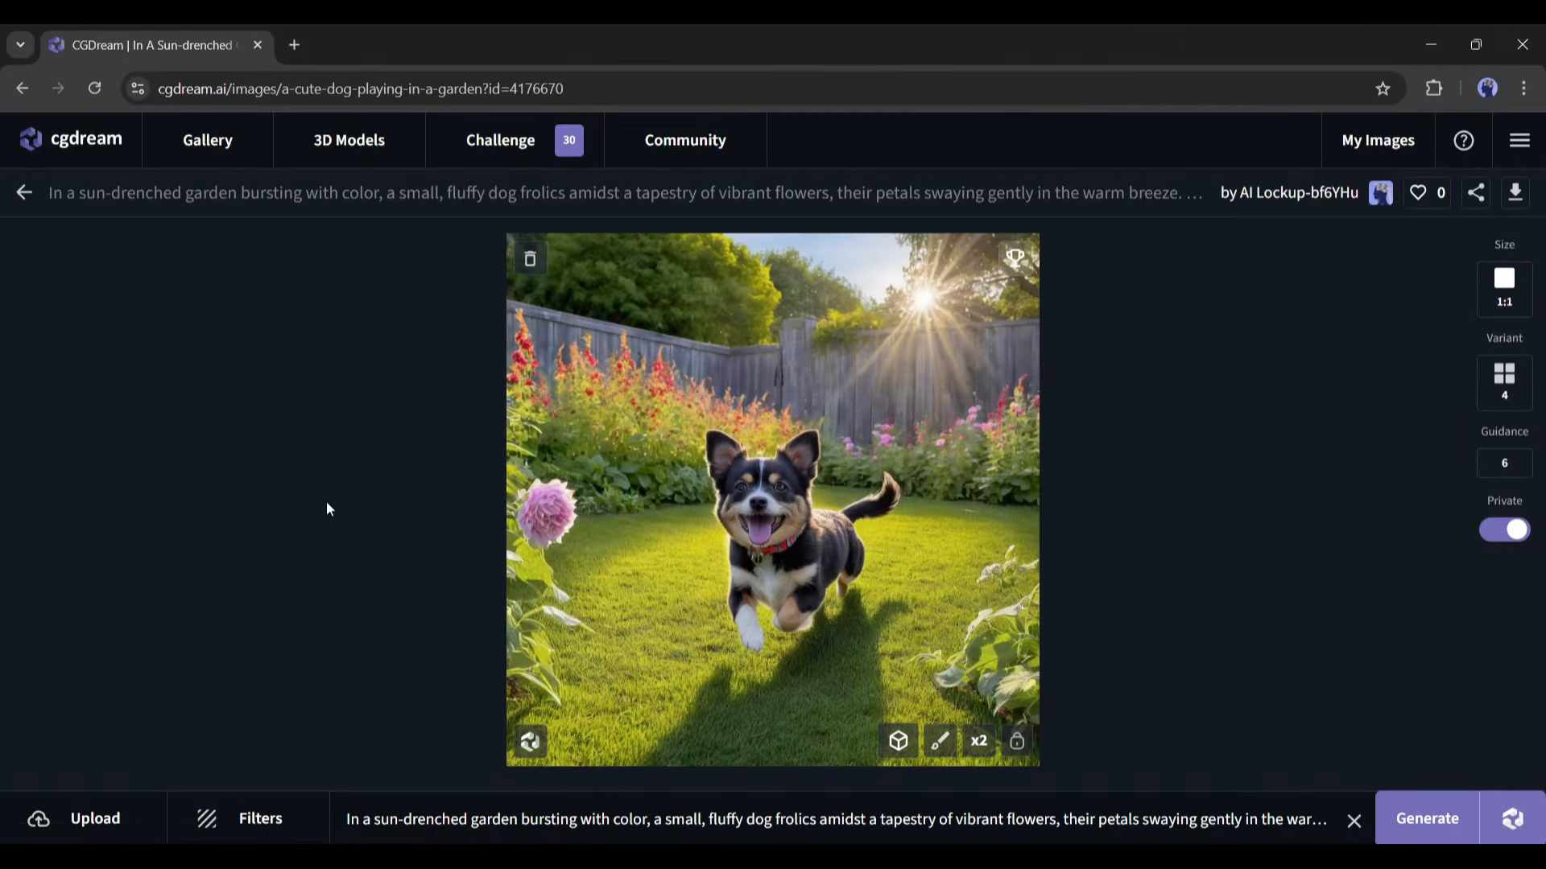
click(1376, 140)
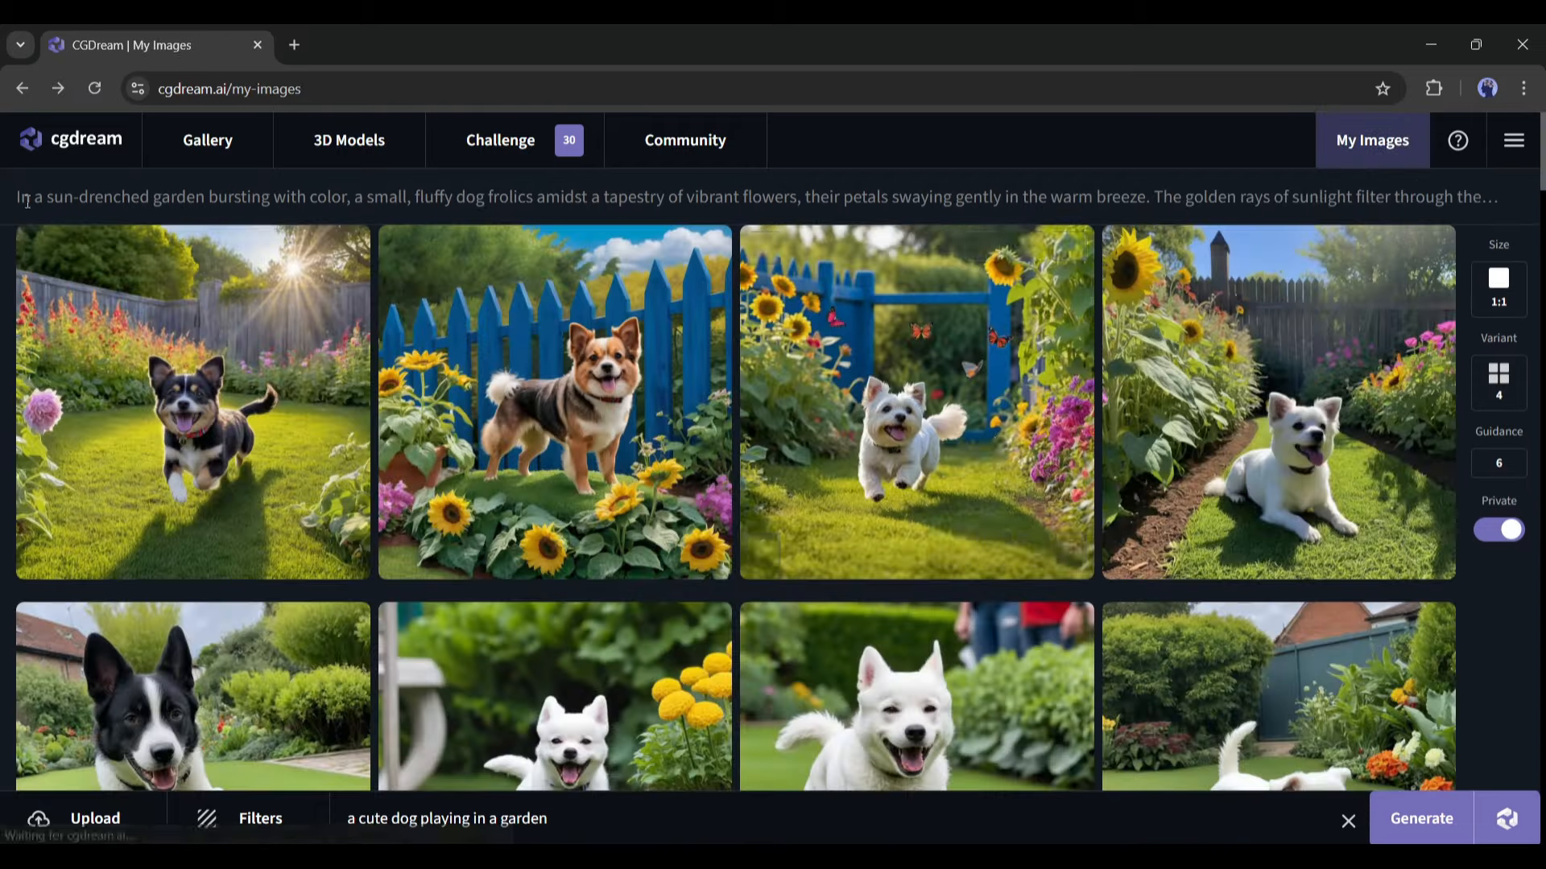
click(915, 403)
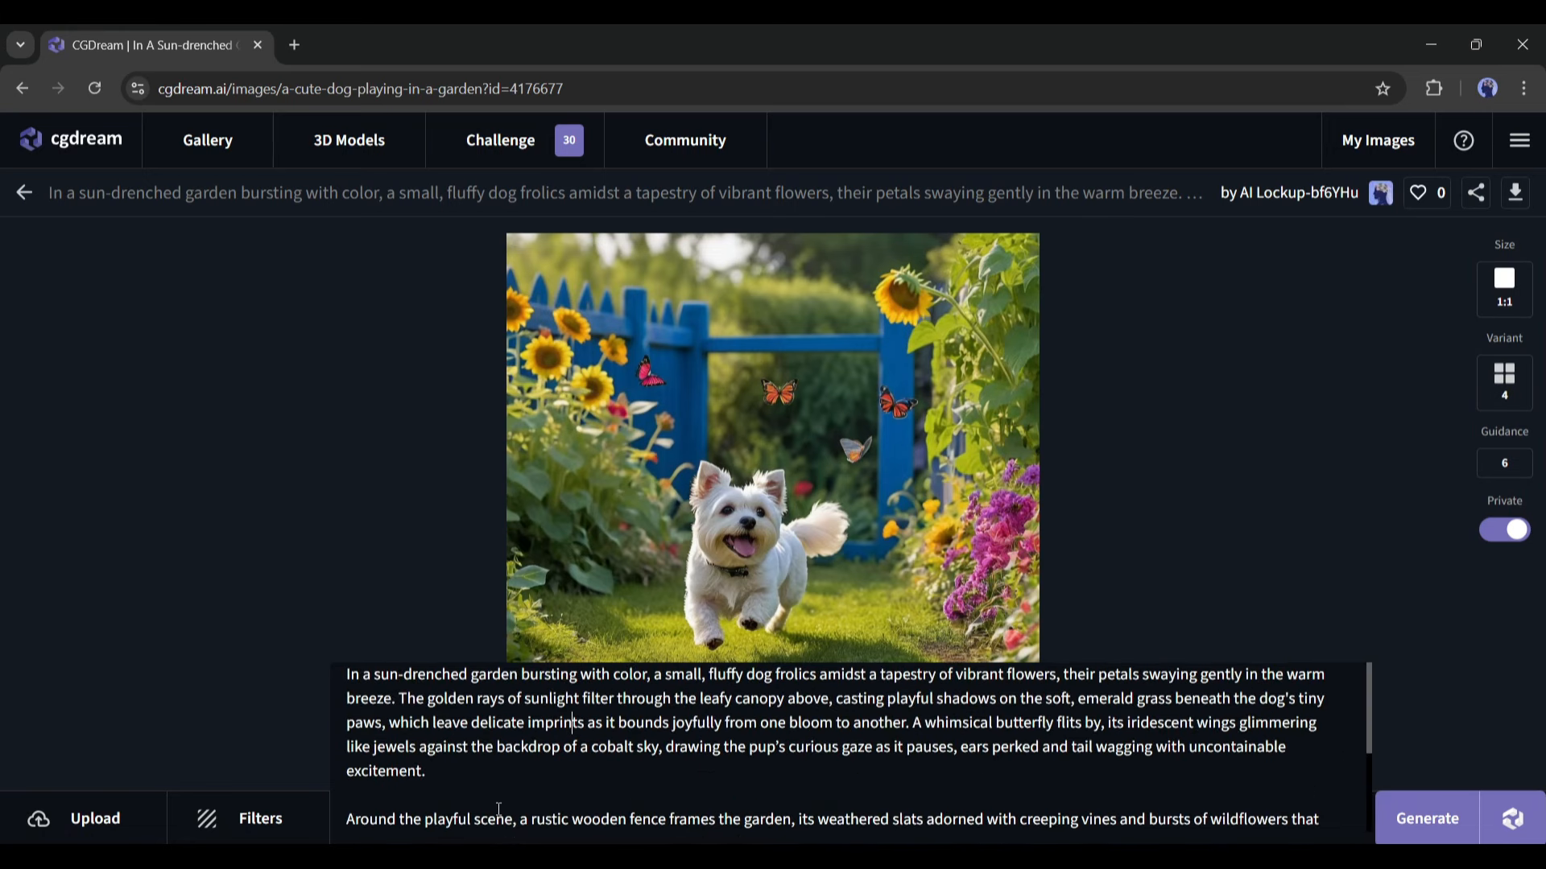
scroll(down, 3)
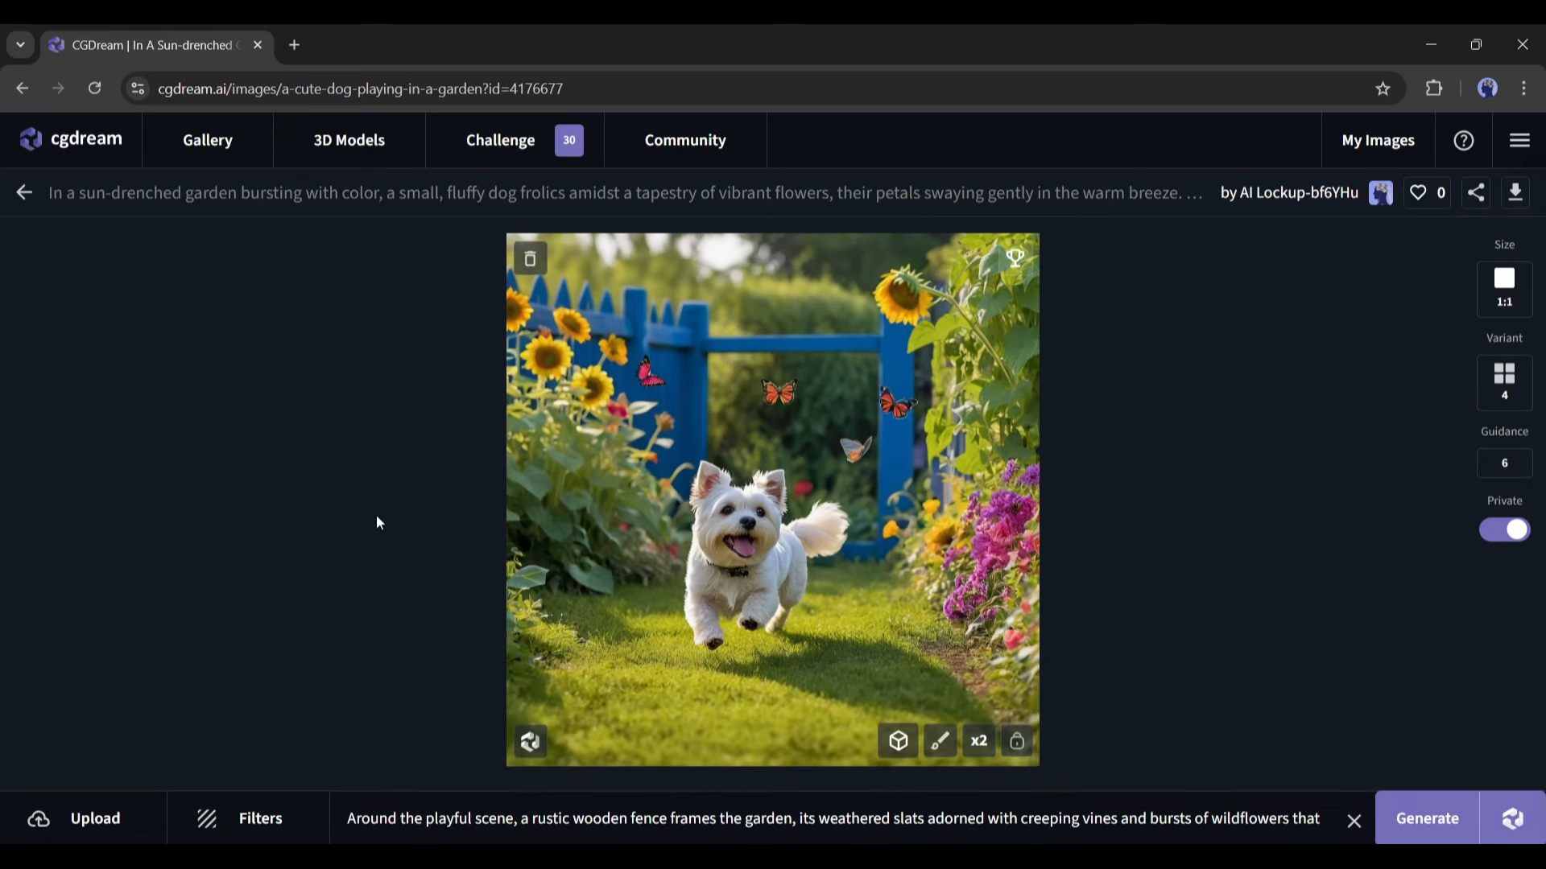
mouse_move(74, 229)
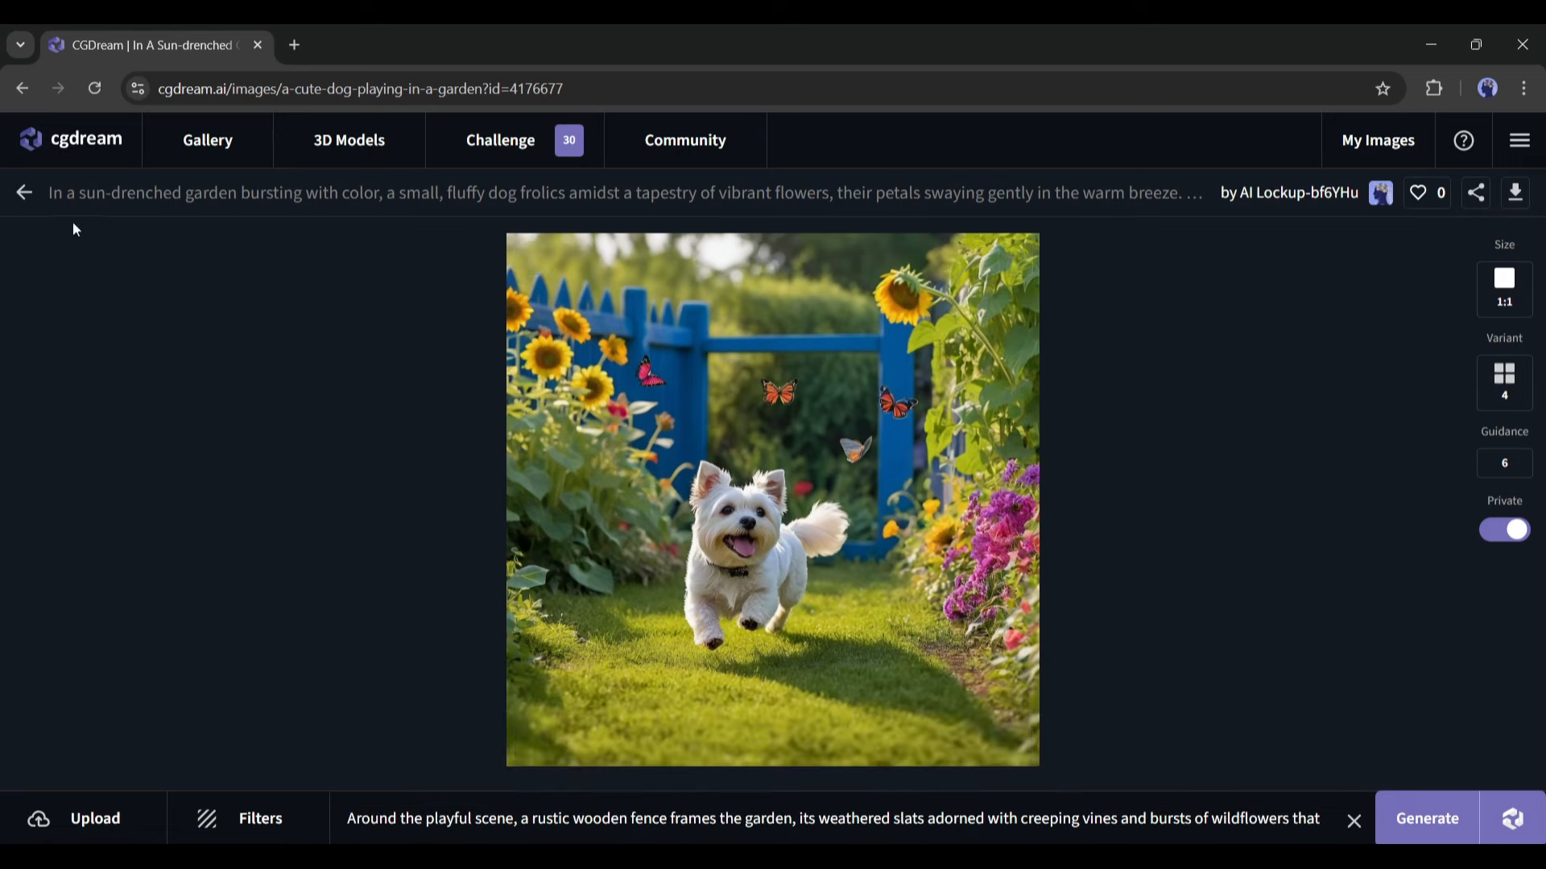
mouse_move(827, 622)
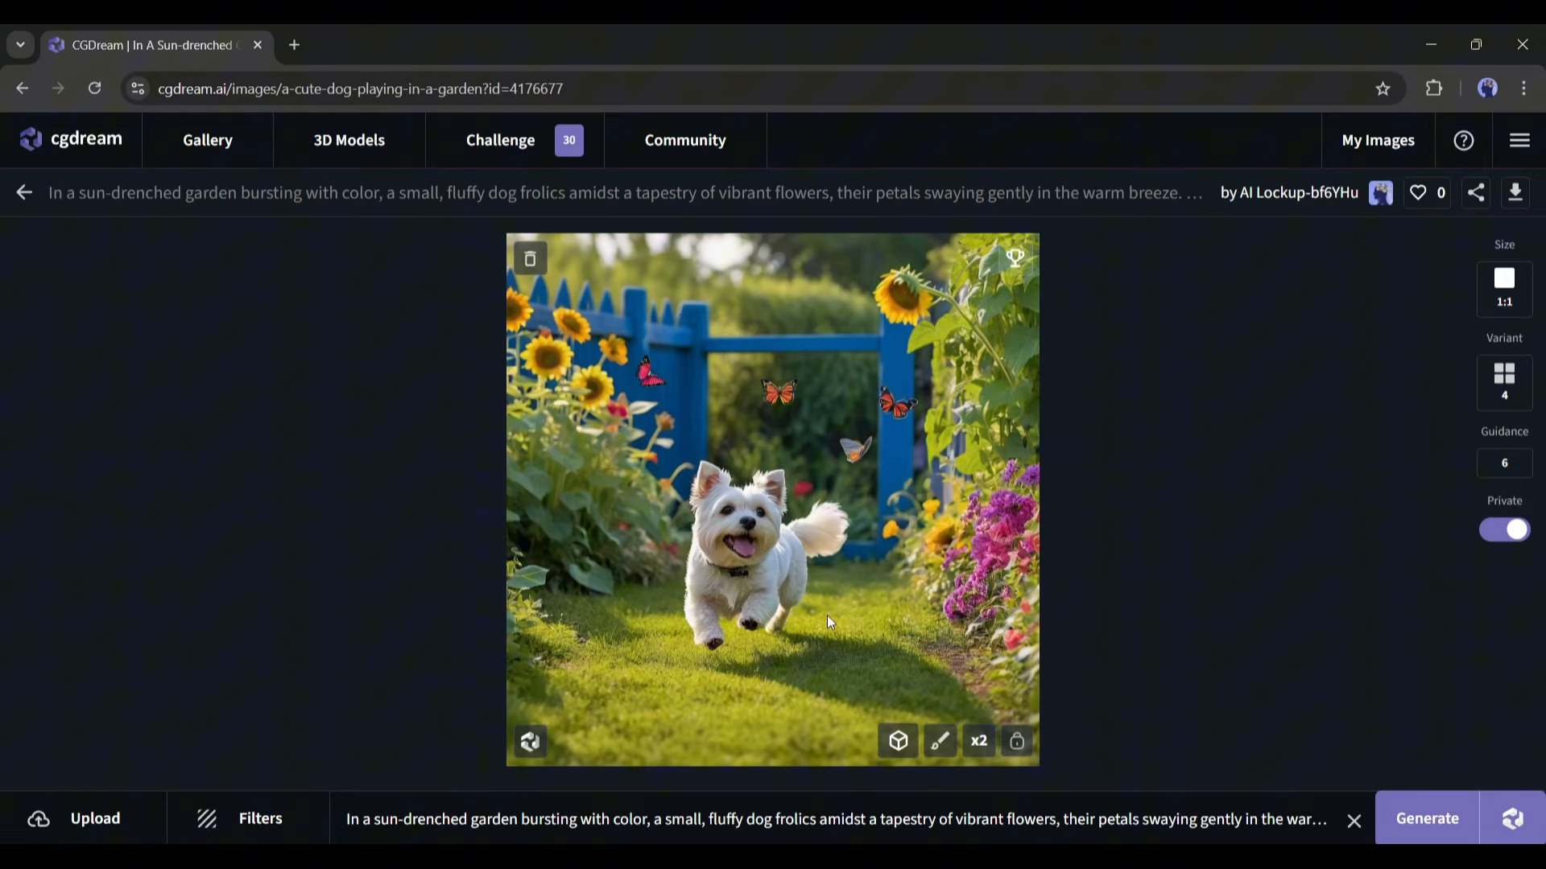
click(246, 818)
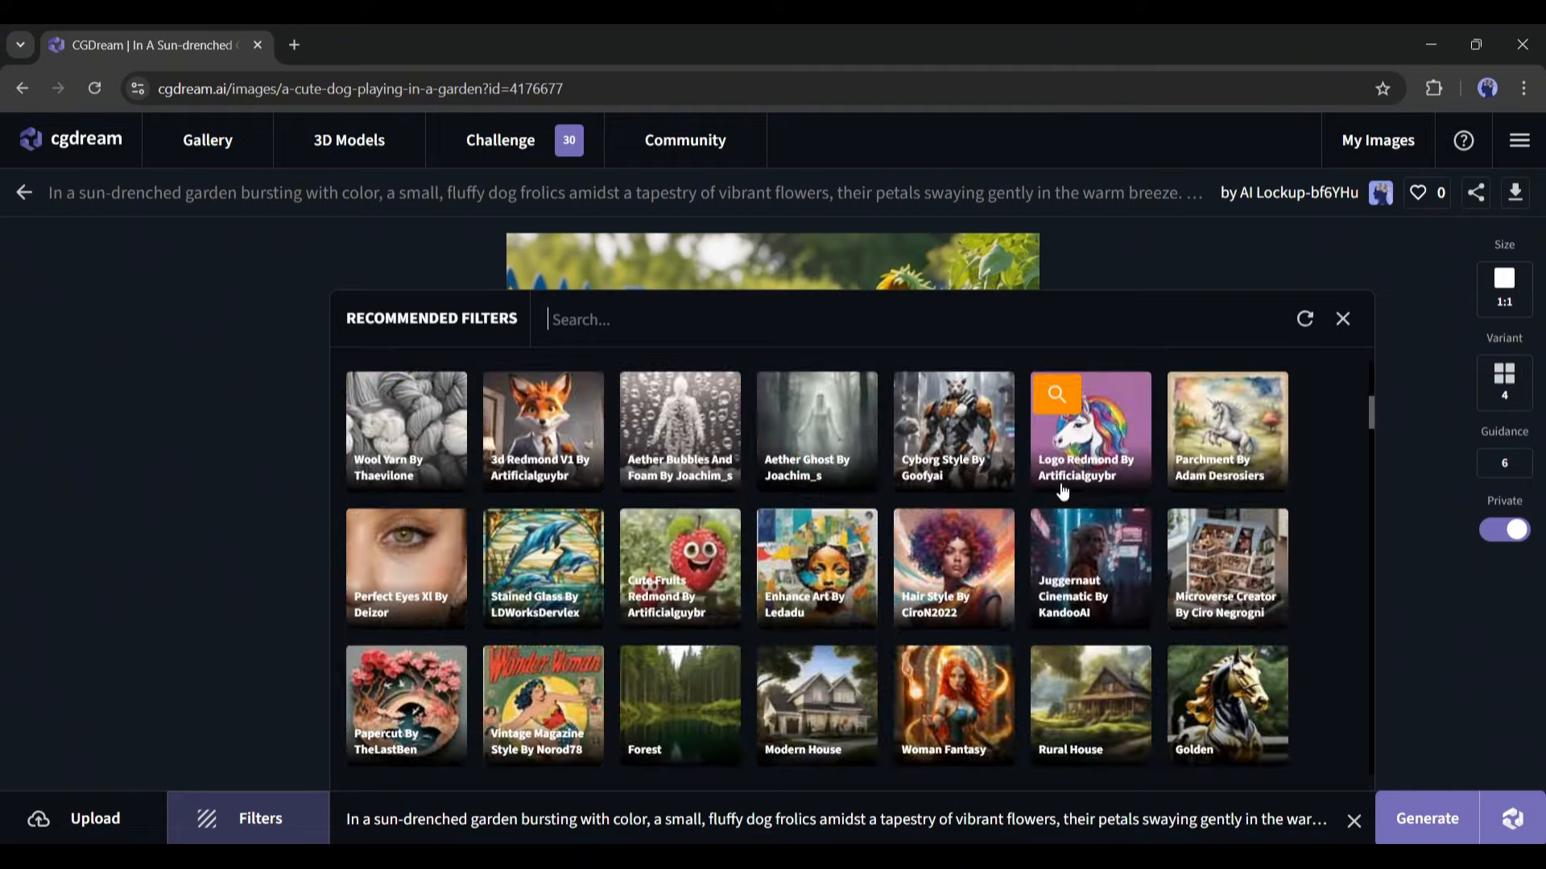
- Add Alien Worlds and Frost Macro style filters, generate the cairn terrier paintings and view another result
text(Alien)
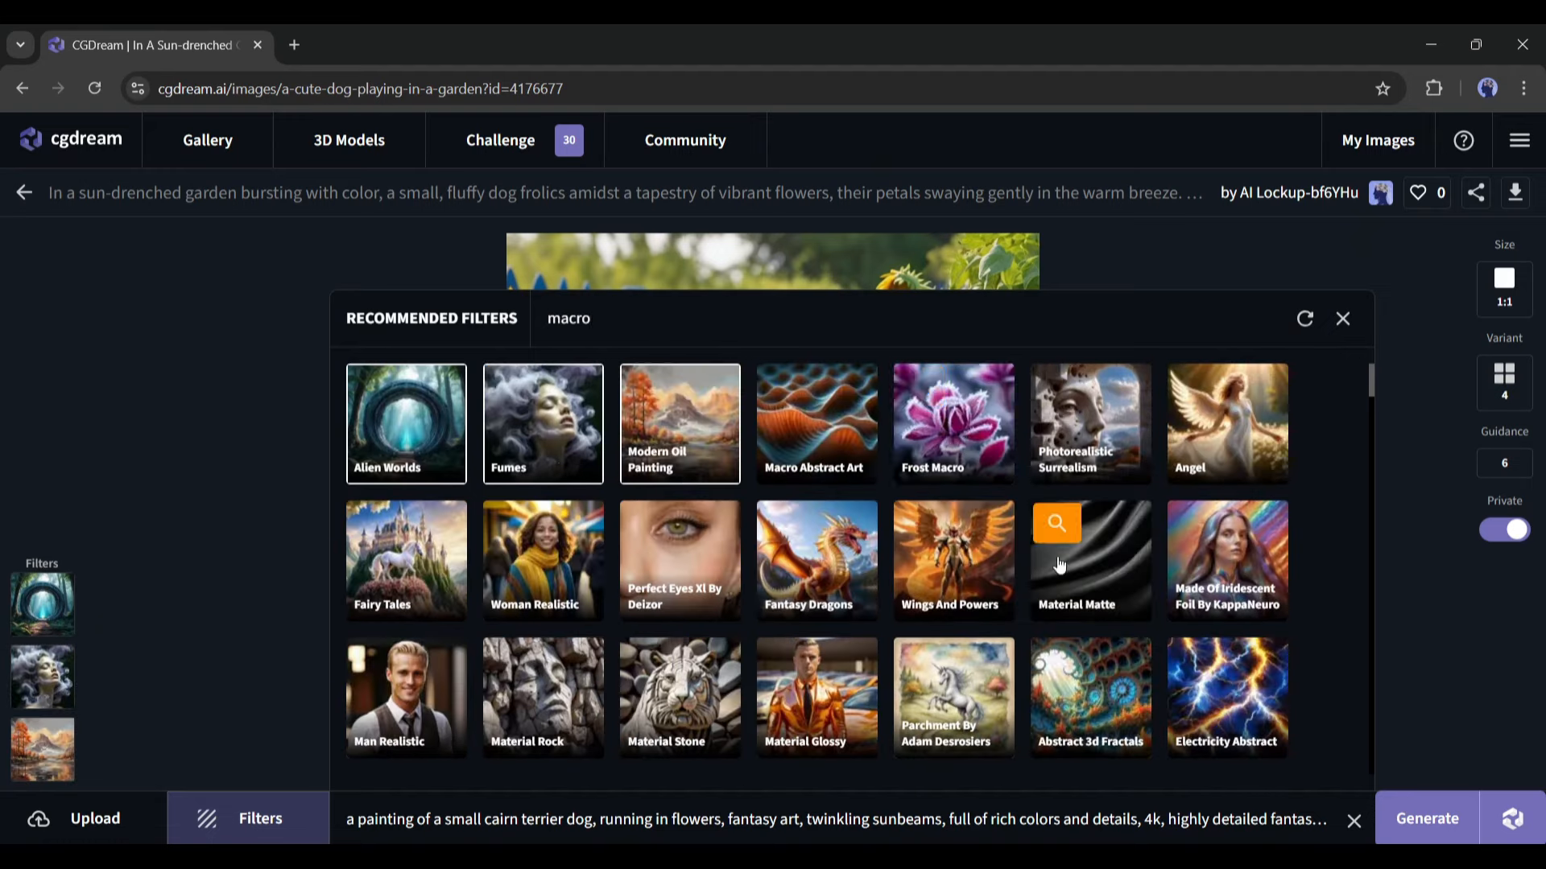
click(1341, 319)
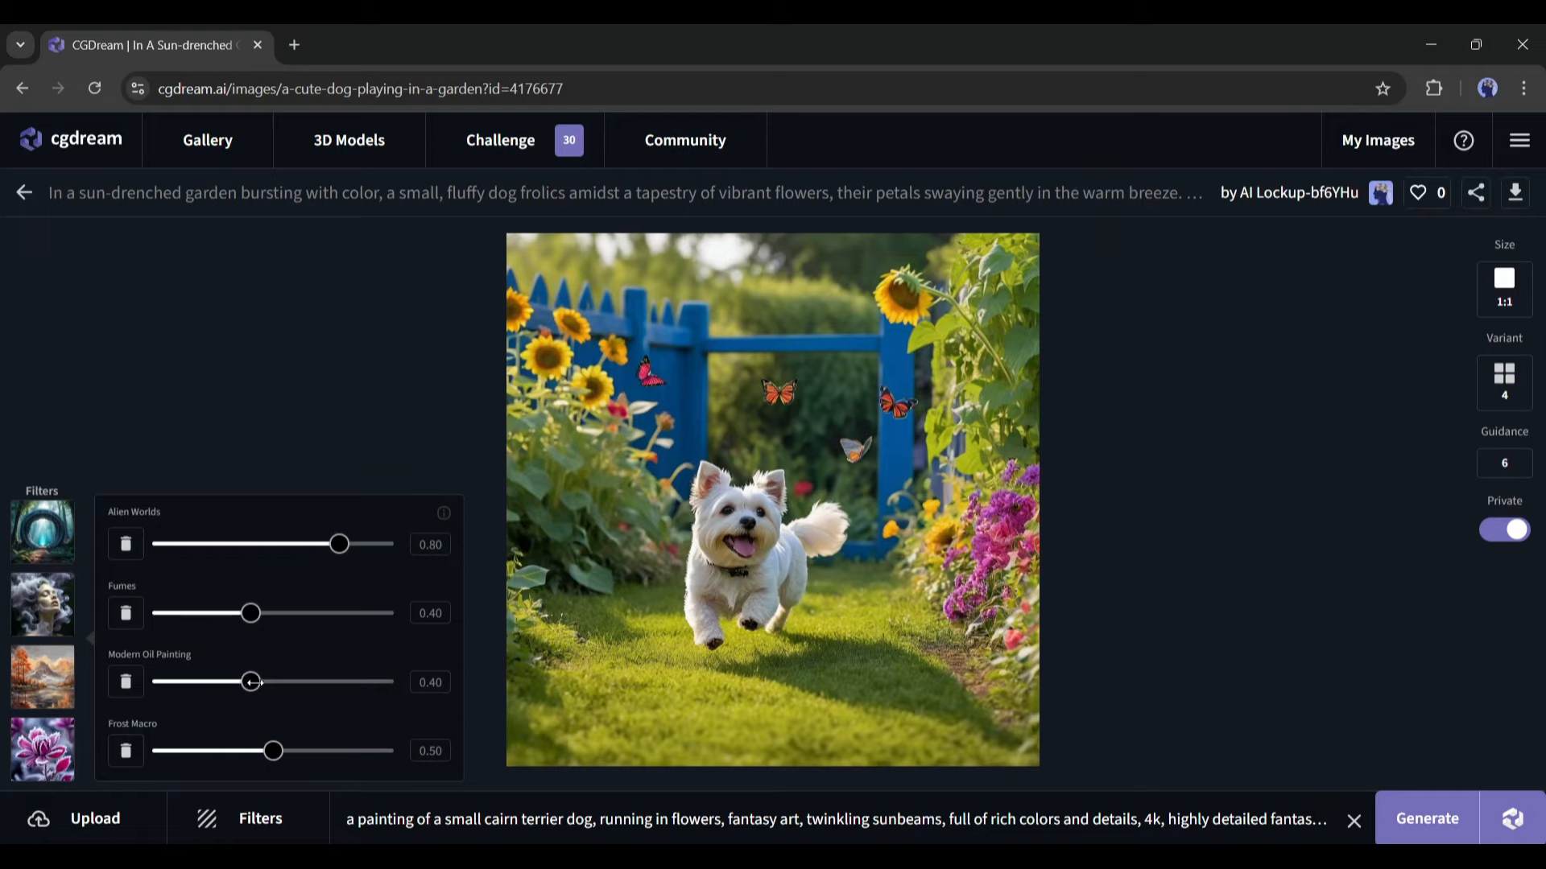
click(1425, 818)
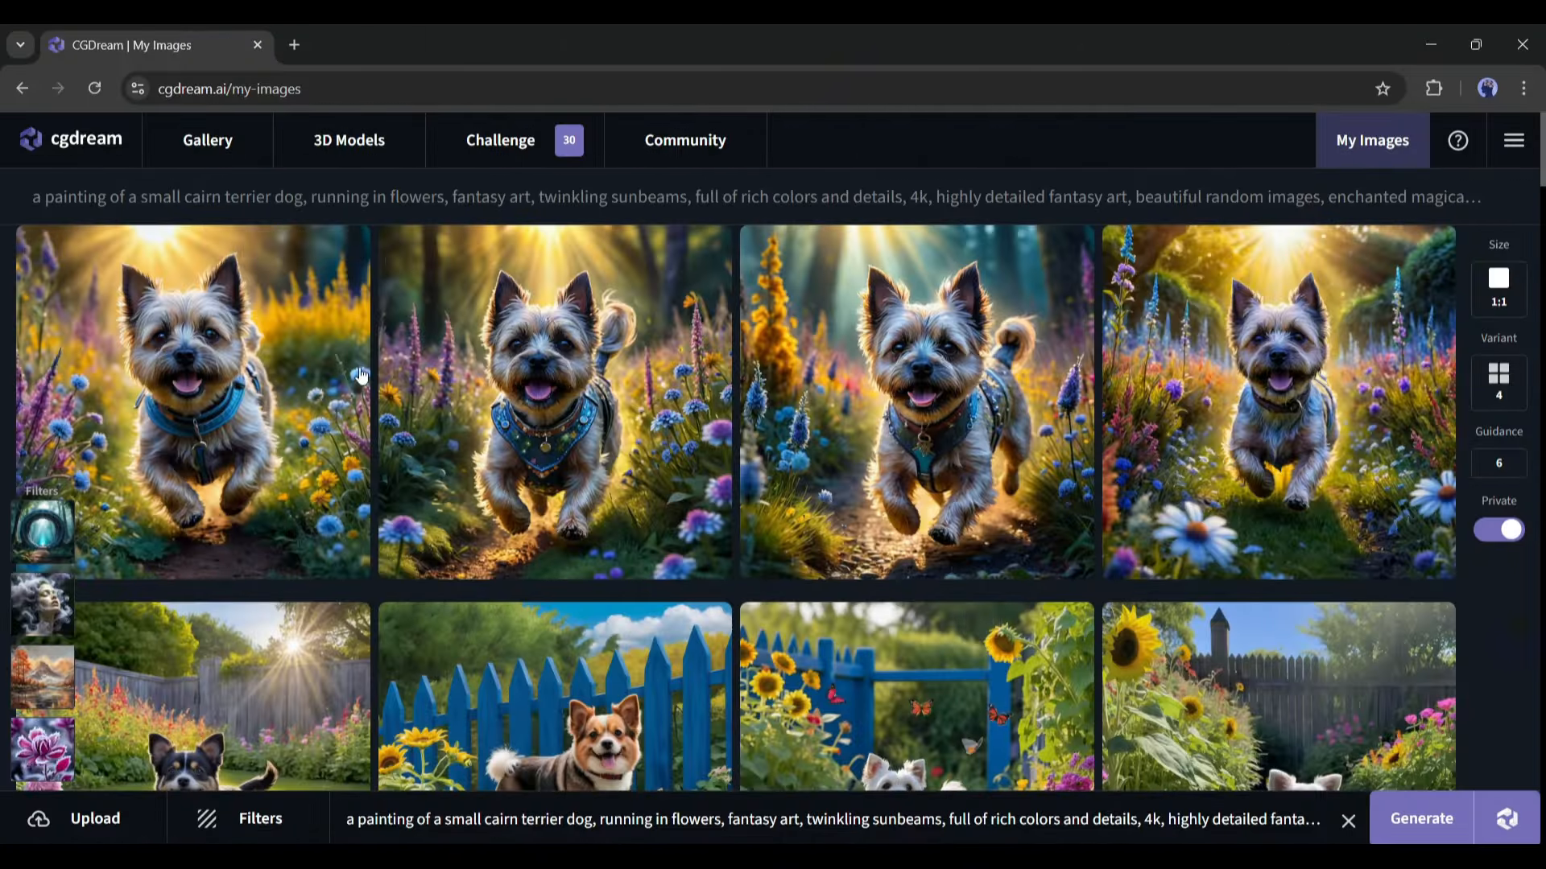
mouse_move(1319, 395)
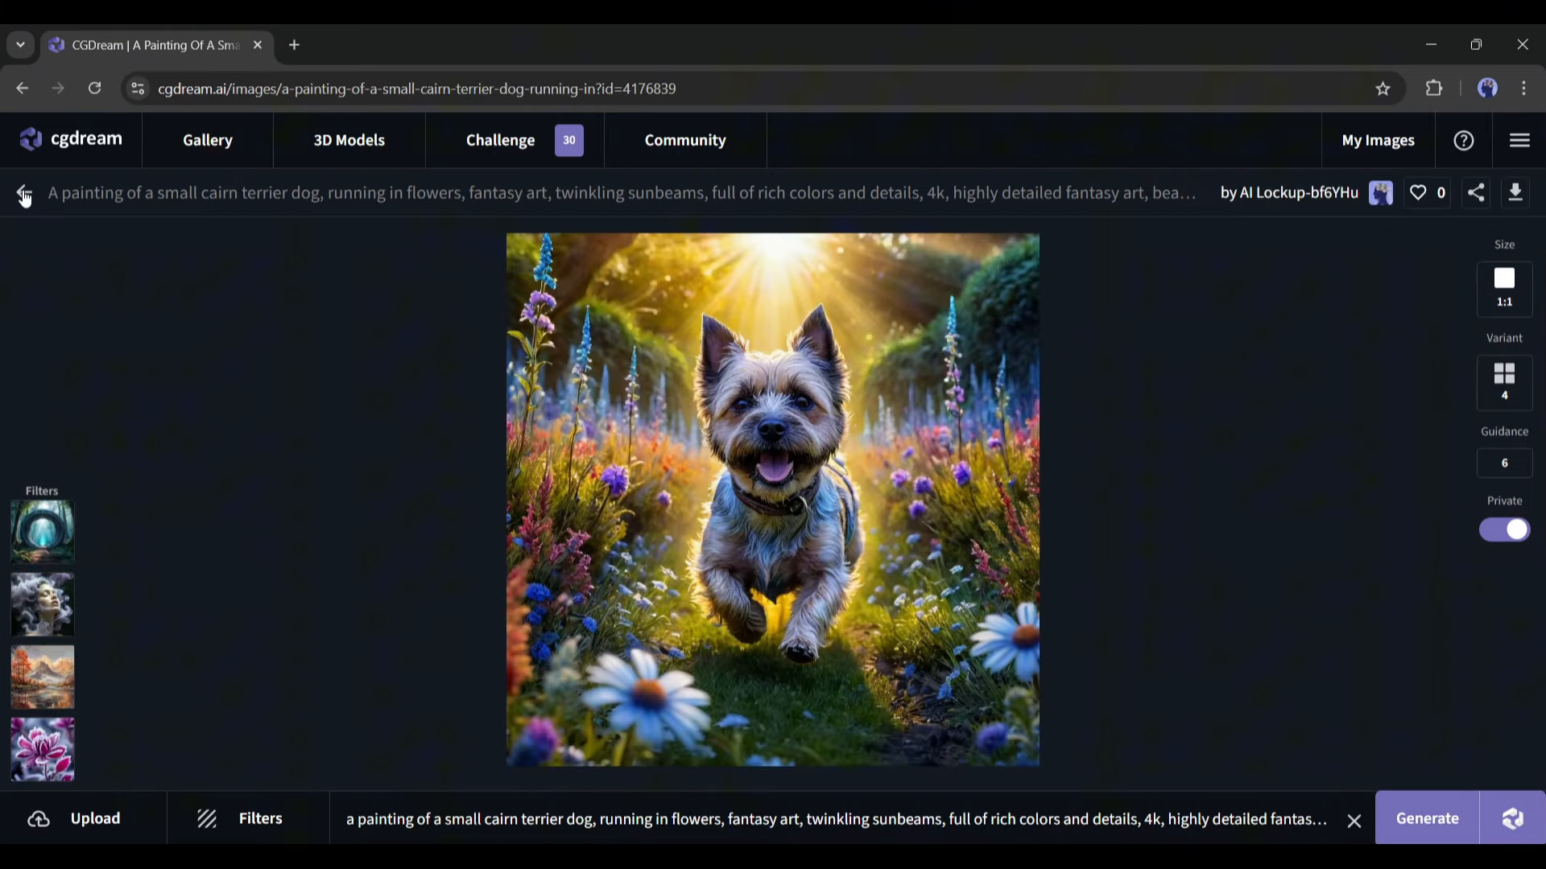
click(24, 191)
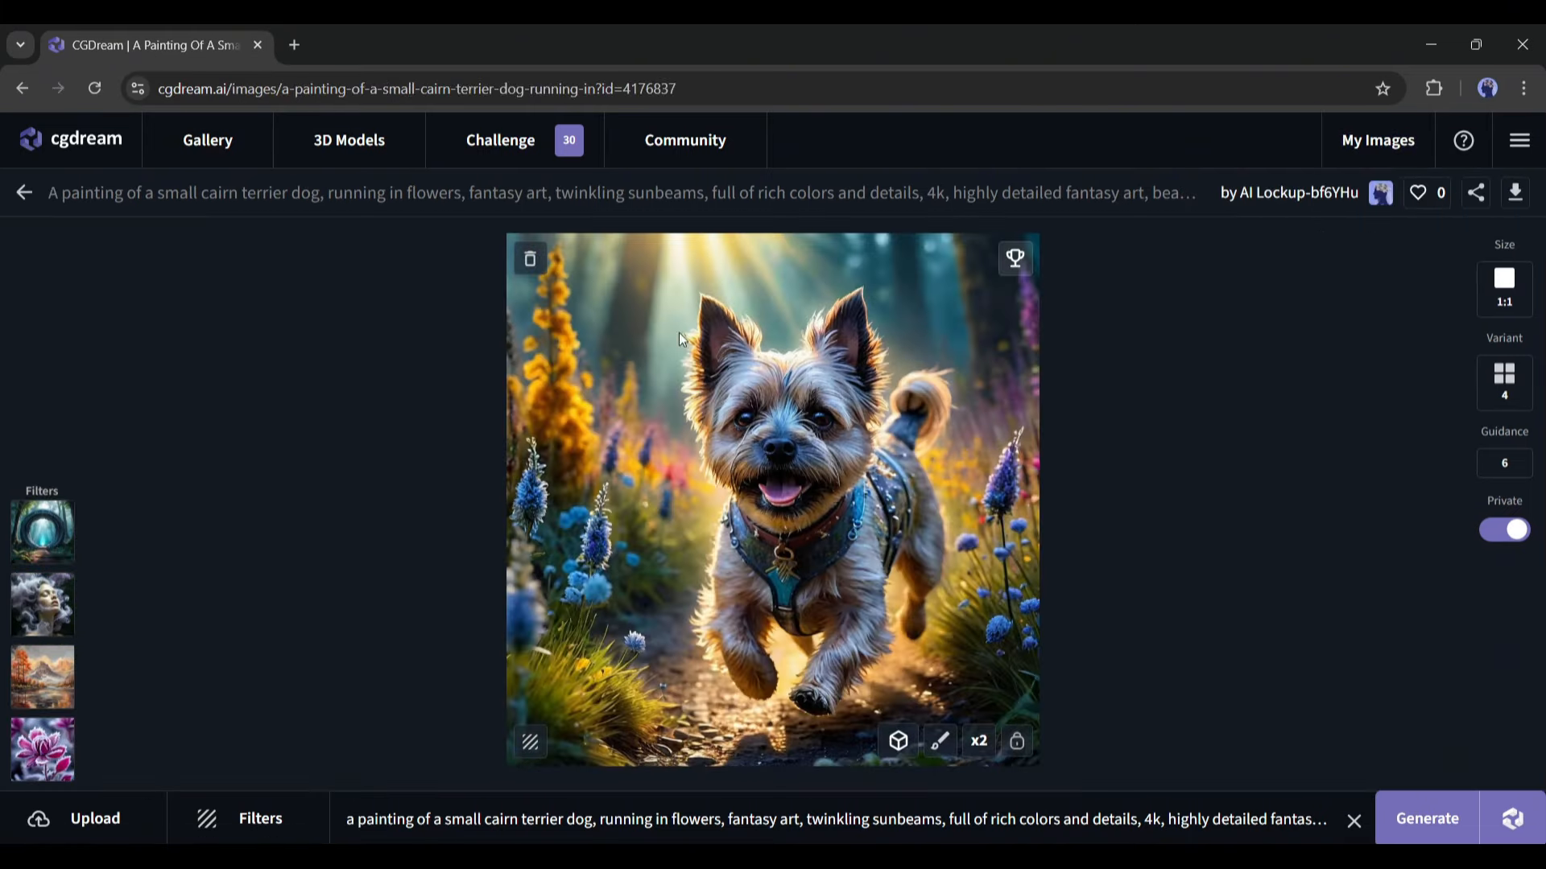
- Bring in a jungle lion picture as image reference and generate lion-in-jungle images from it
click(1377, 140)
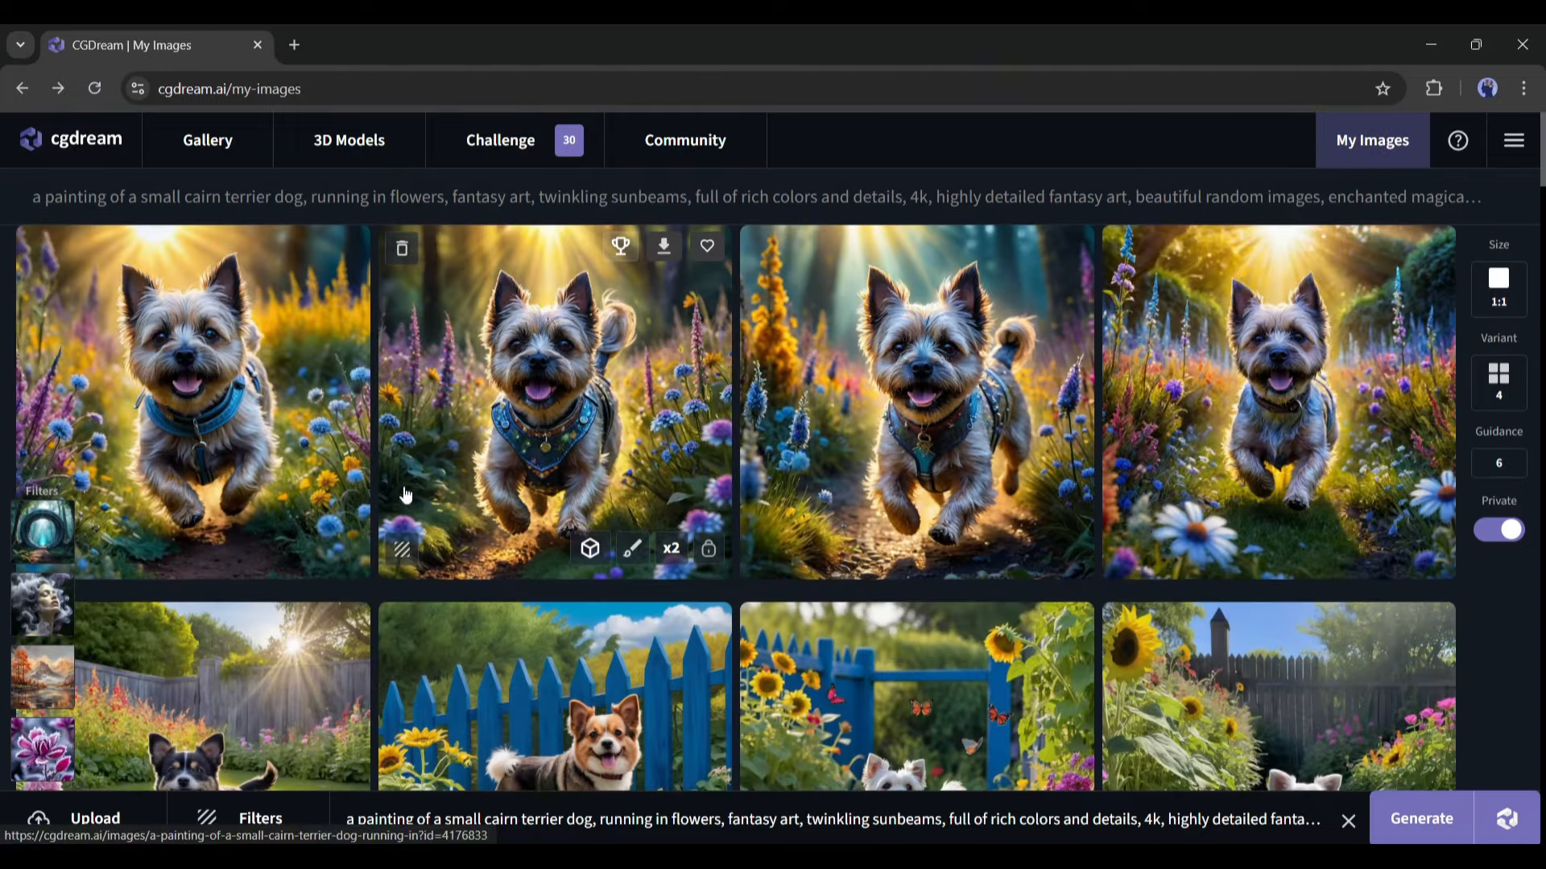
click(79, 818)
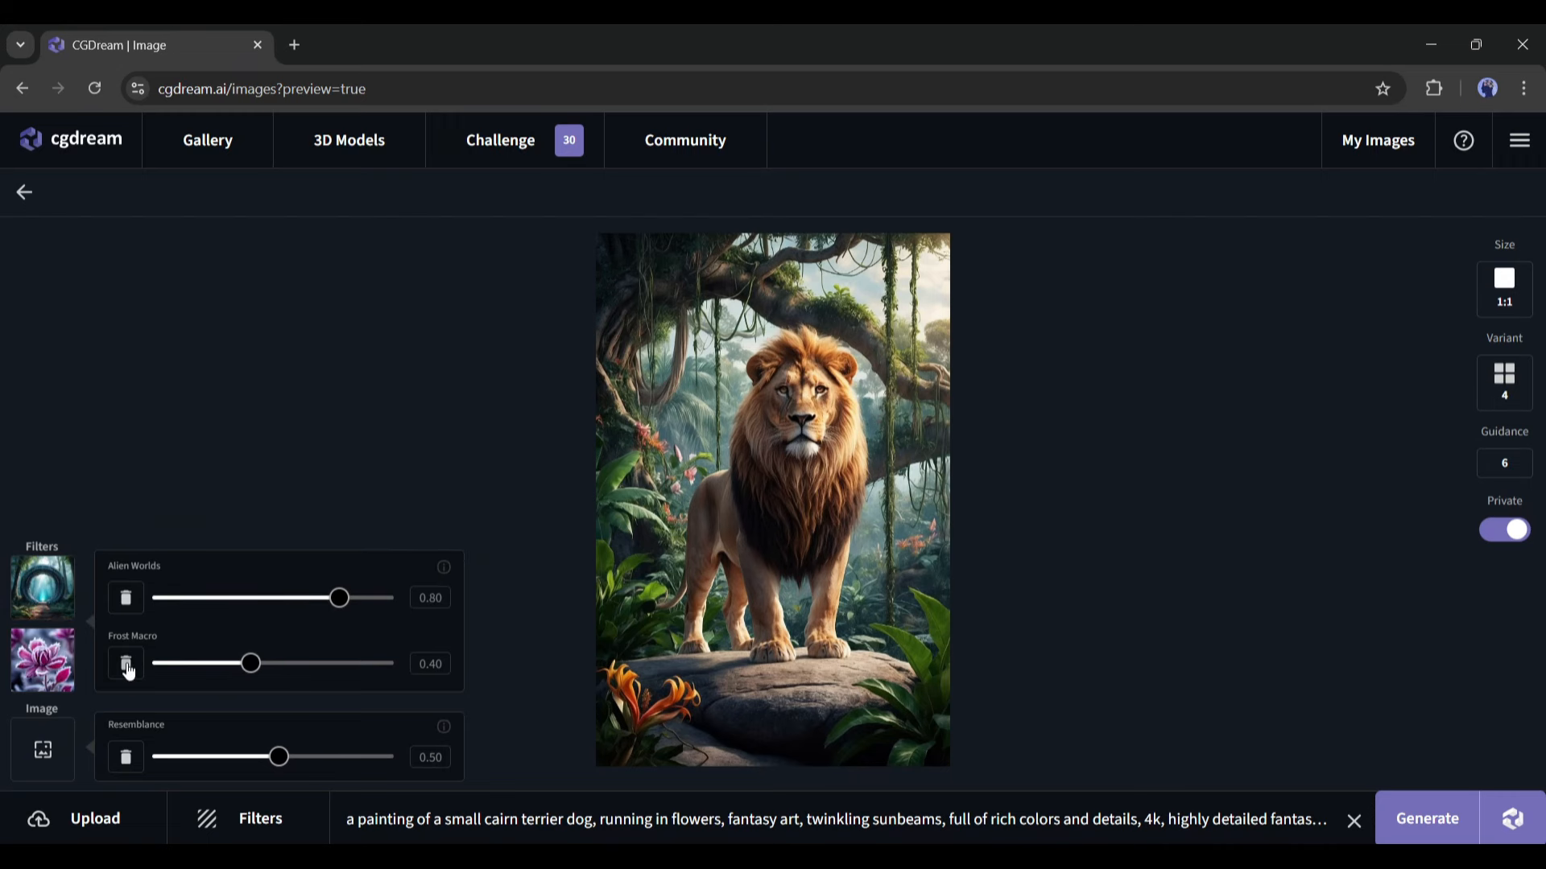
mouse_move(37, 744)
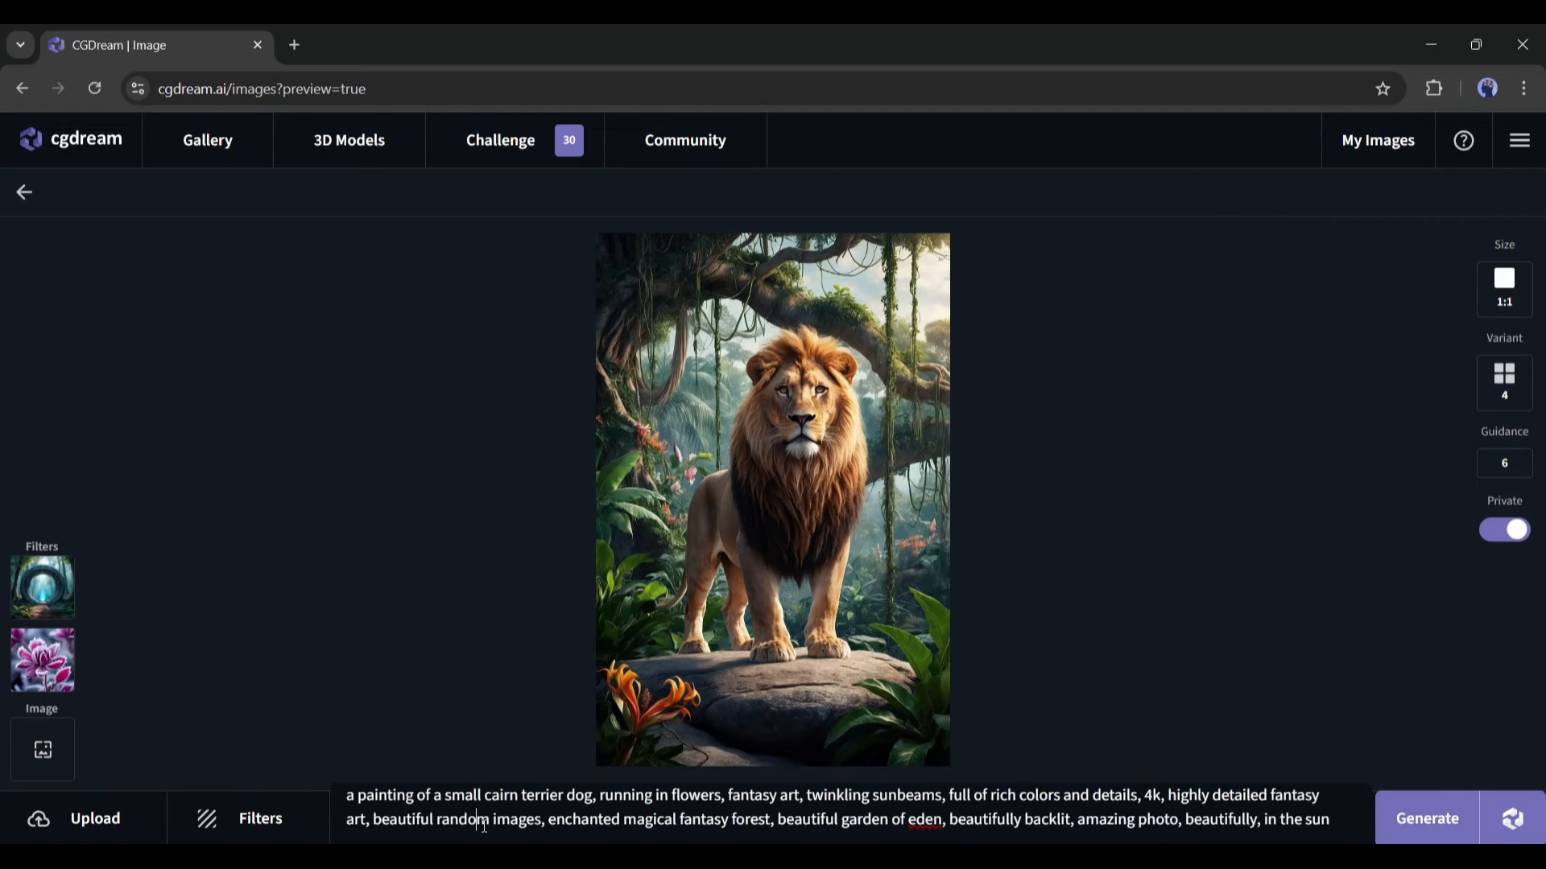
click(772, 497)
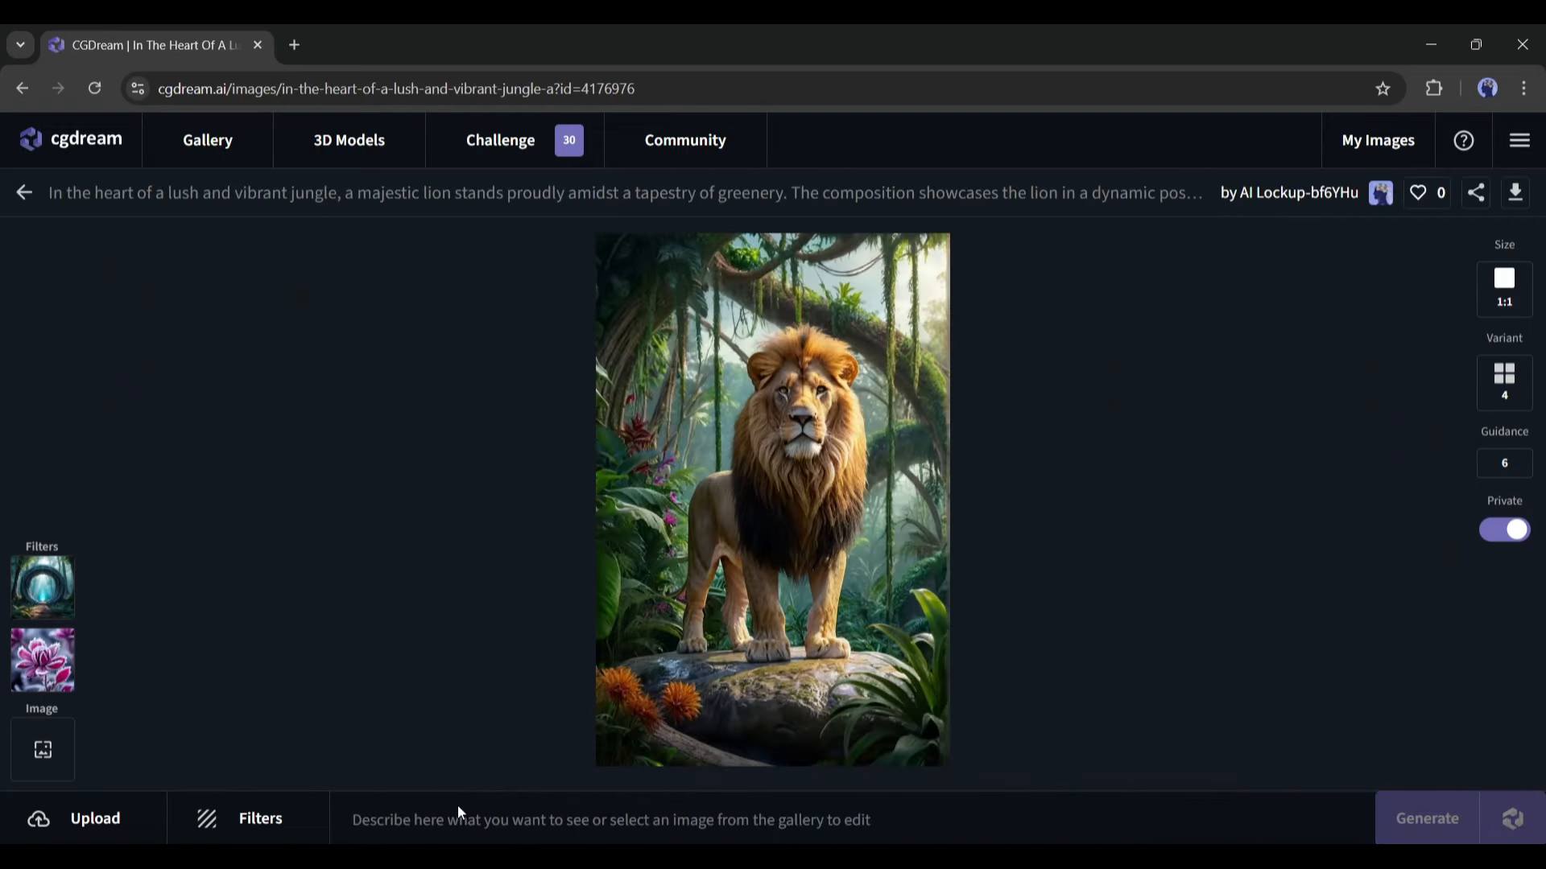
- Generate a new set of jungle lion images from the current prompt at lower resemblance
click(609, 820)
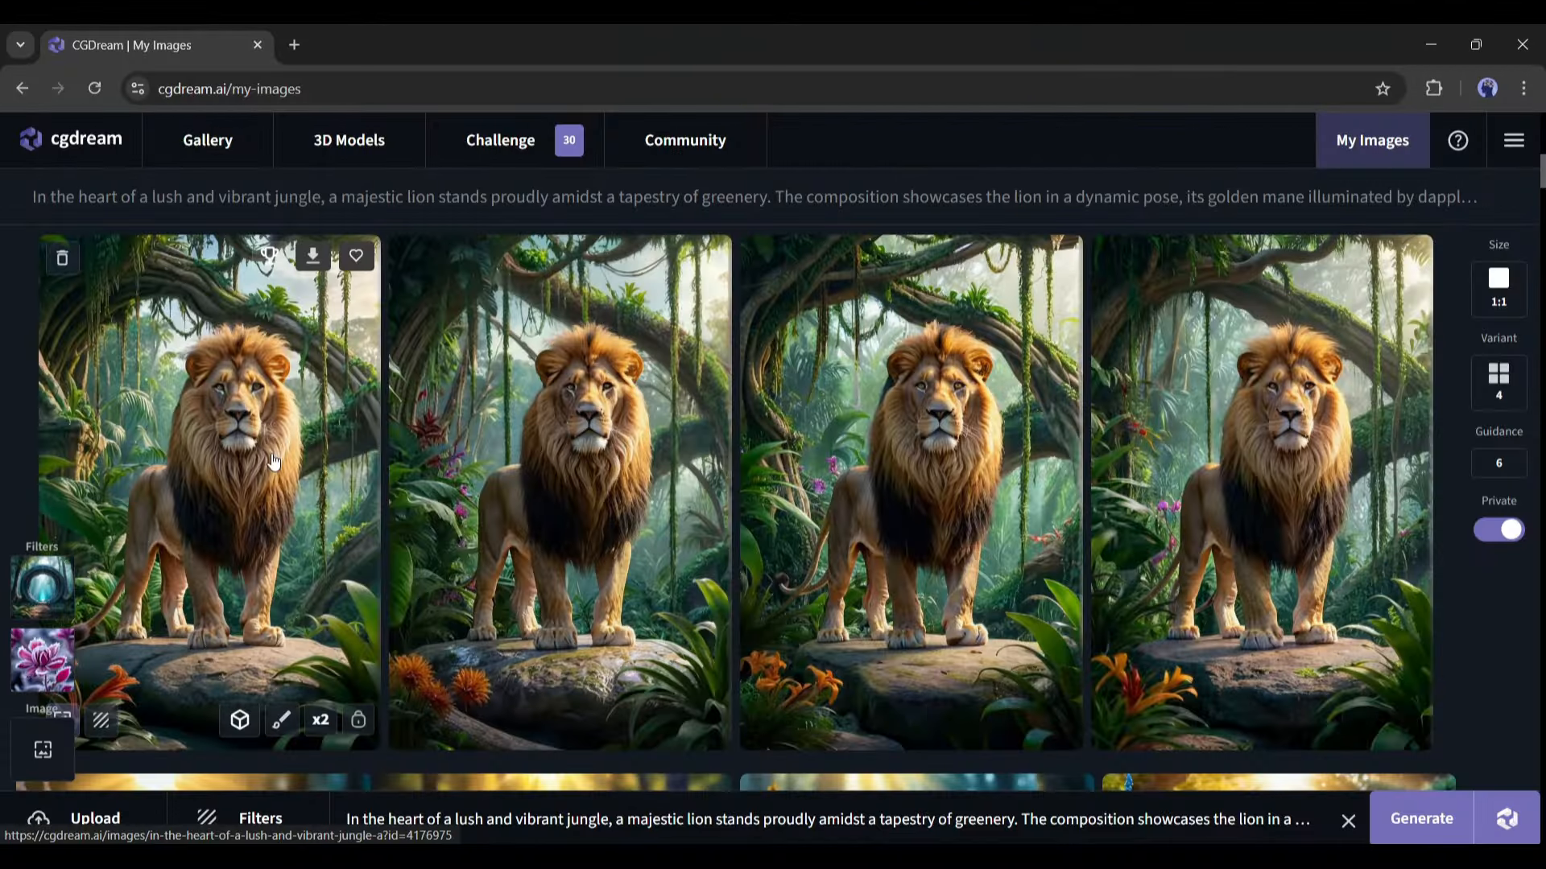
mouse_move(23, 340)
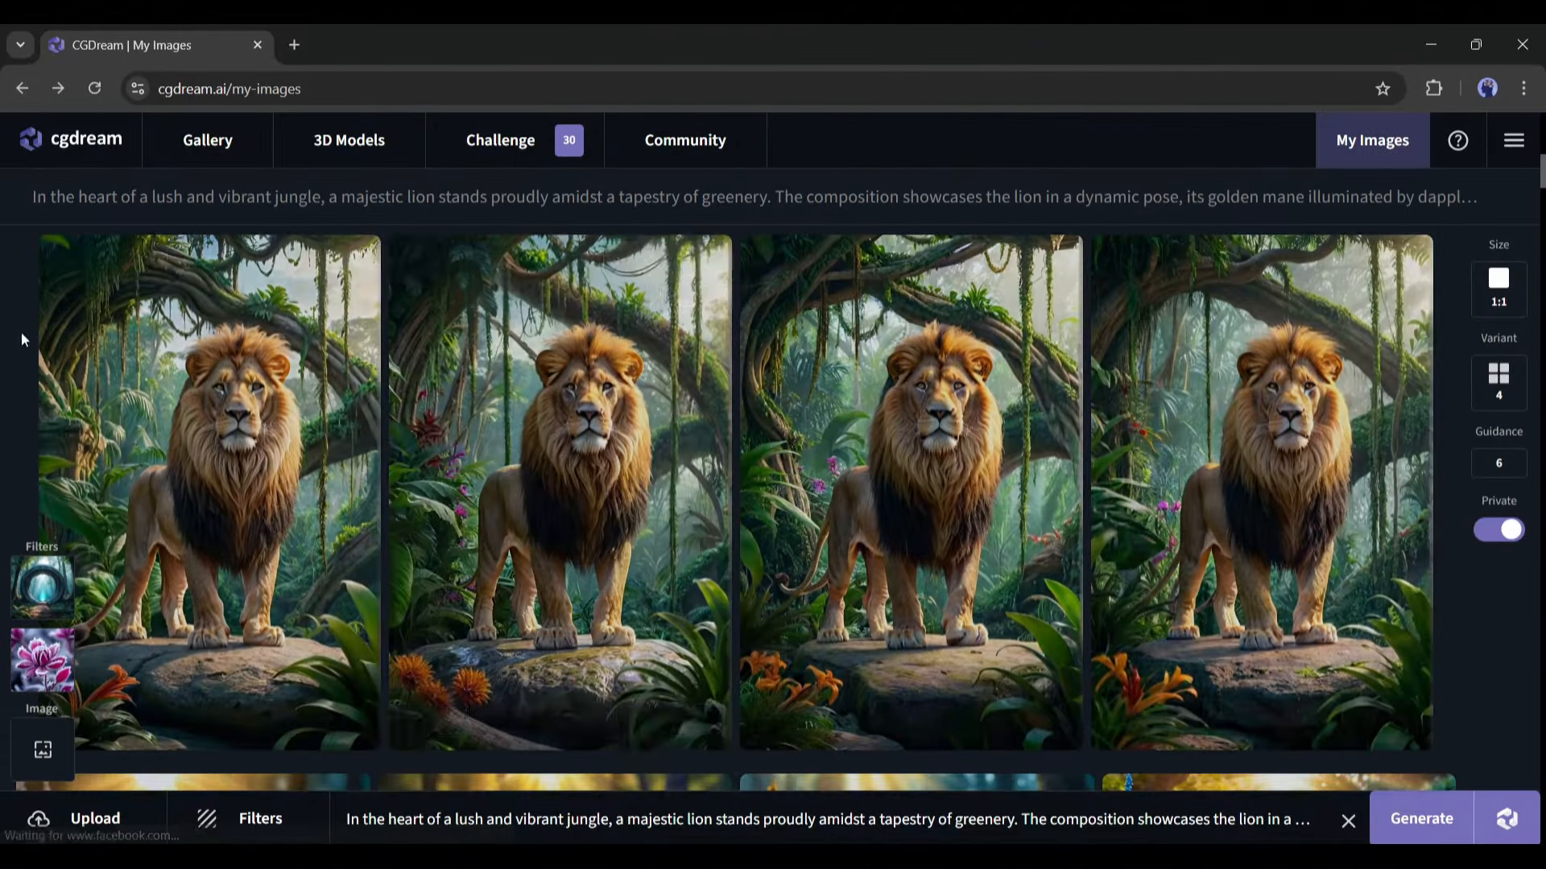
mouse_move(934, 511)
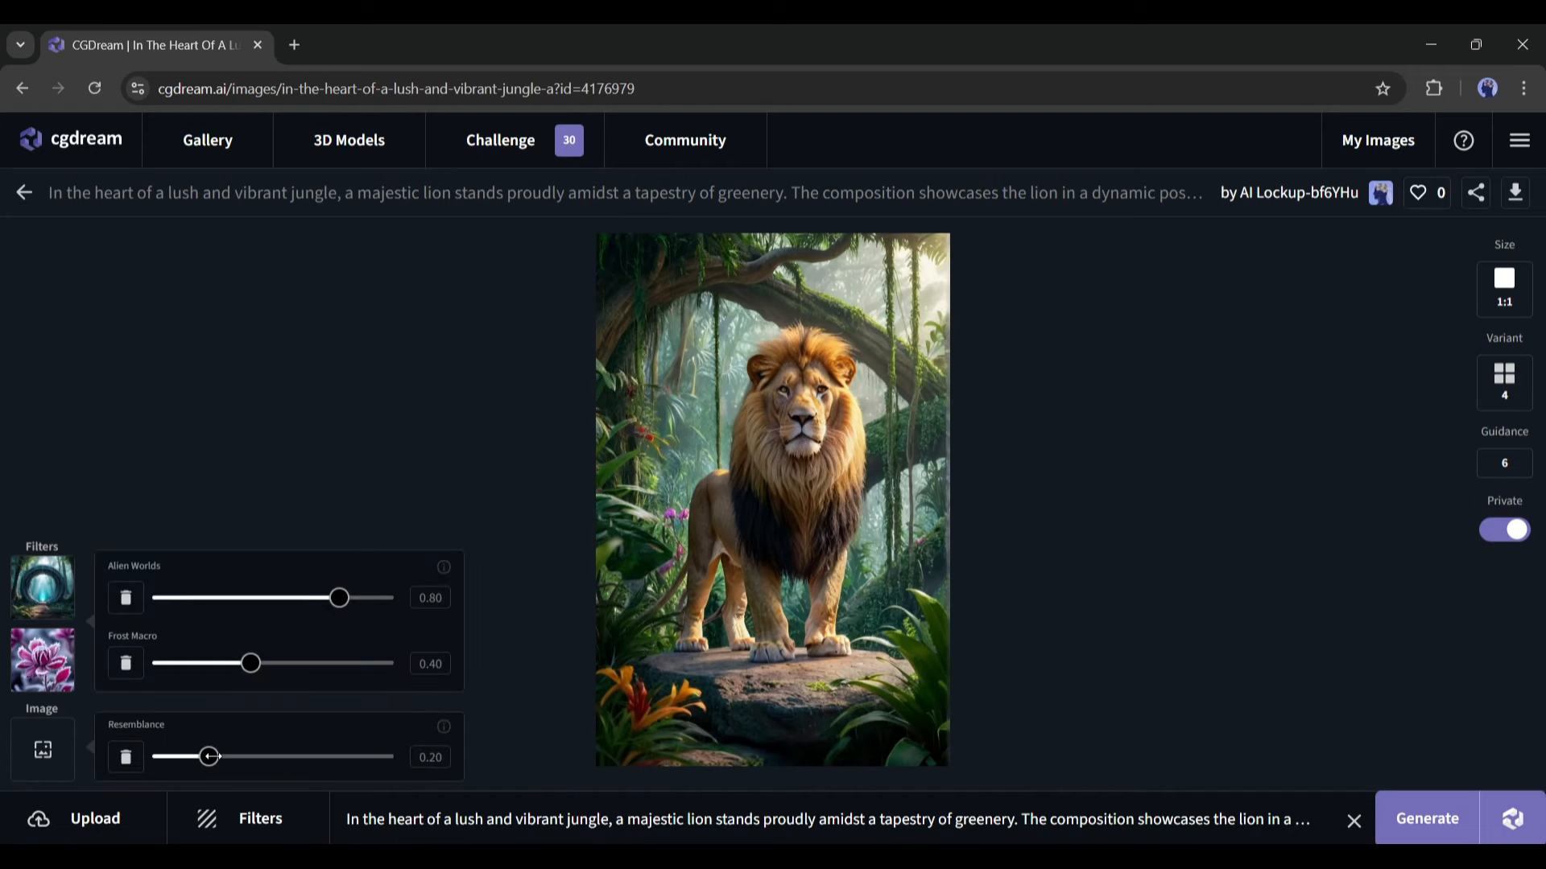
mouse_move(1442, 833)
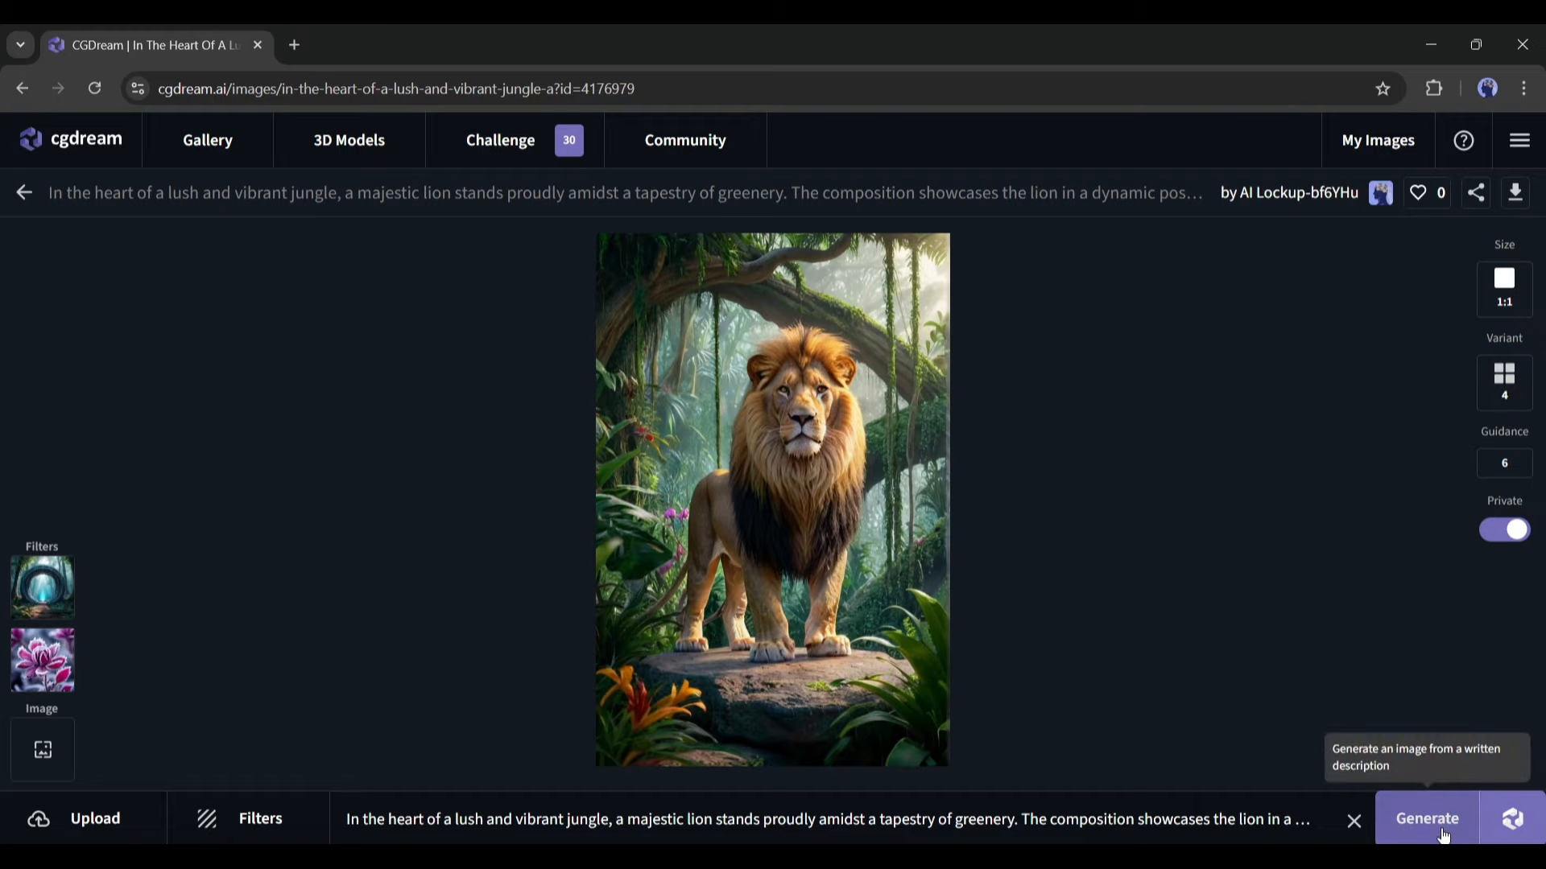
click(1424, 818)
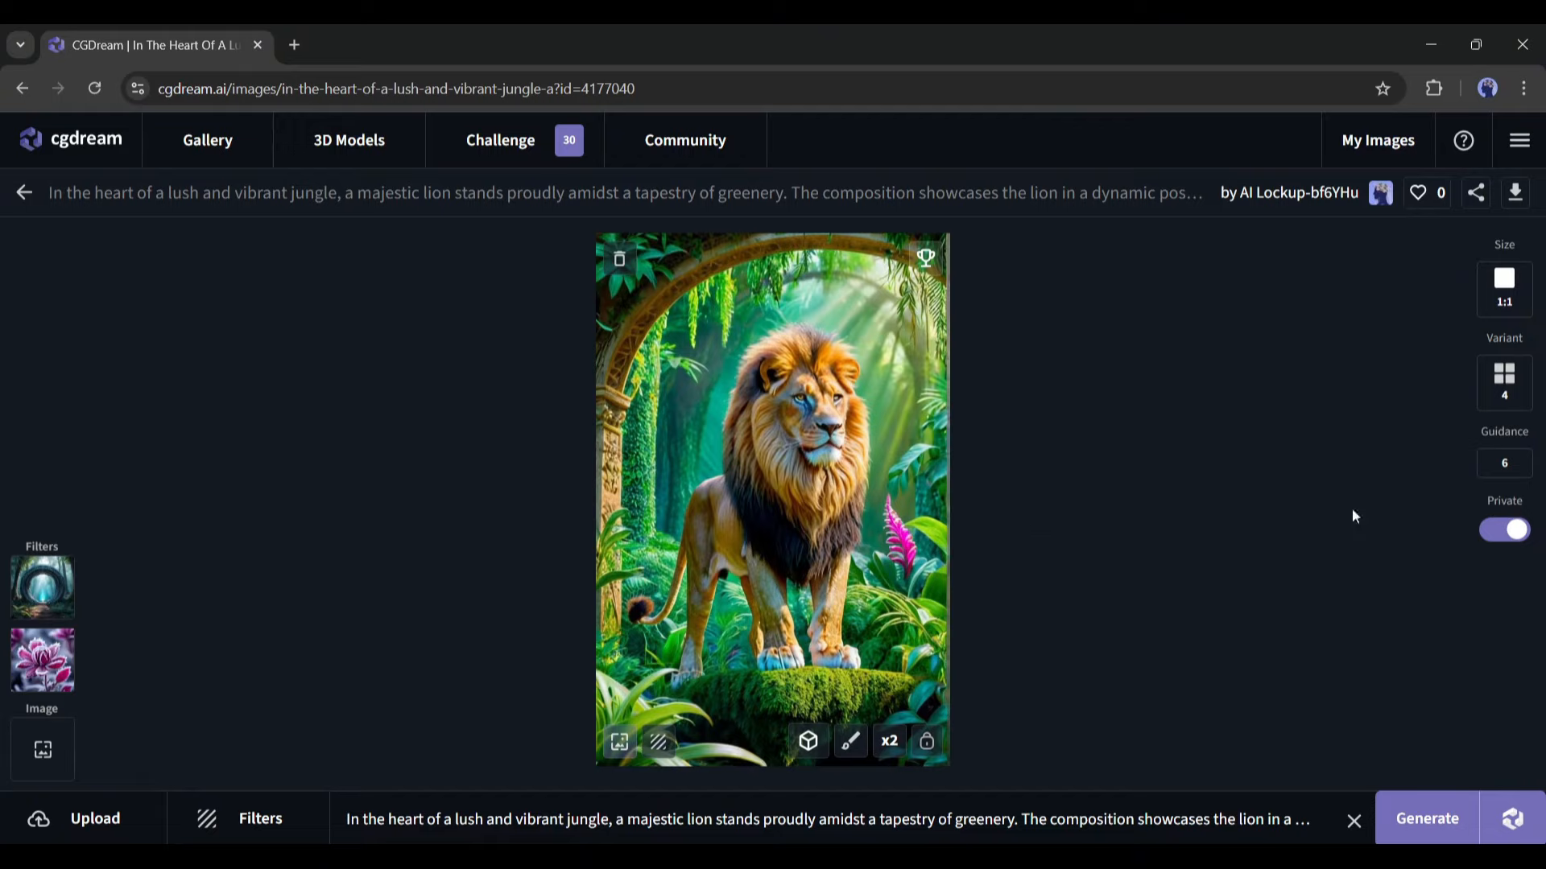
mouse_move(42, 219)
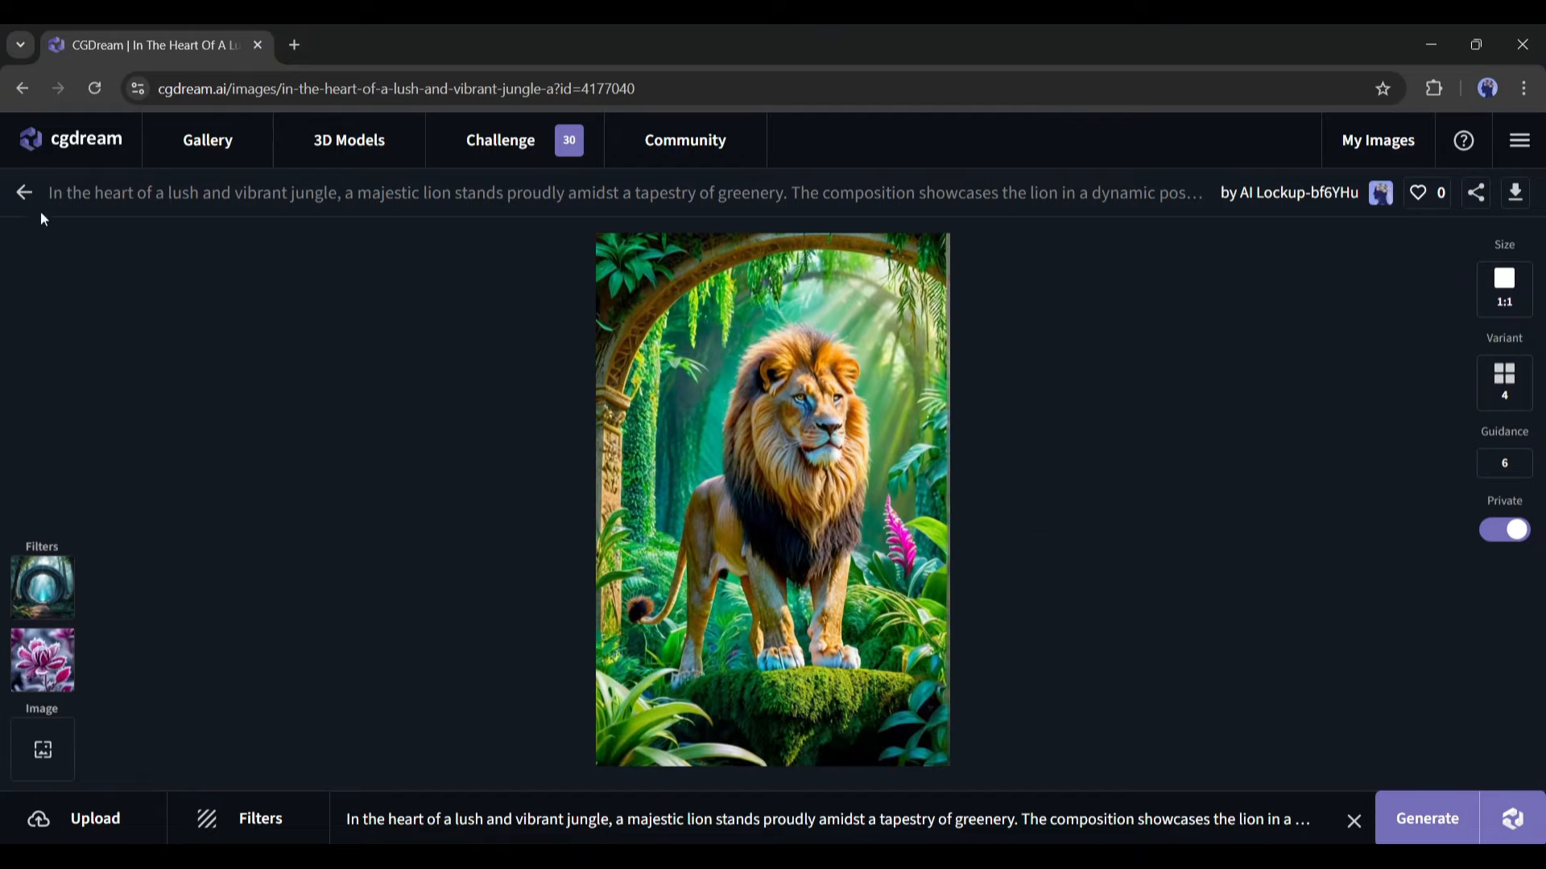
- Return to the My Images collection showing the earlier garden dog images
click(1376, 140)
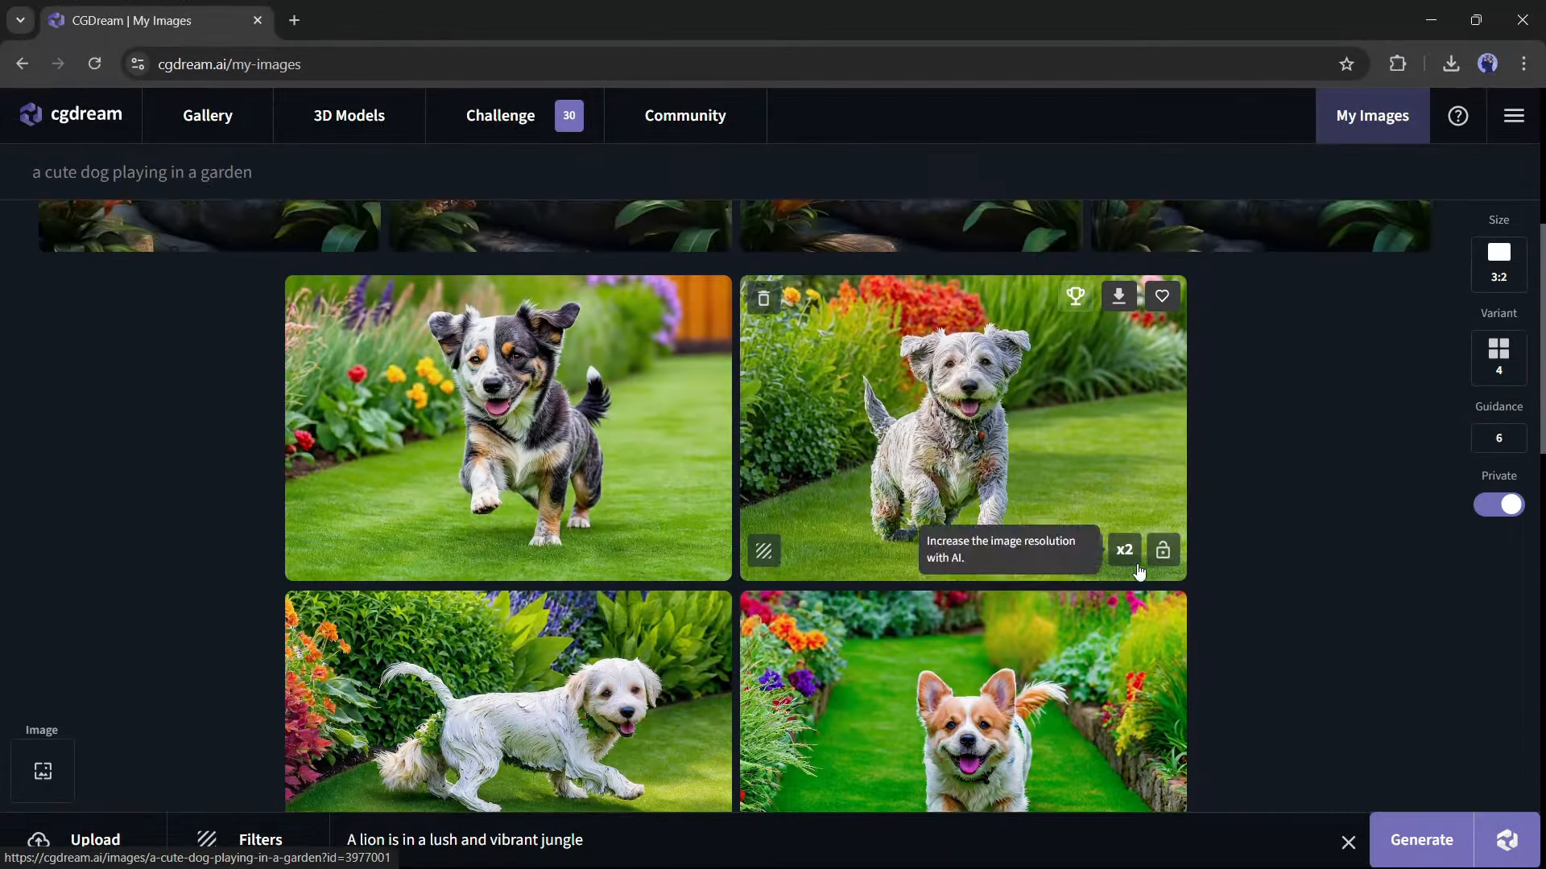
- Inpaint the grey garden dog with the prompt 'a rottweiler dog' to produce four rottweiler versions
click(963, 428)
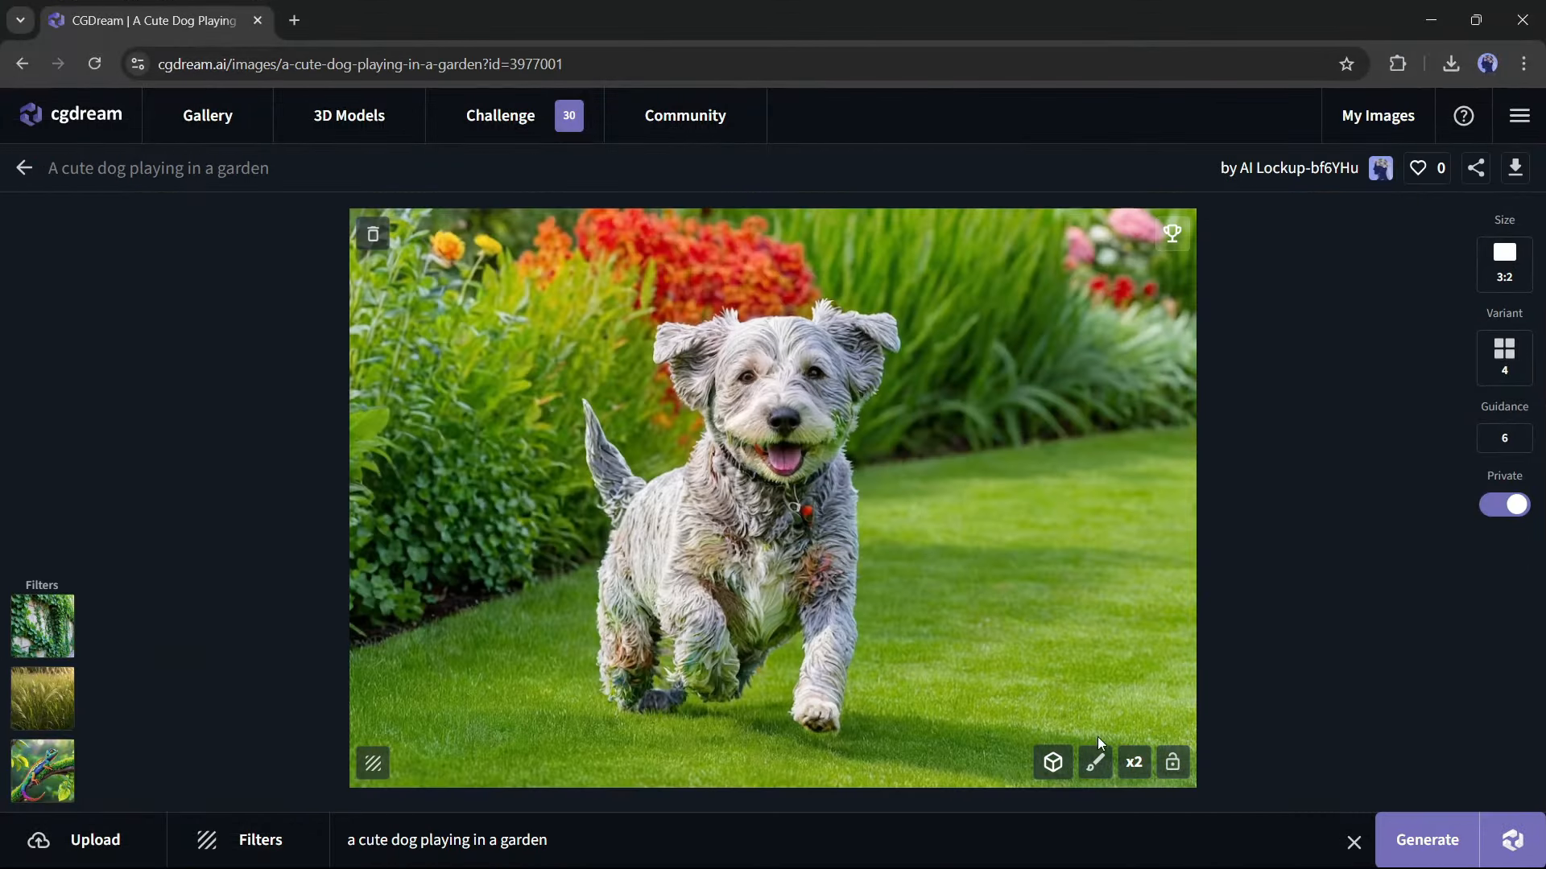
click(1094, 761)
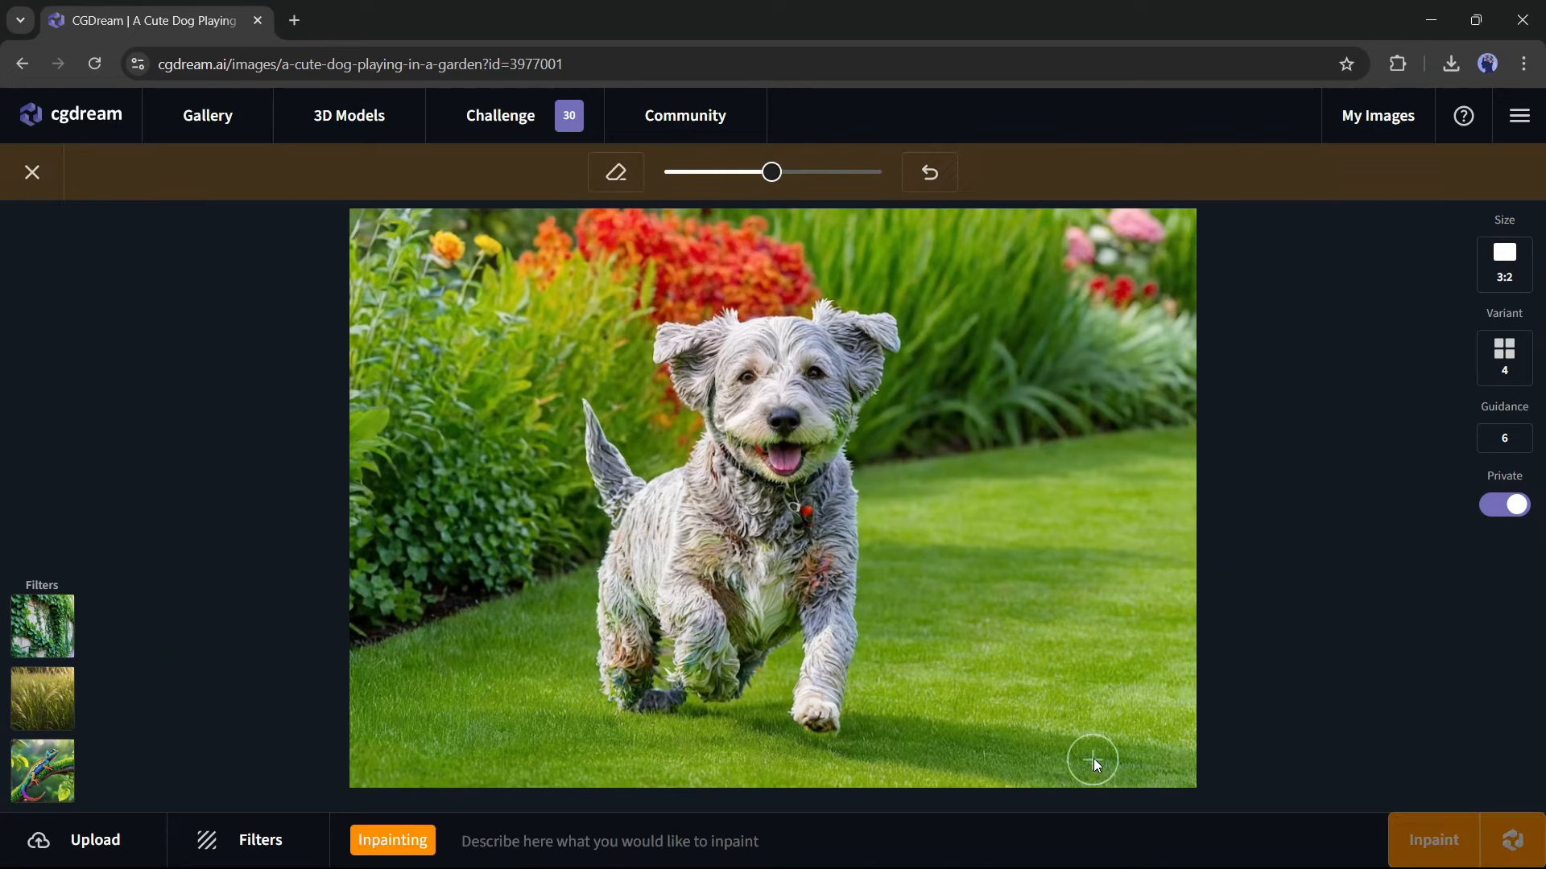
mouse_move(746, 523)
text(a rottweiler dog)
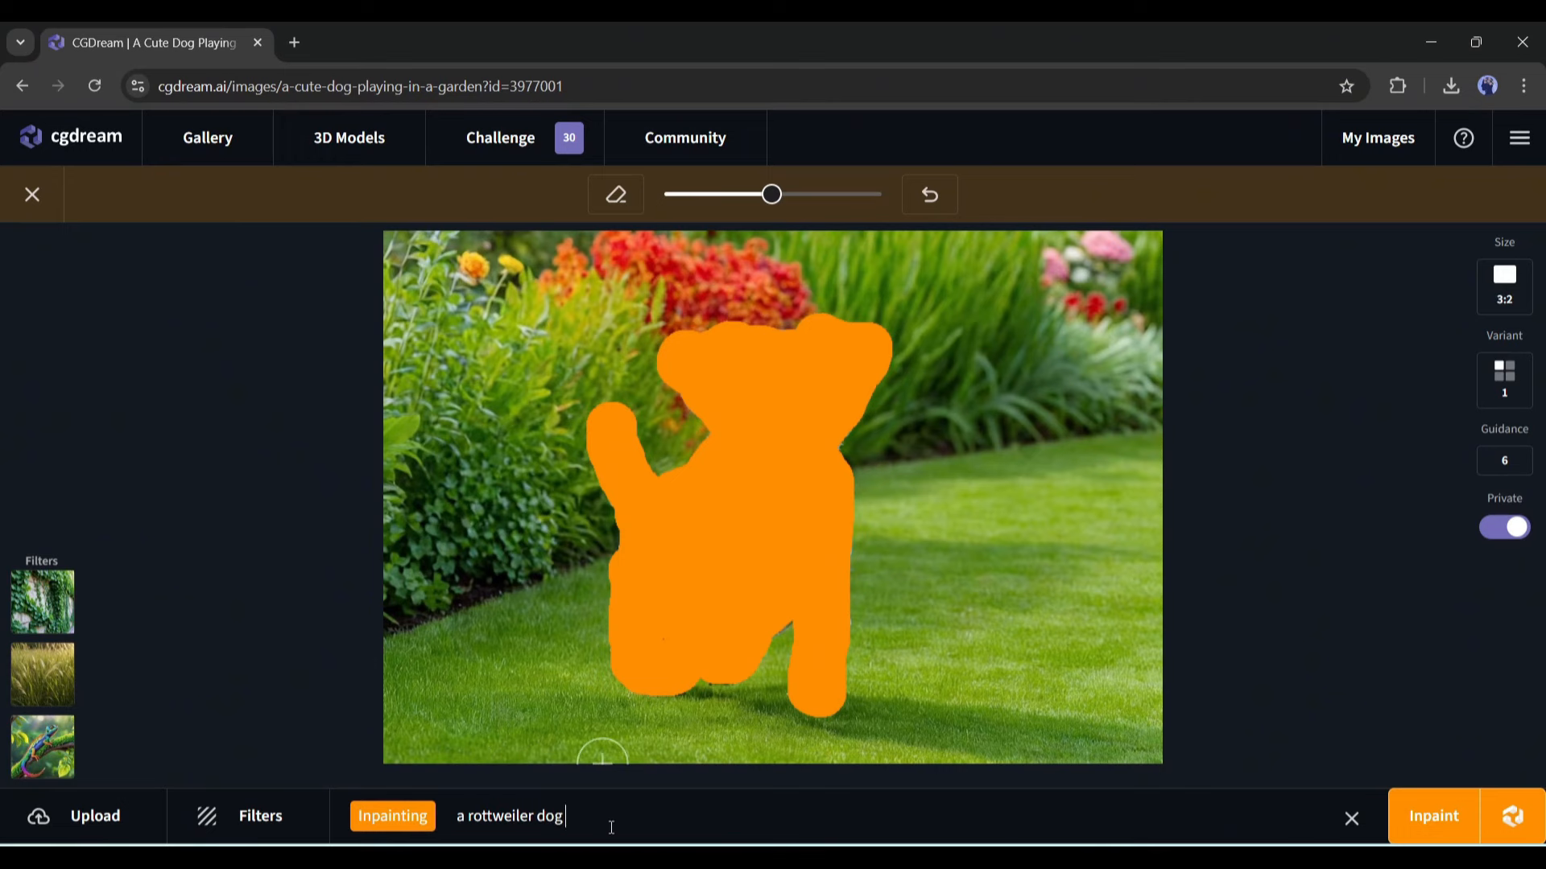
mouse_move(1433, 815)
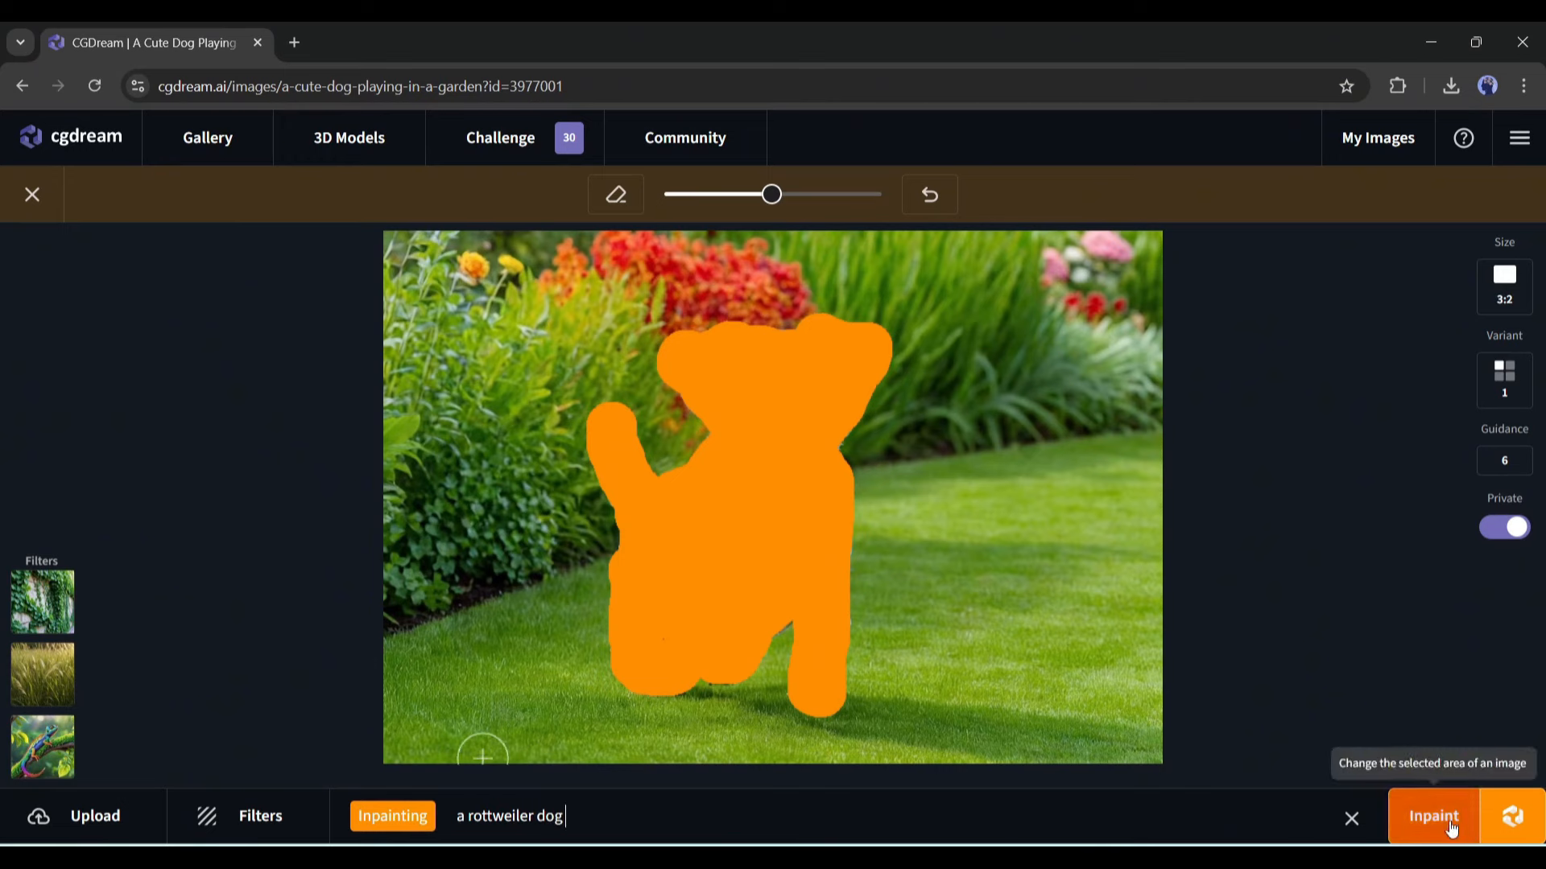
click(1433, 817)
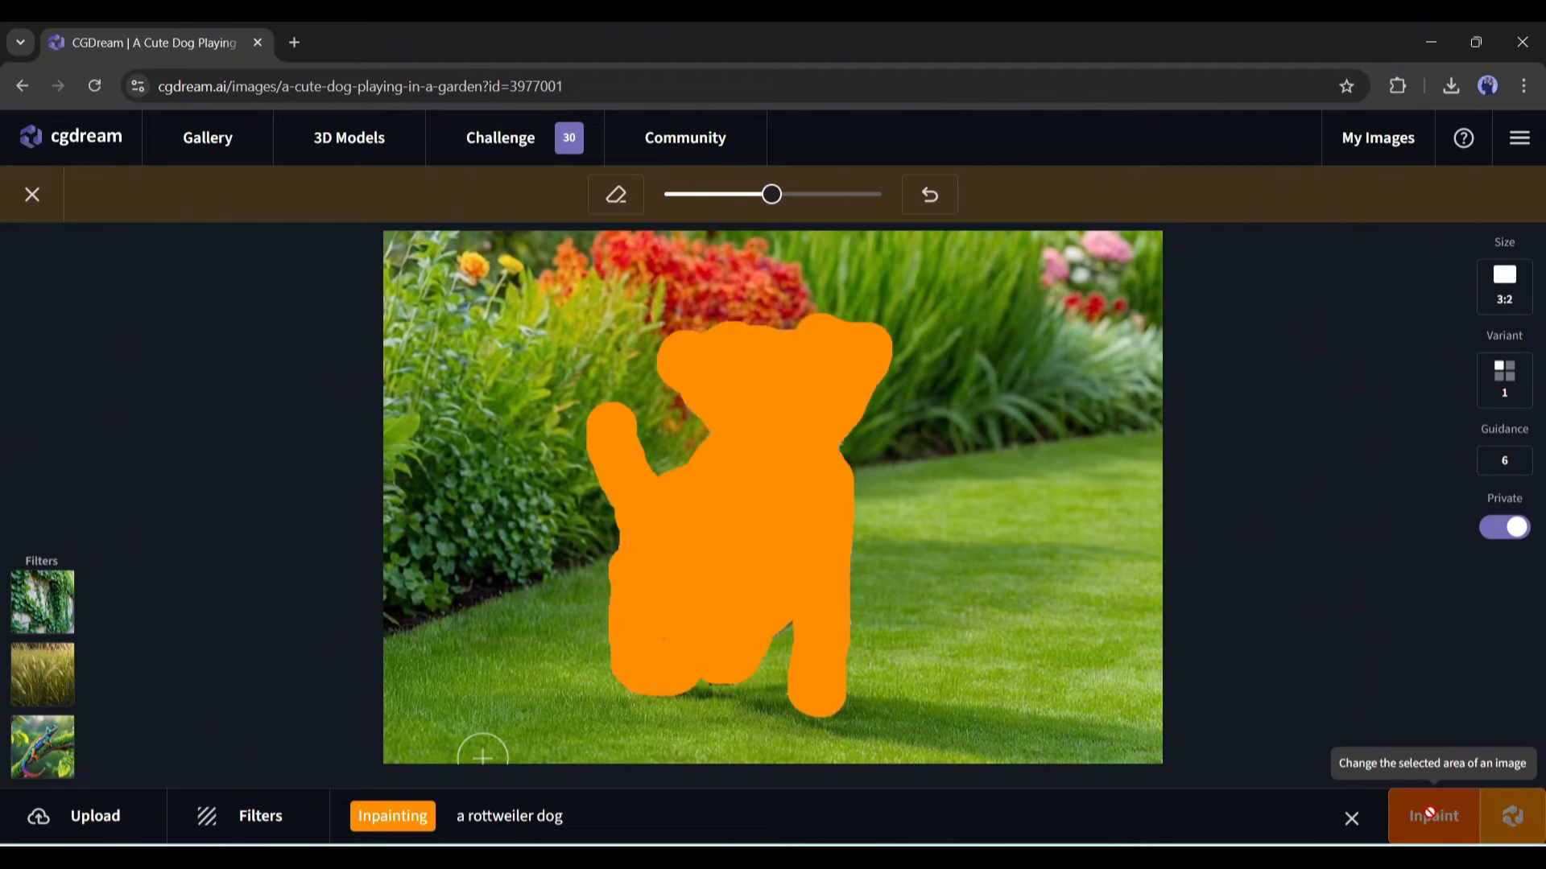
click(1433, 816)
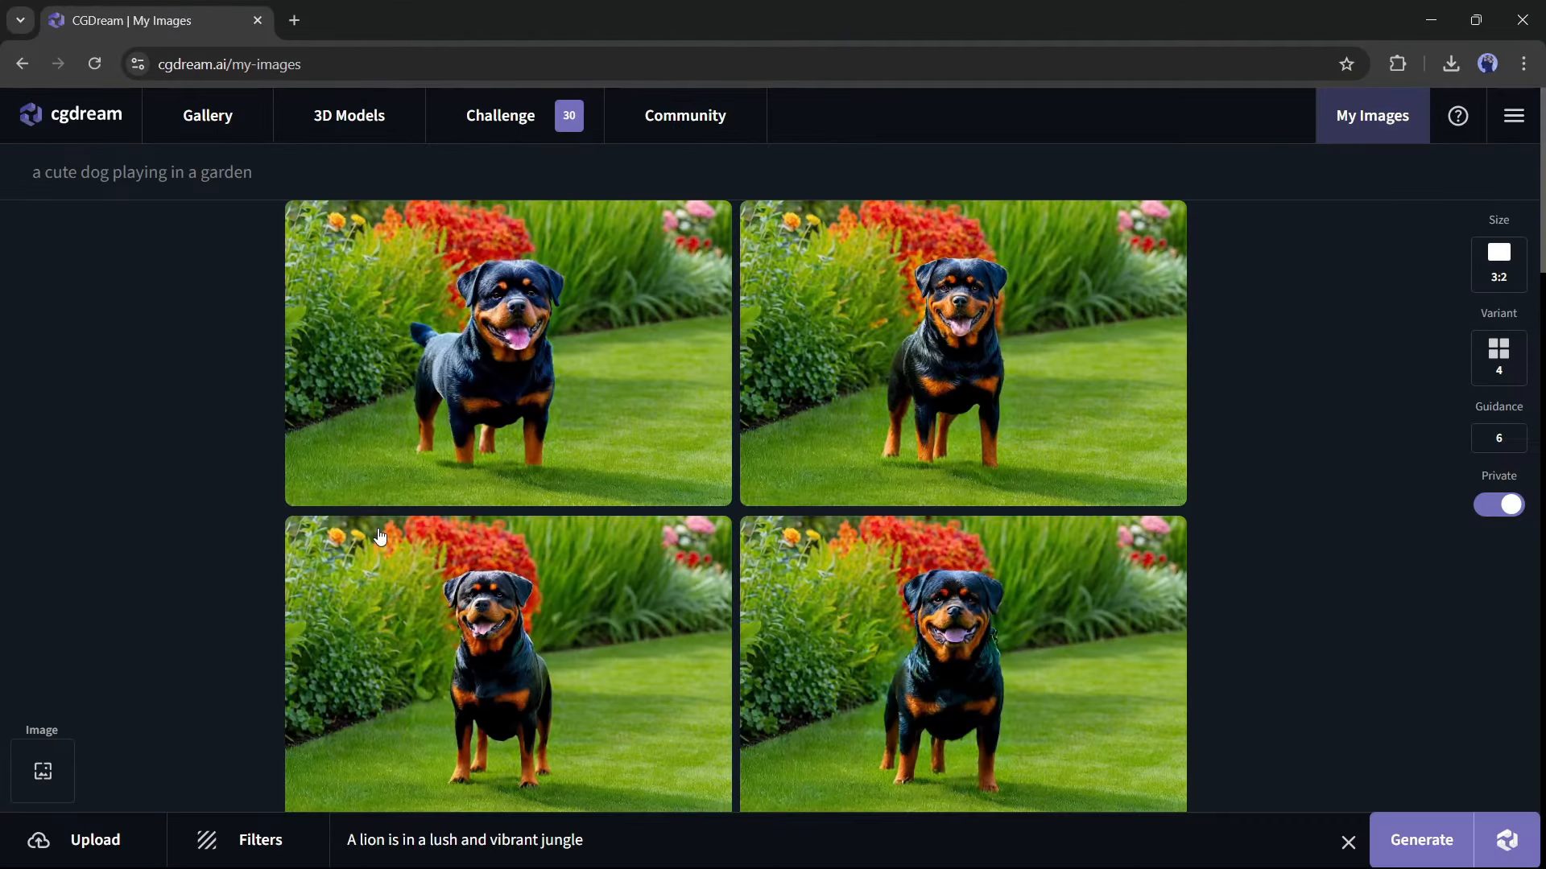
mouse_move(382, 539)
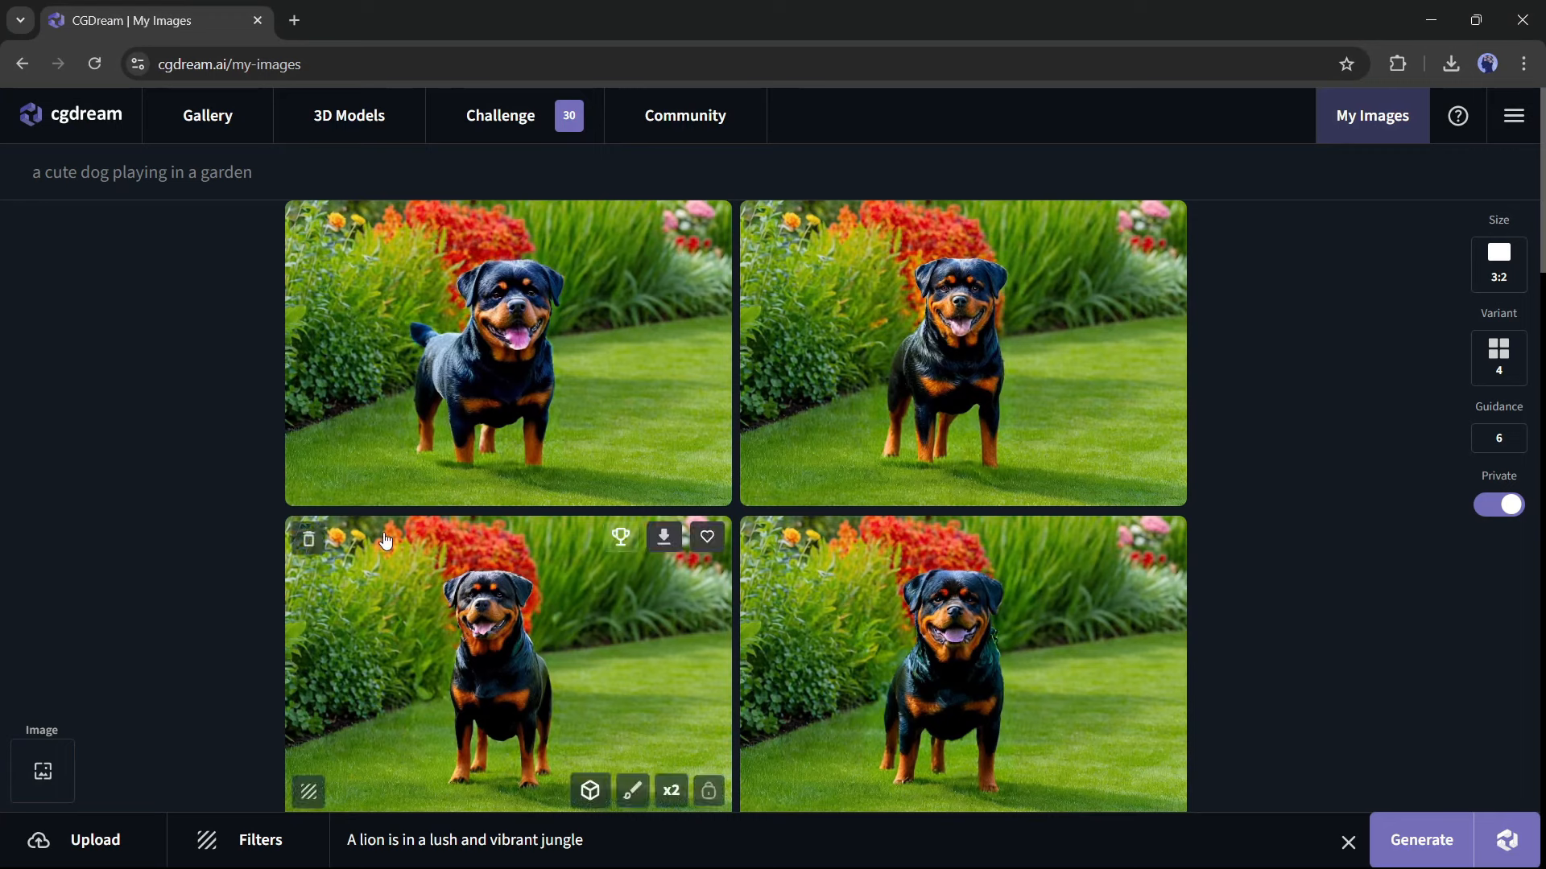
mouse_move(485, 528)
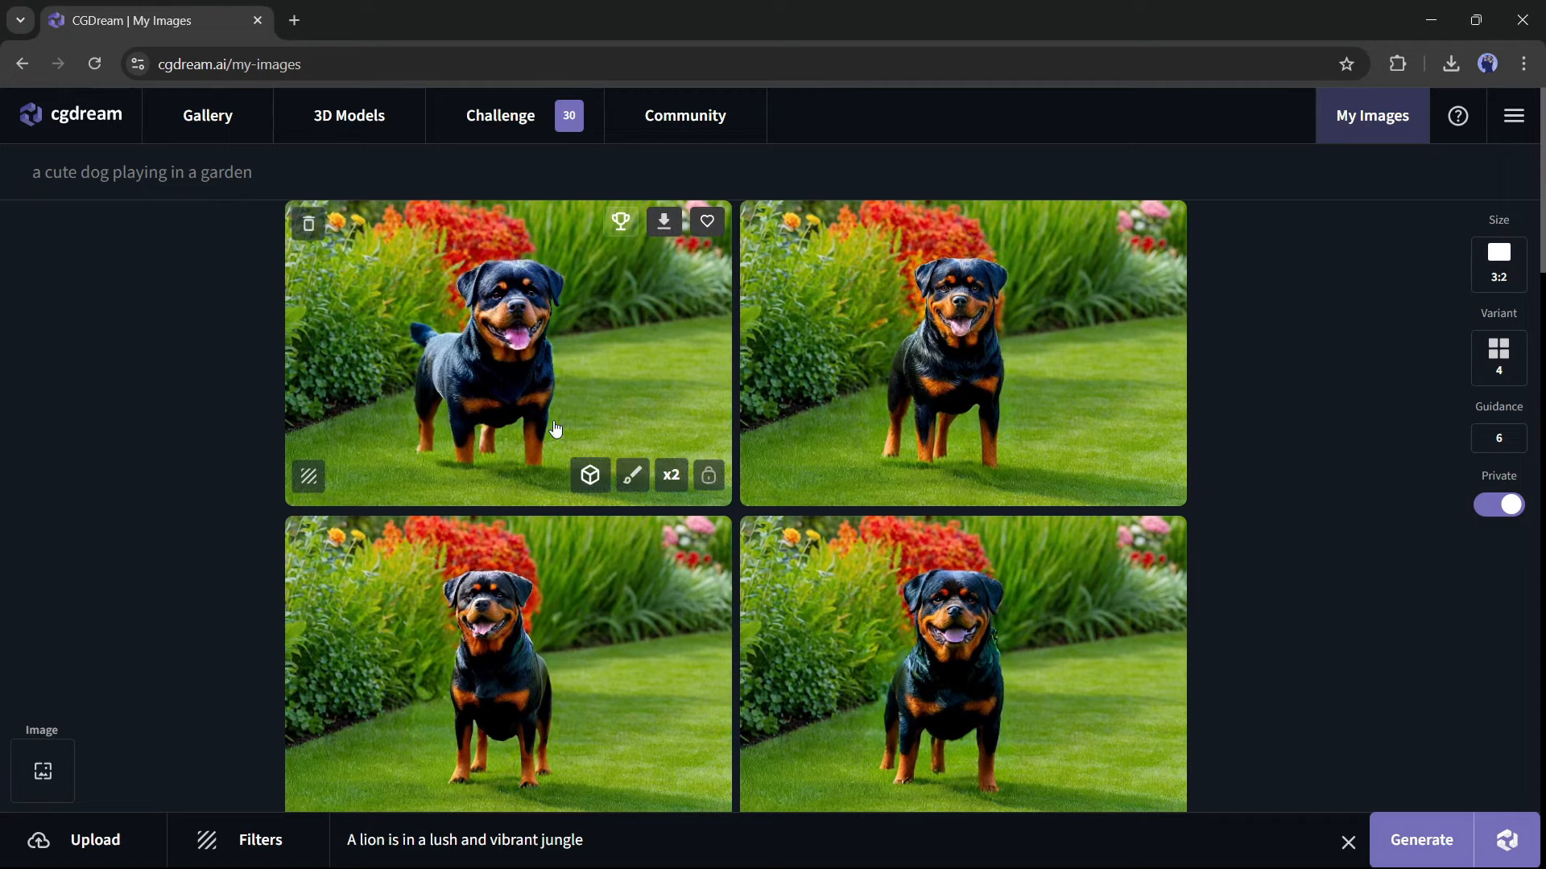
mouse_move(459, 404)
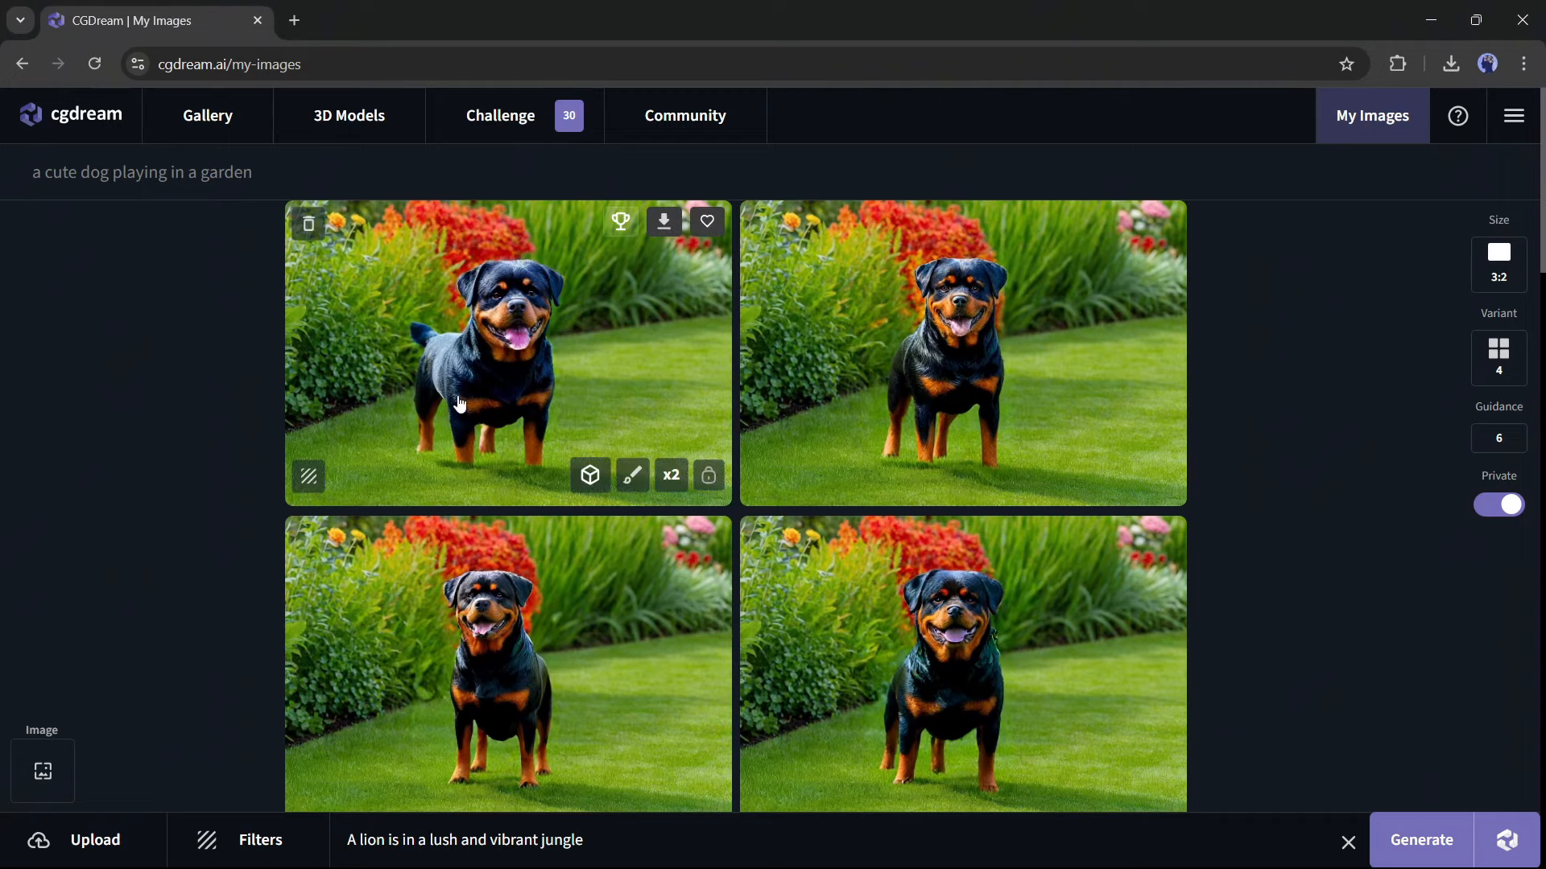
- Upscale the cairn terrier painting 2x, compare with the original, and keep the upscaled version
scroll(down, 3)
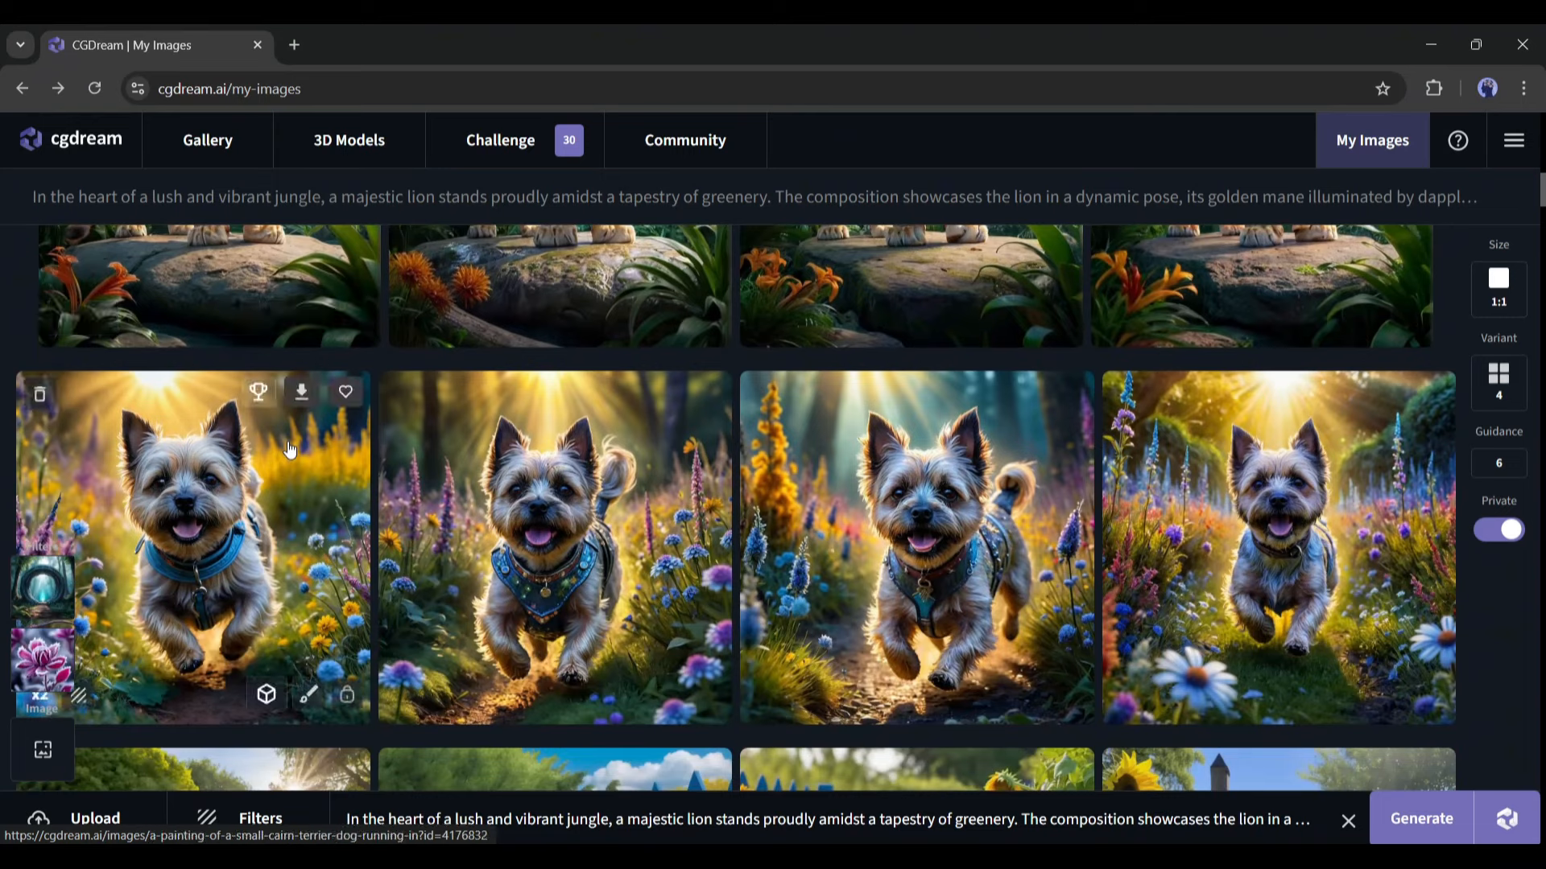
mouse_move(254, 517)
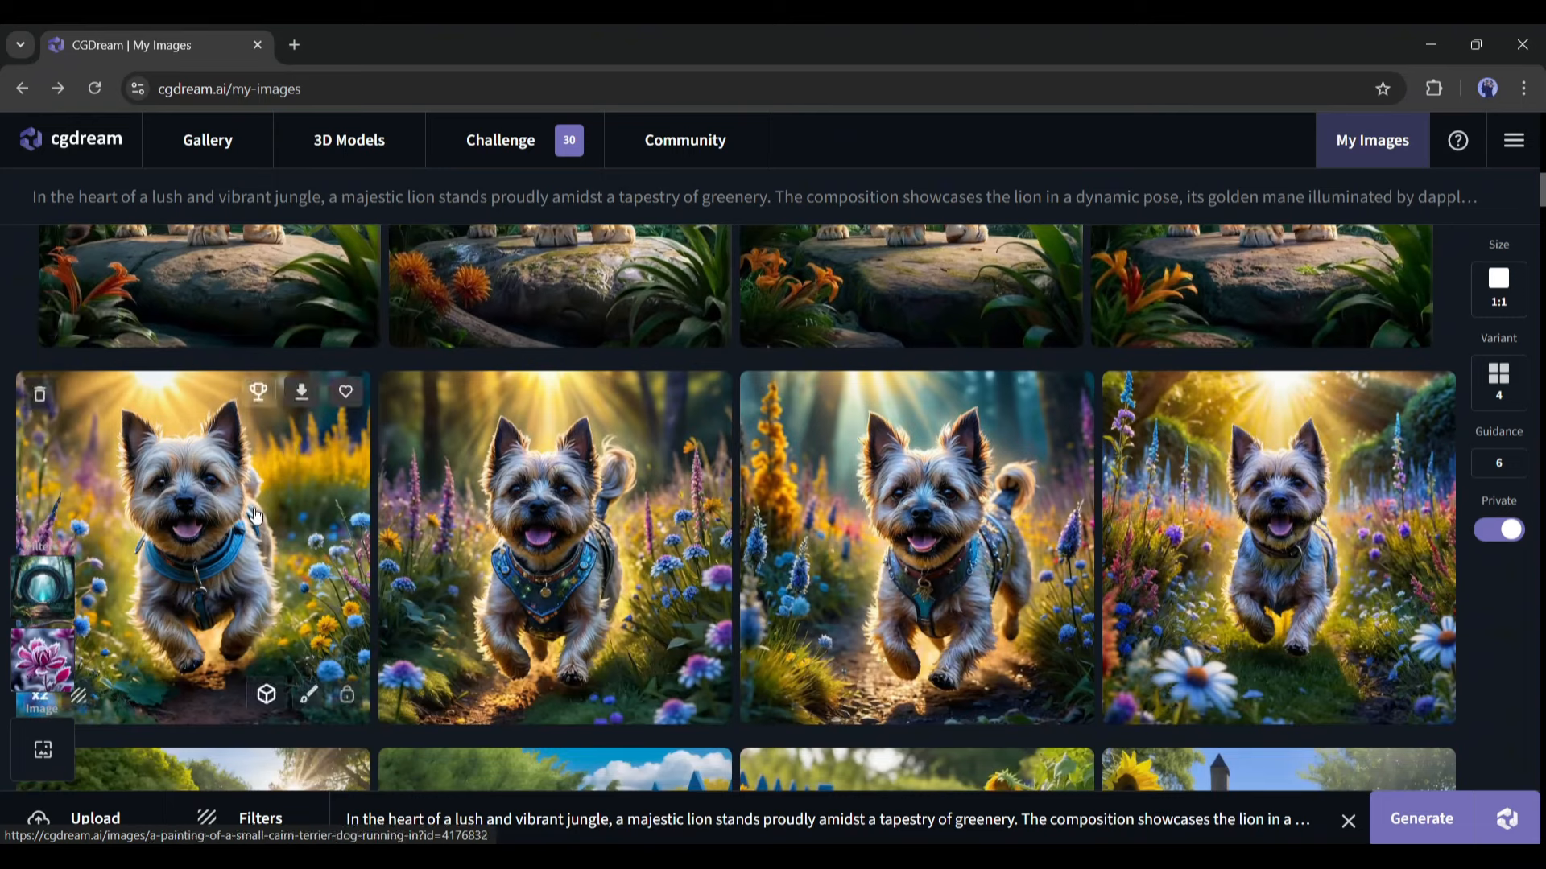
mouse_move(876, 510)
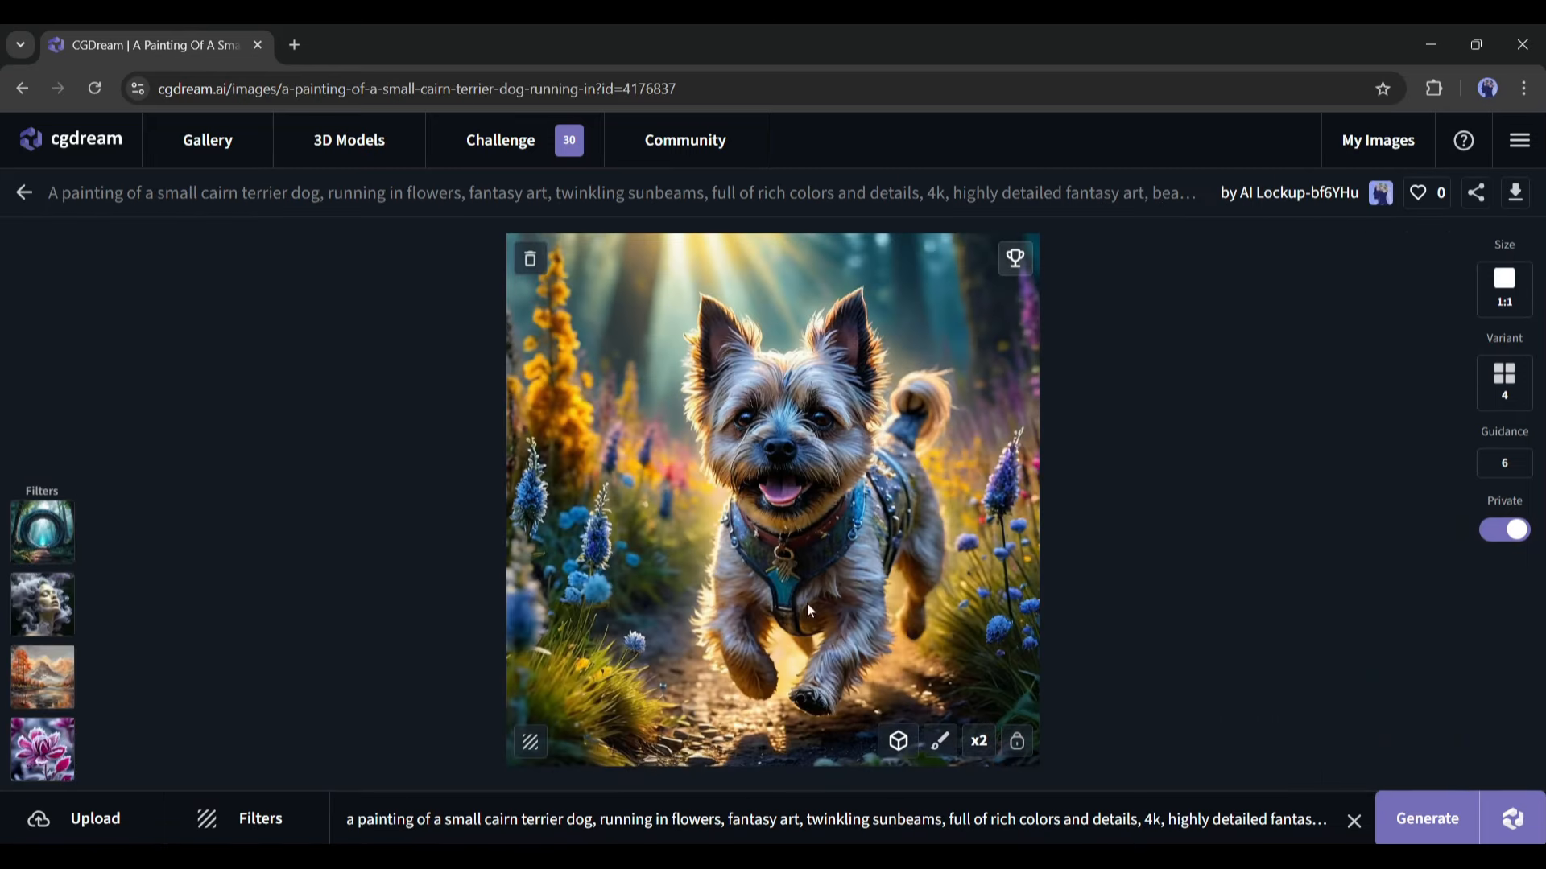
mouse_move(845, 416)
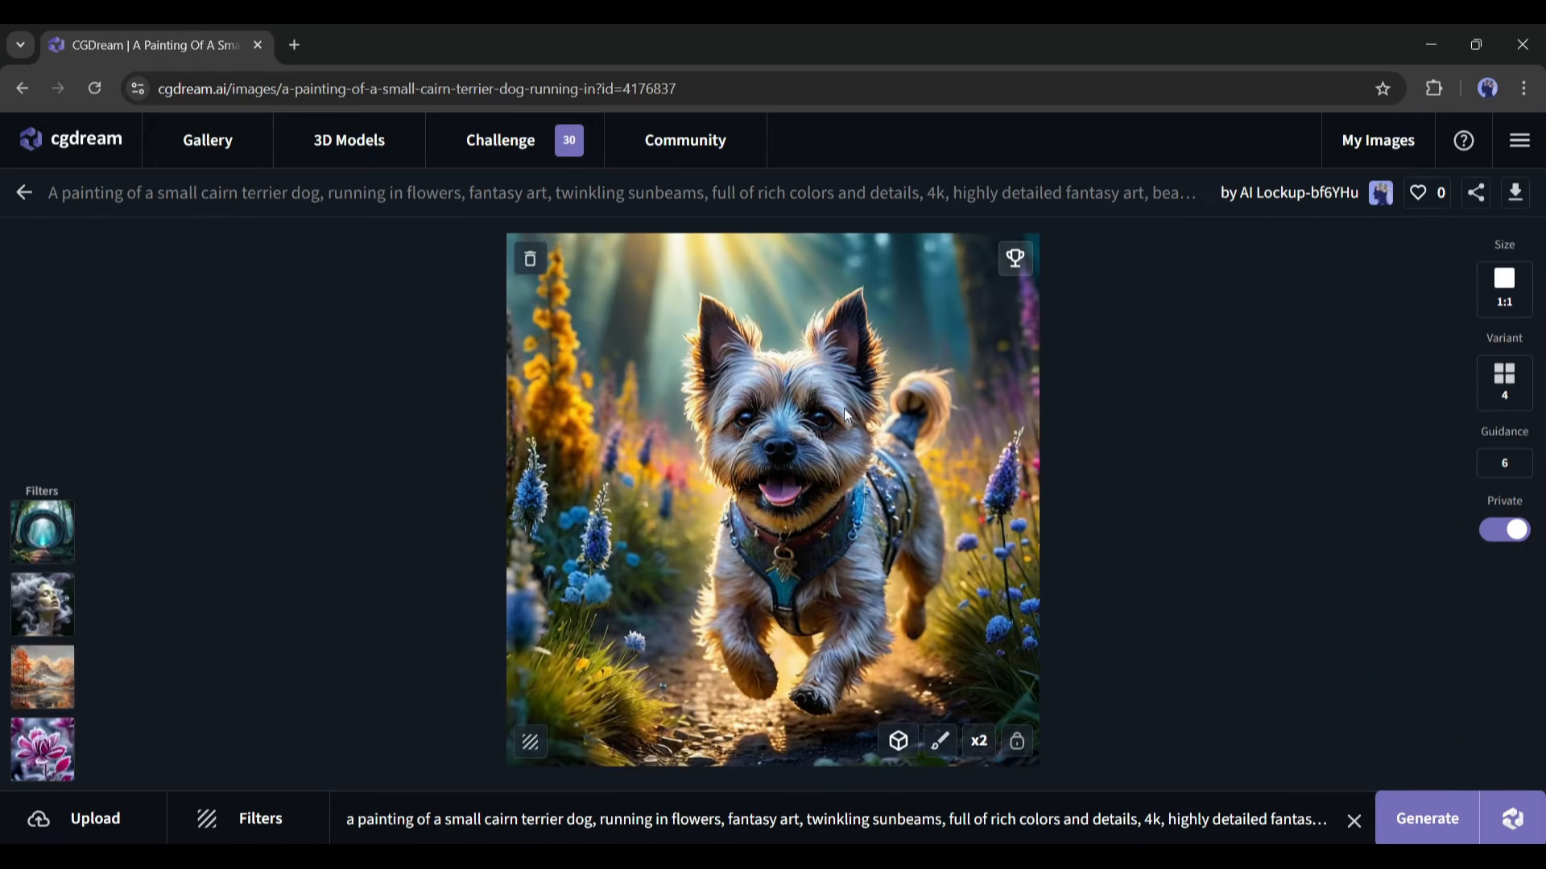
mouse_move(971, 539)
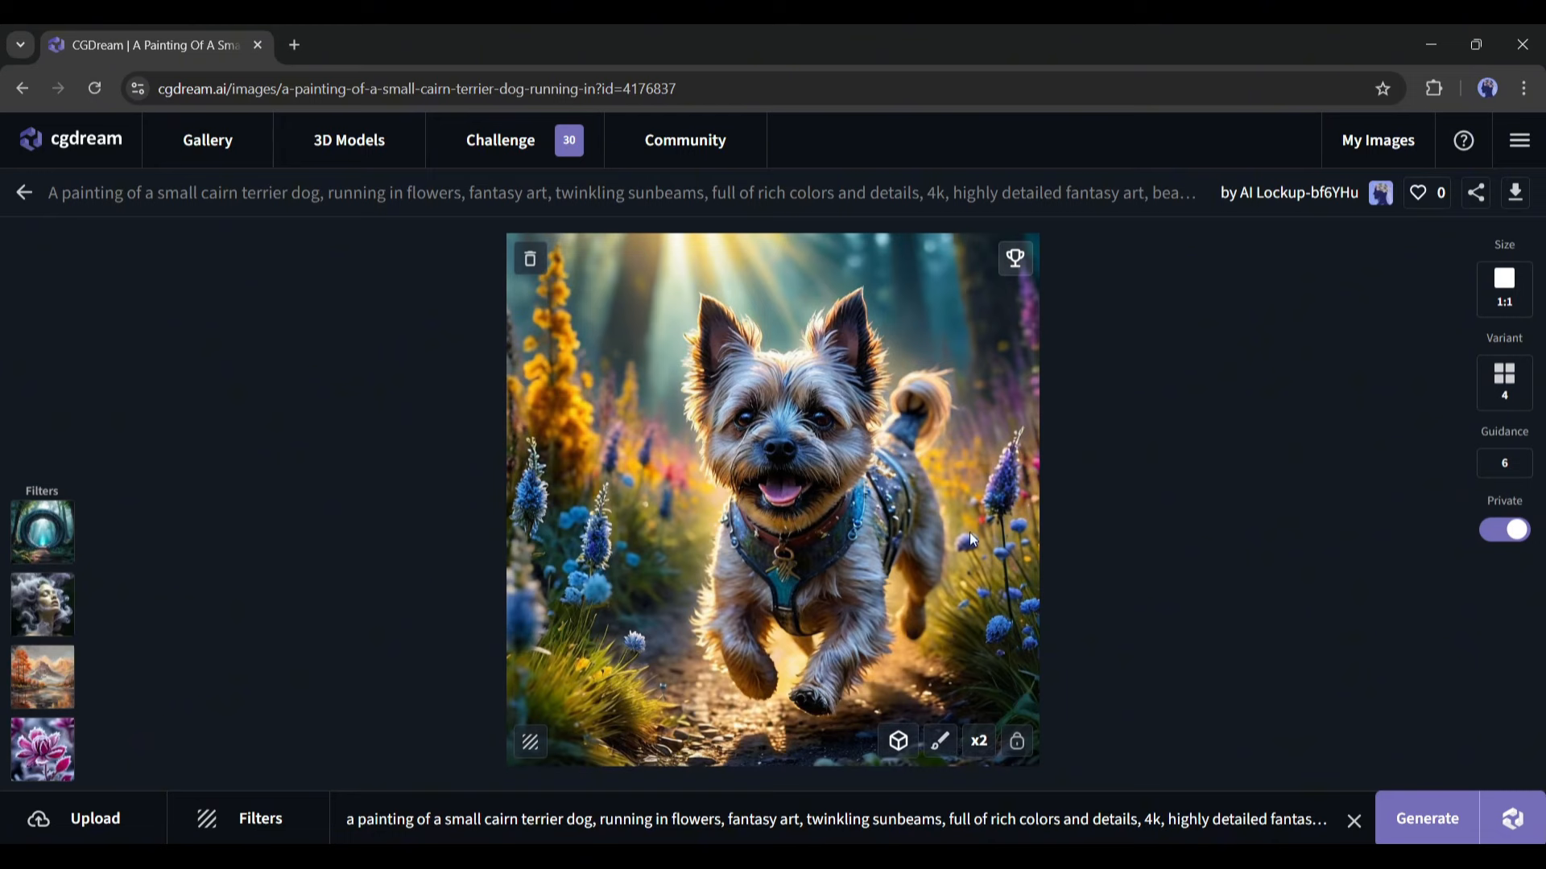
click(977, 741)
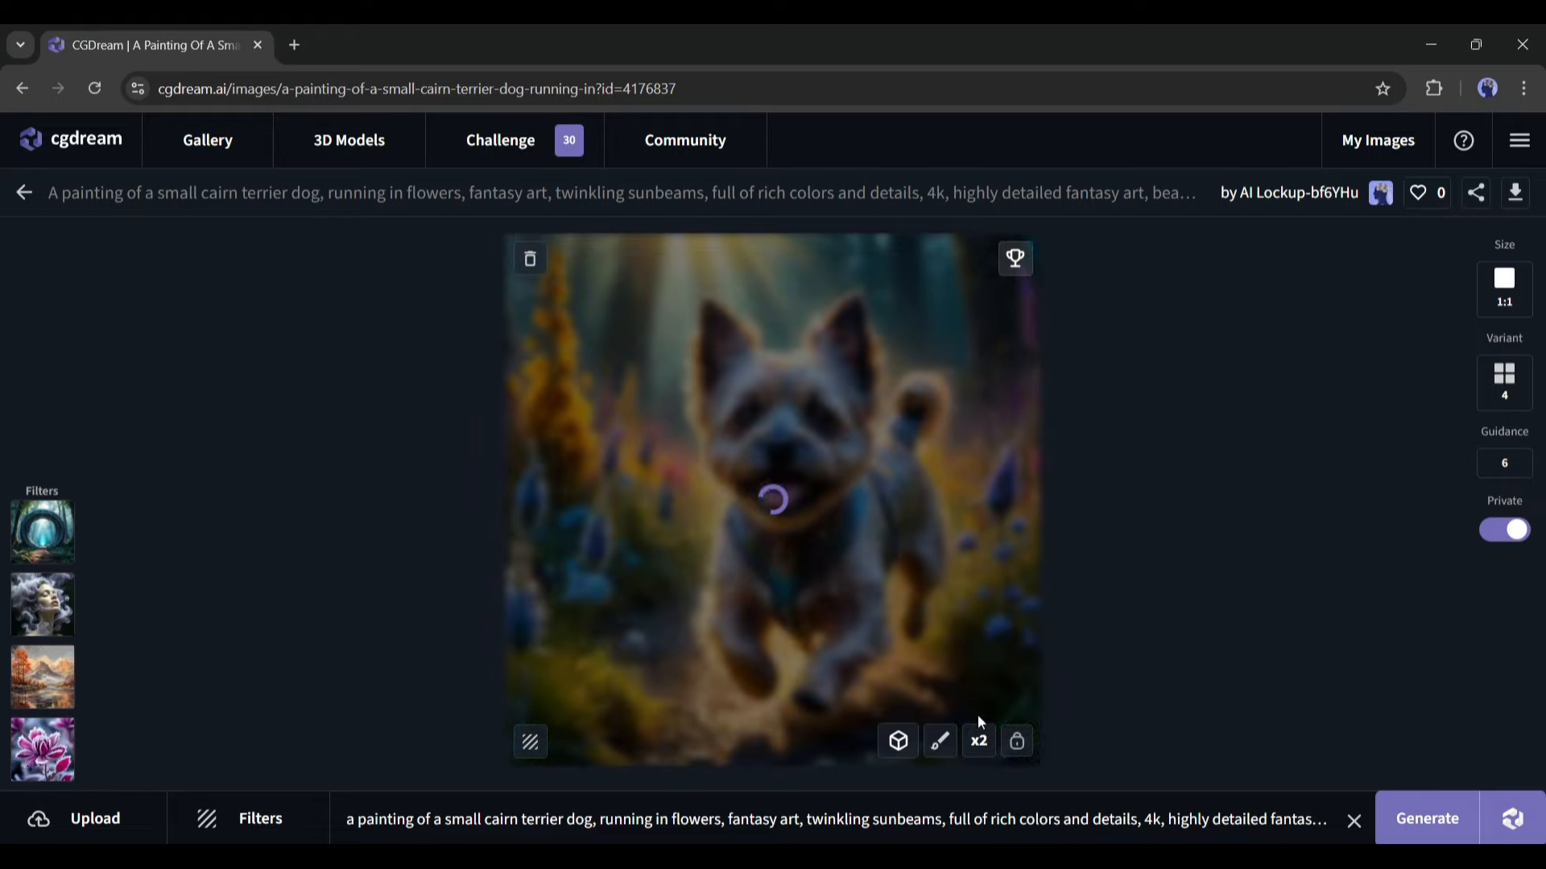
click(978, 741)
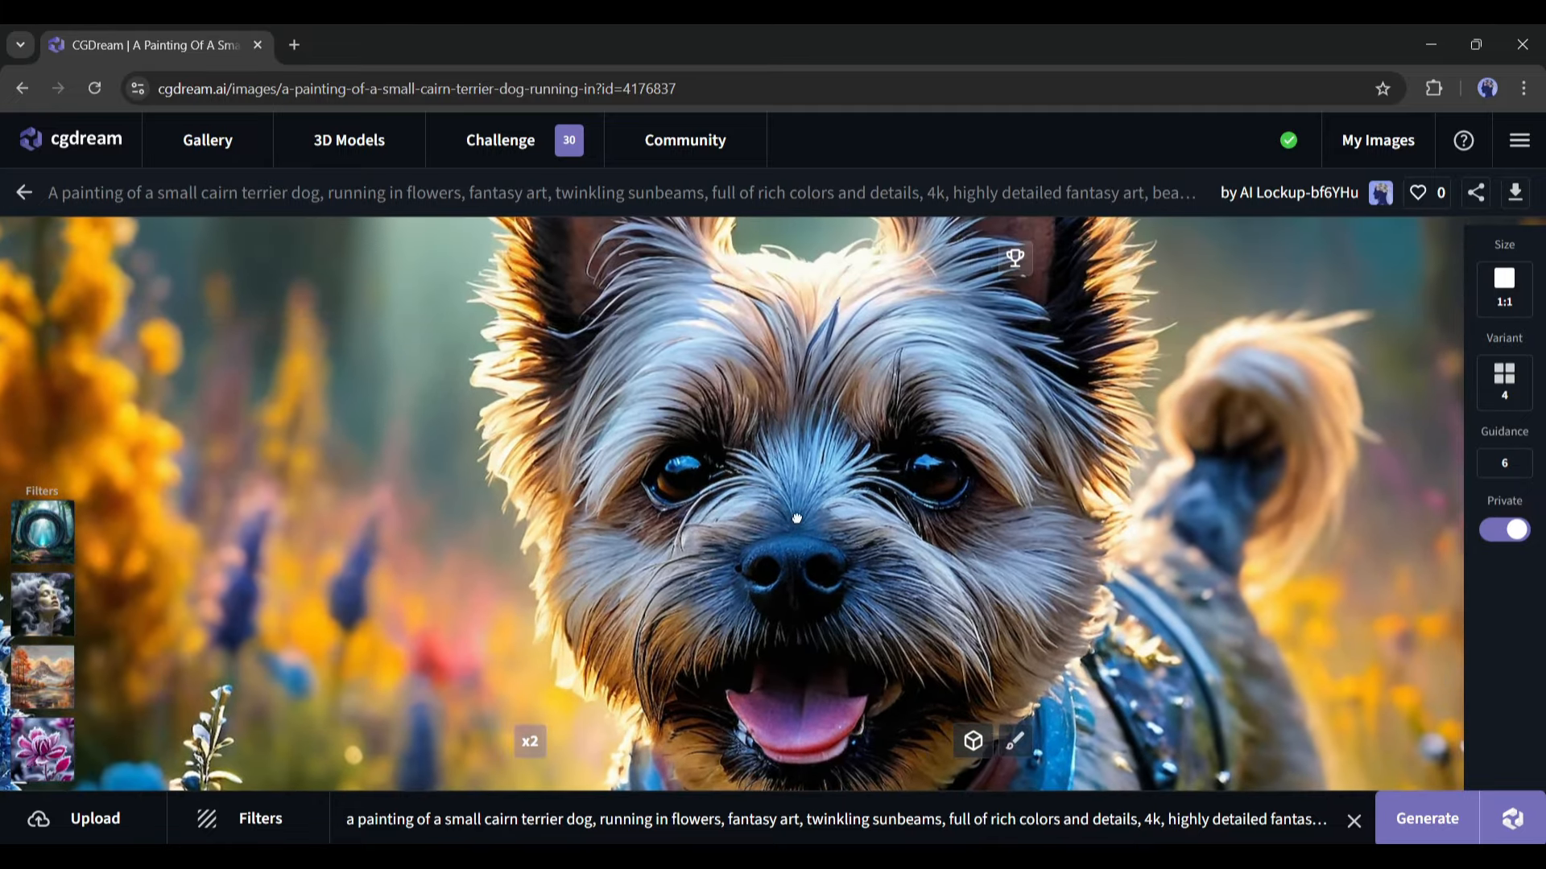
mouse_move(530, 740)
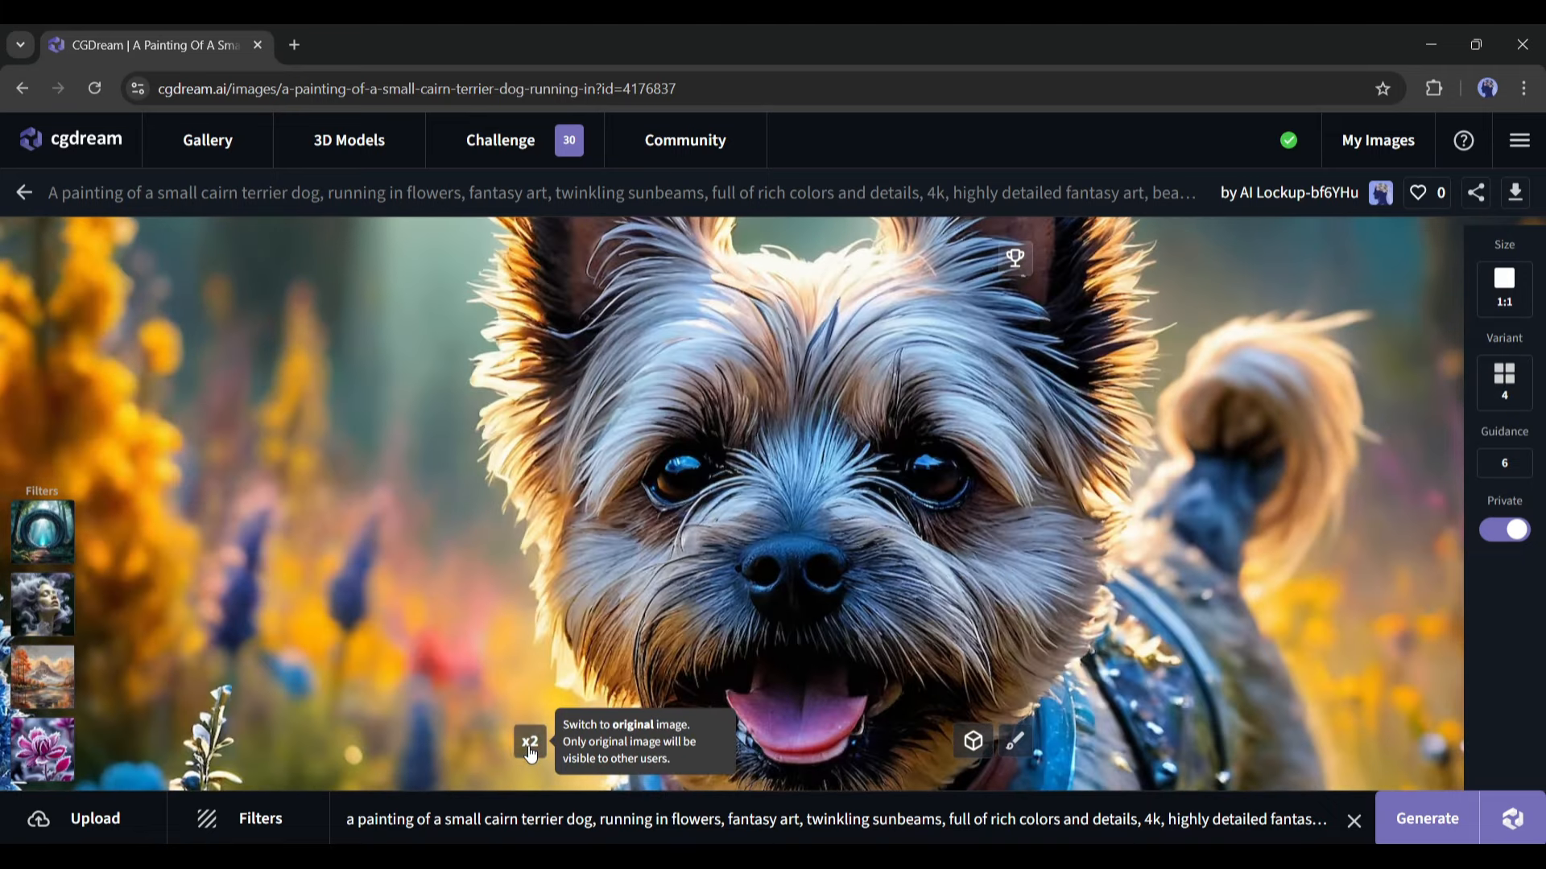
click(528, 741)
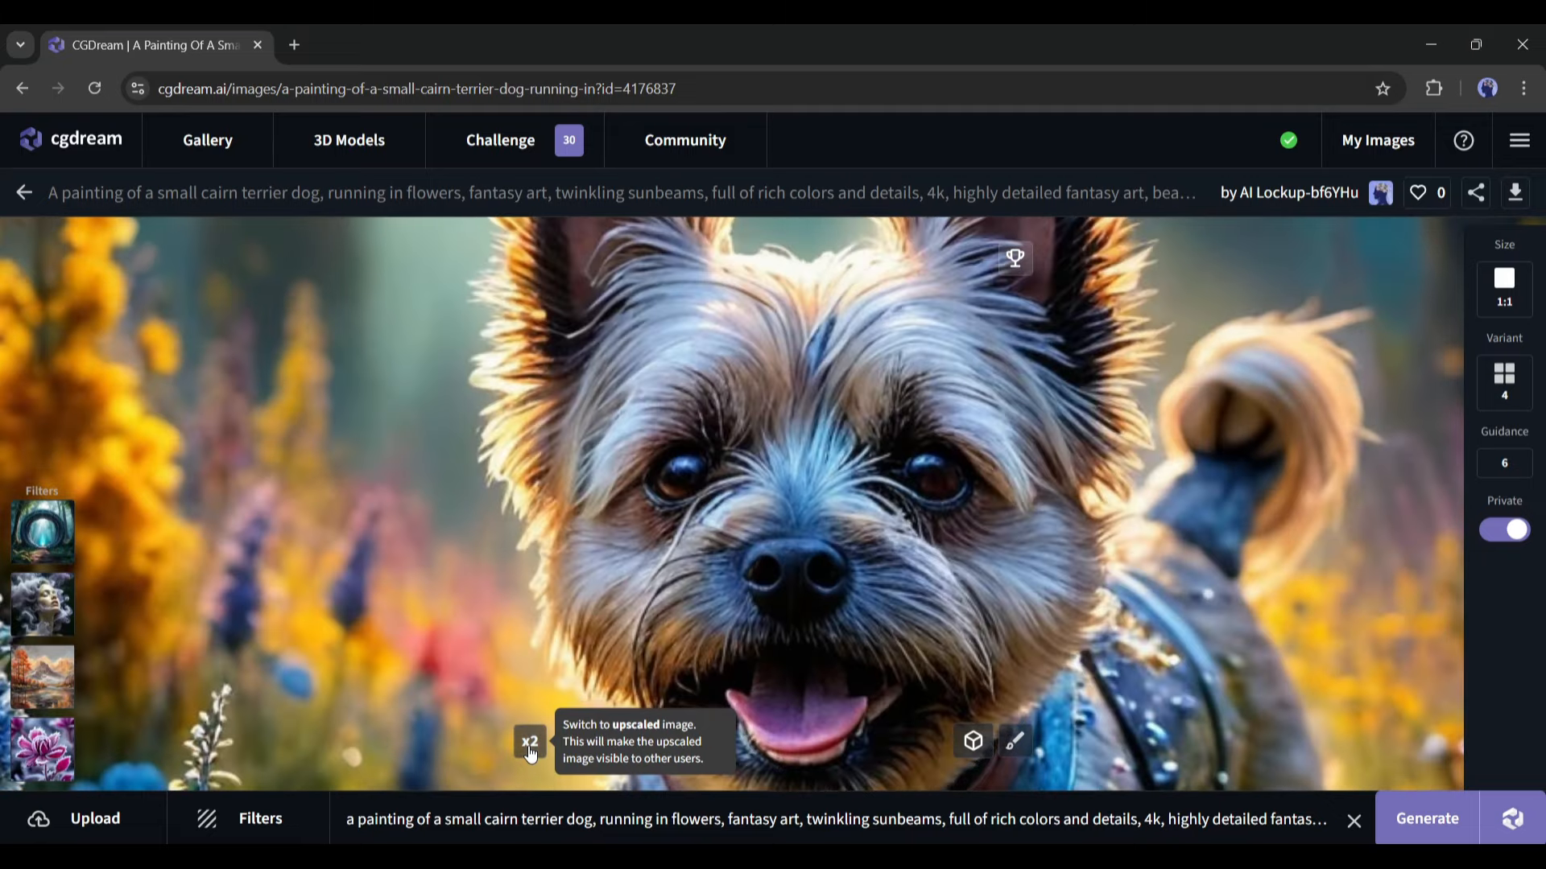
click(528, 740)
text(a thoughtful tiny robot with a solid background)
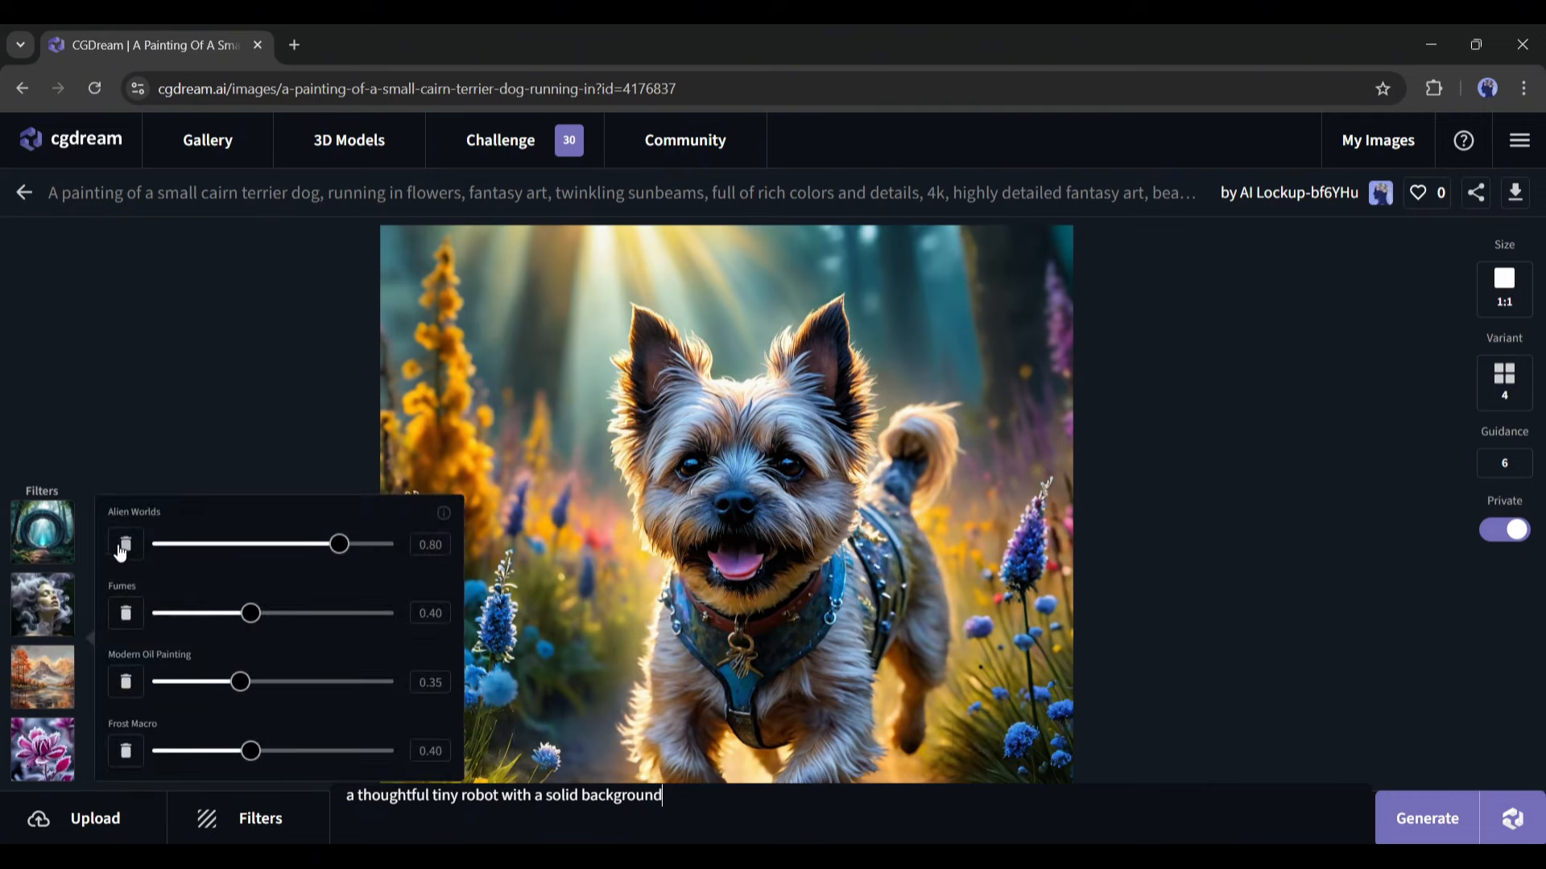
- Bring up the blue-and-copper tiny robot image full-size
click(248, 818)
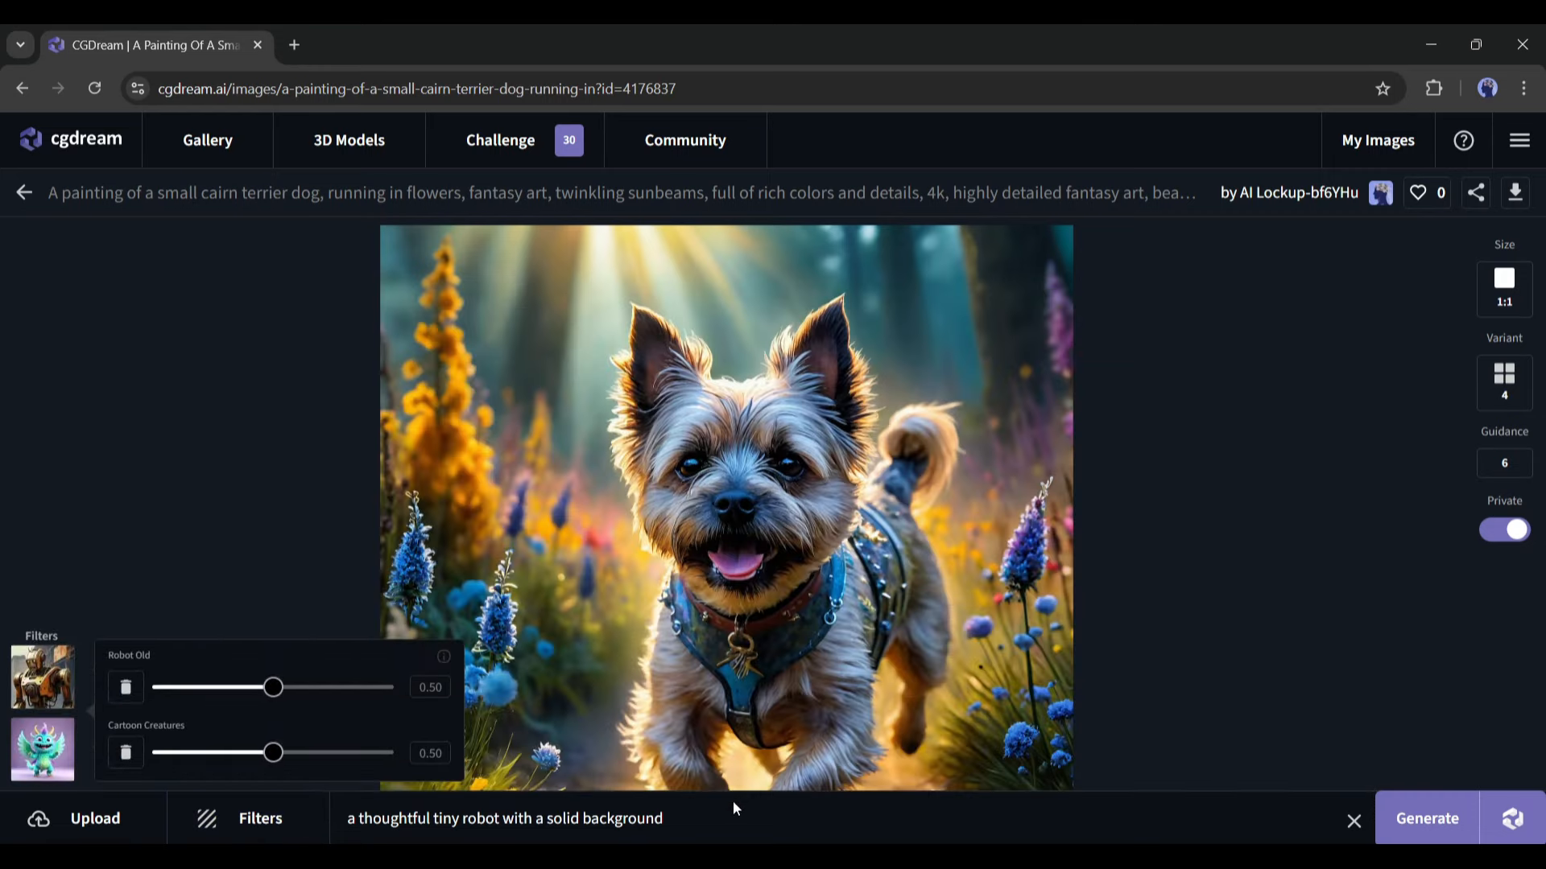
click(1377, 140)
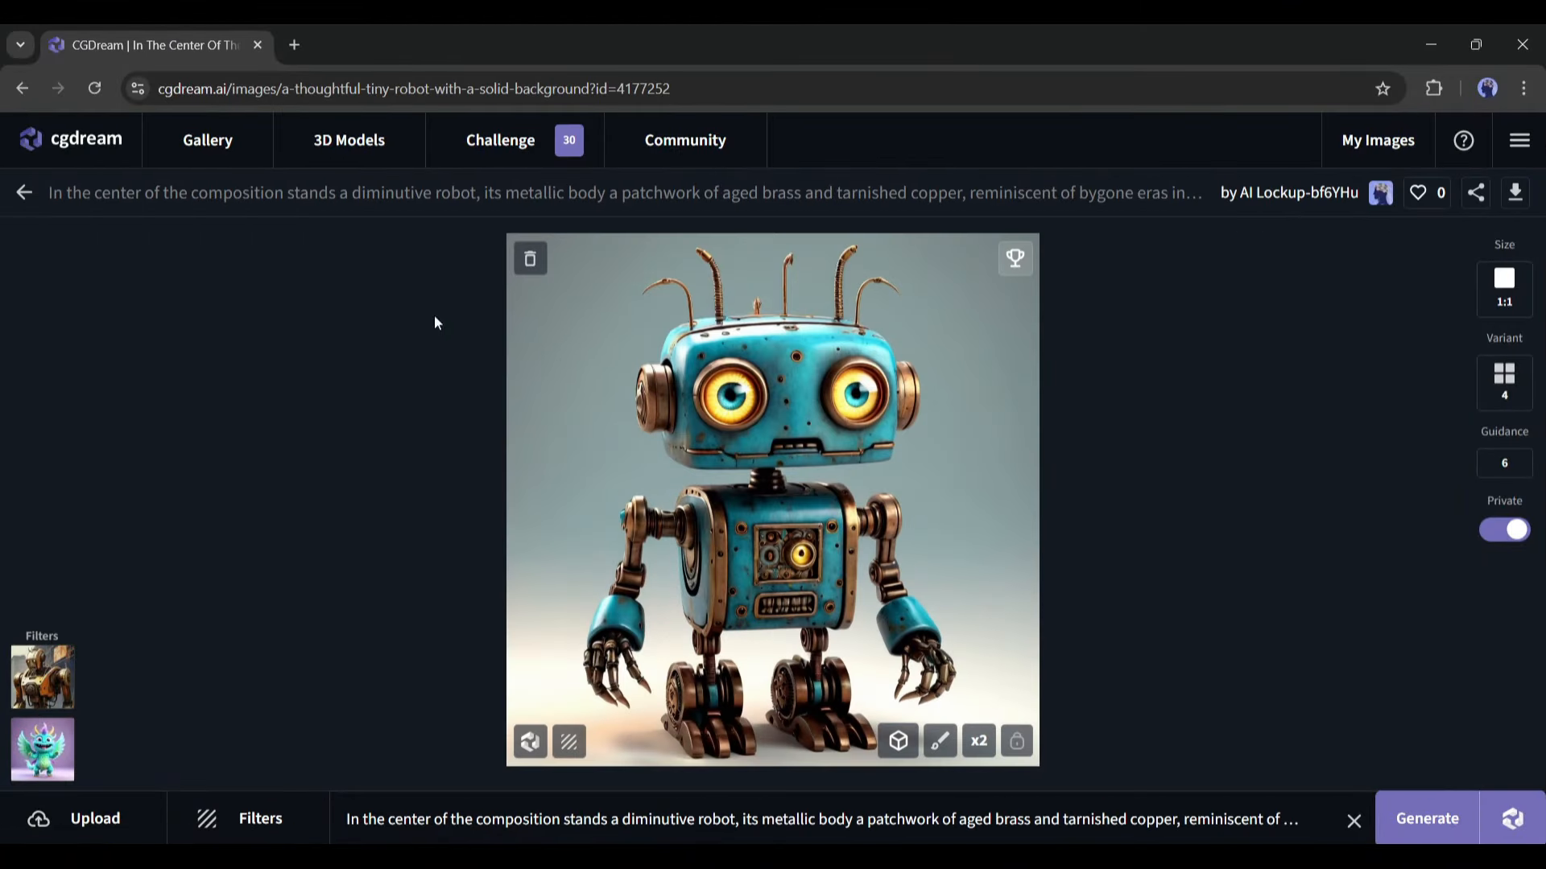
mouse_move(739, 398)
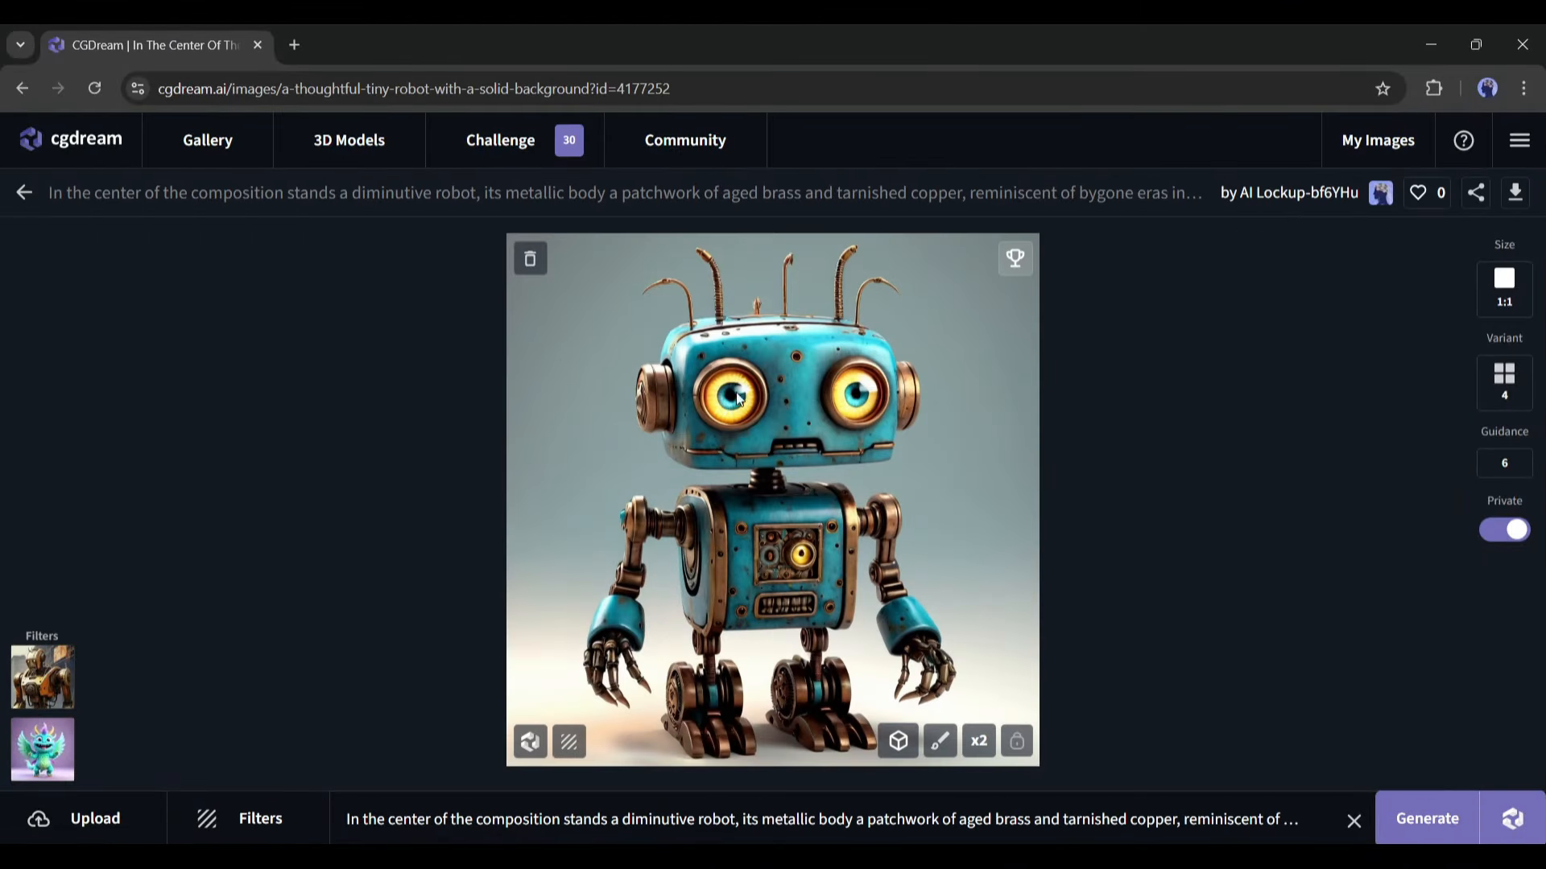
mouse_move(897, 741)
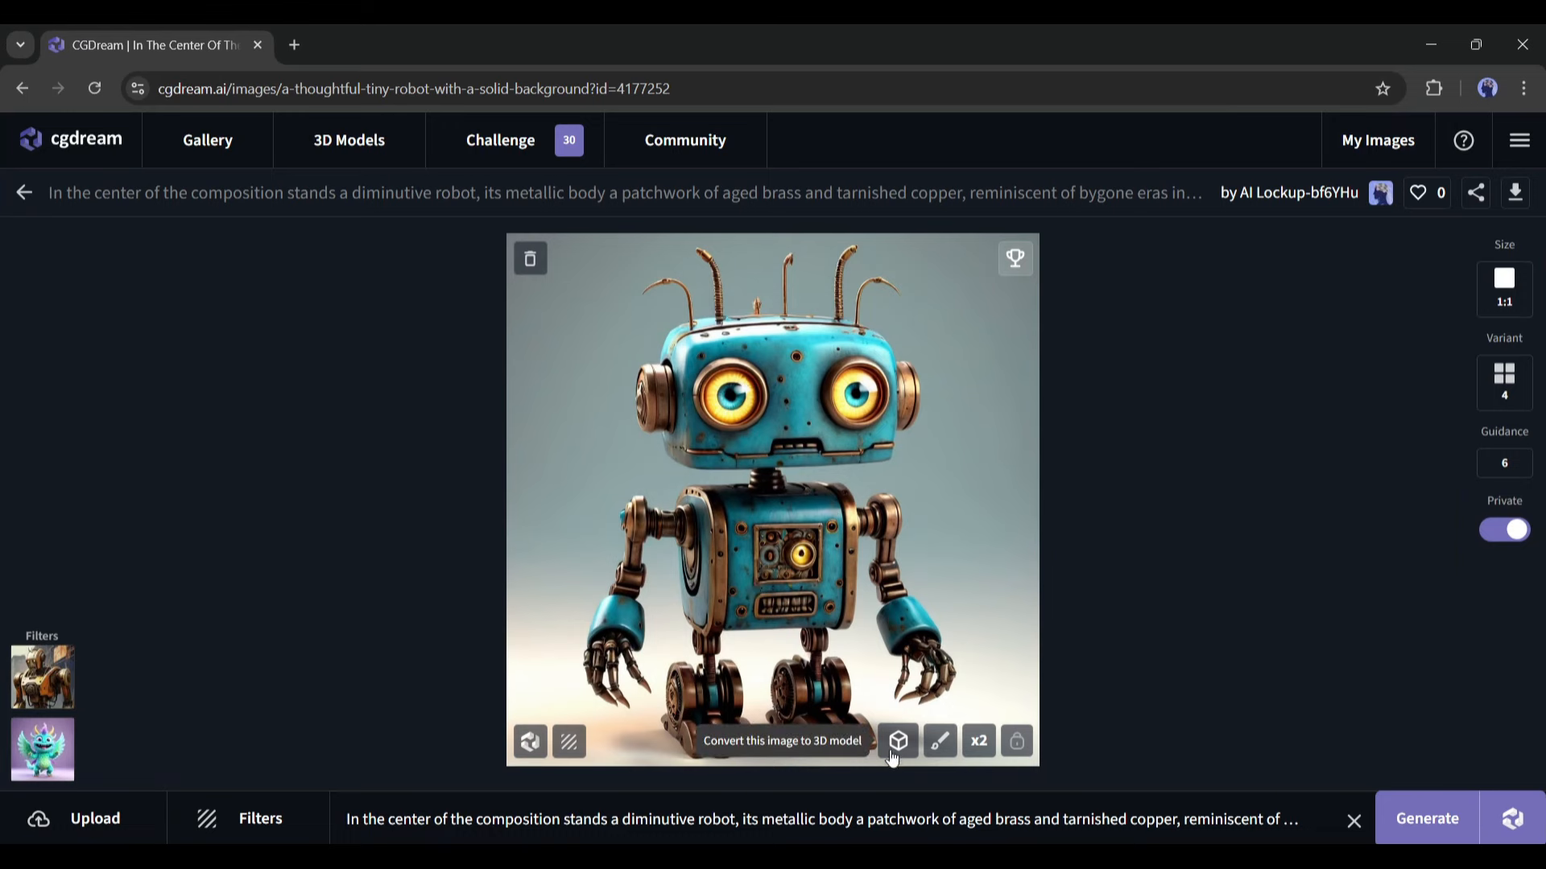
- Convert the blue robot image to a 3D model and view it in the 3D viewer
click(895, 740)
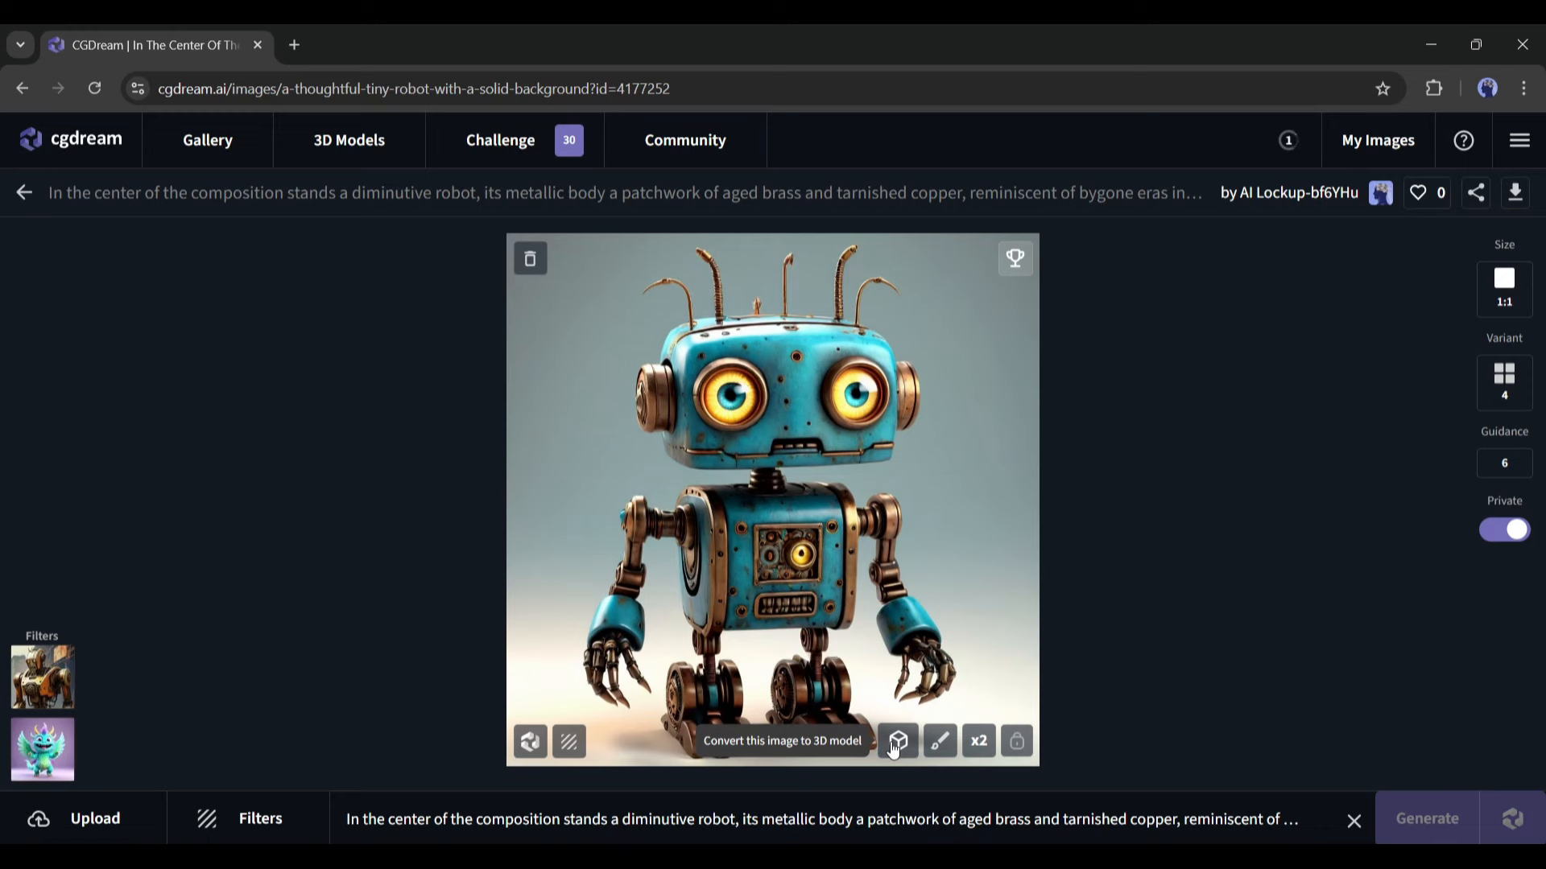
click(895, 740)
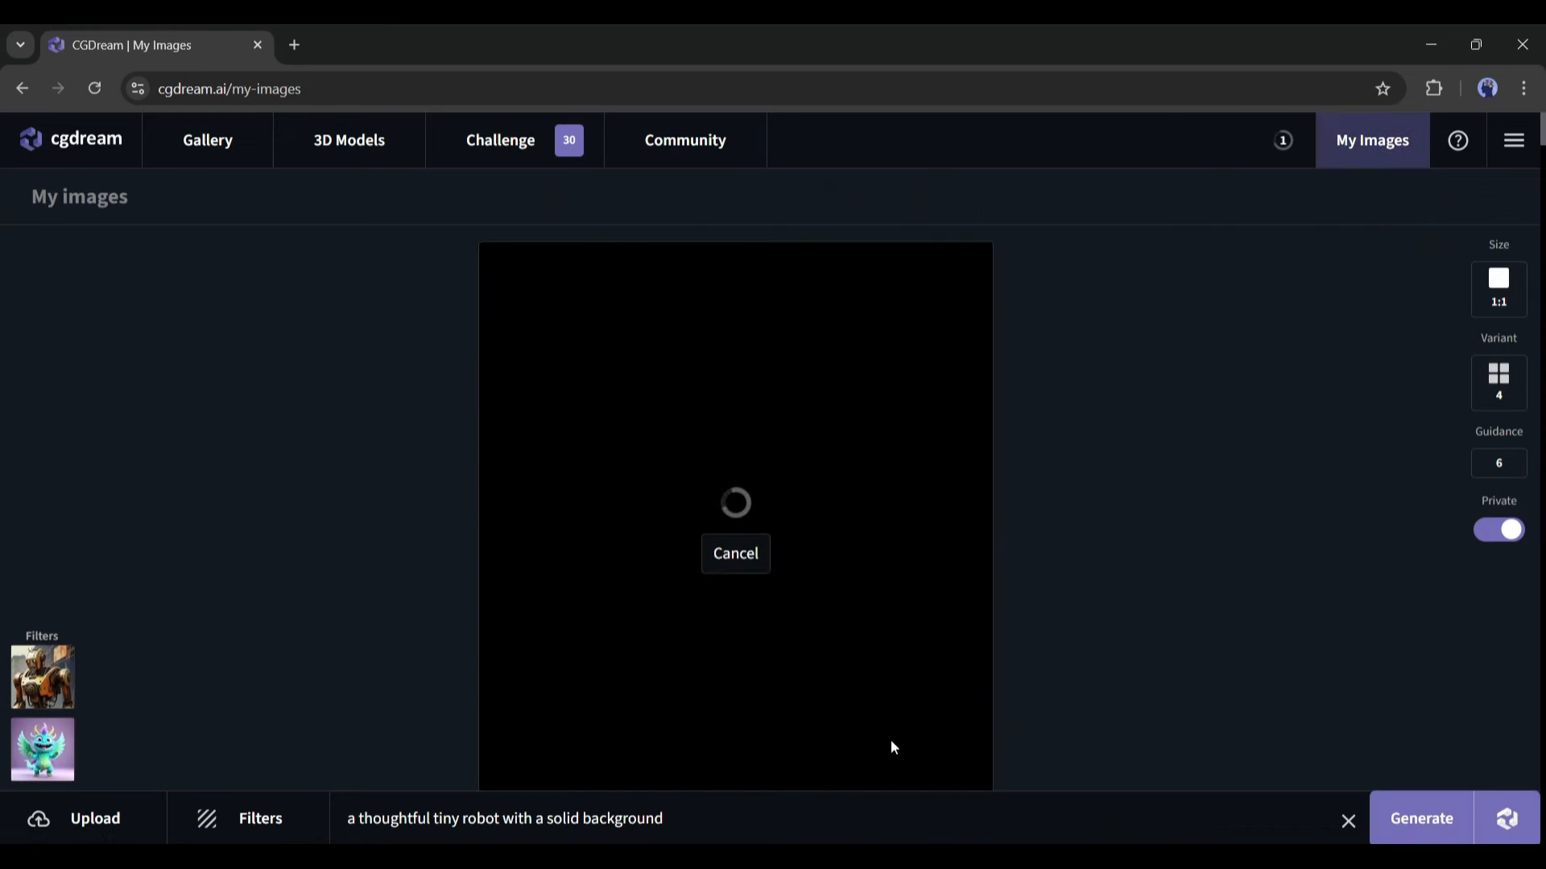
mouse_move(879, 710)
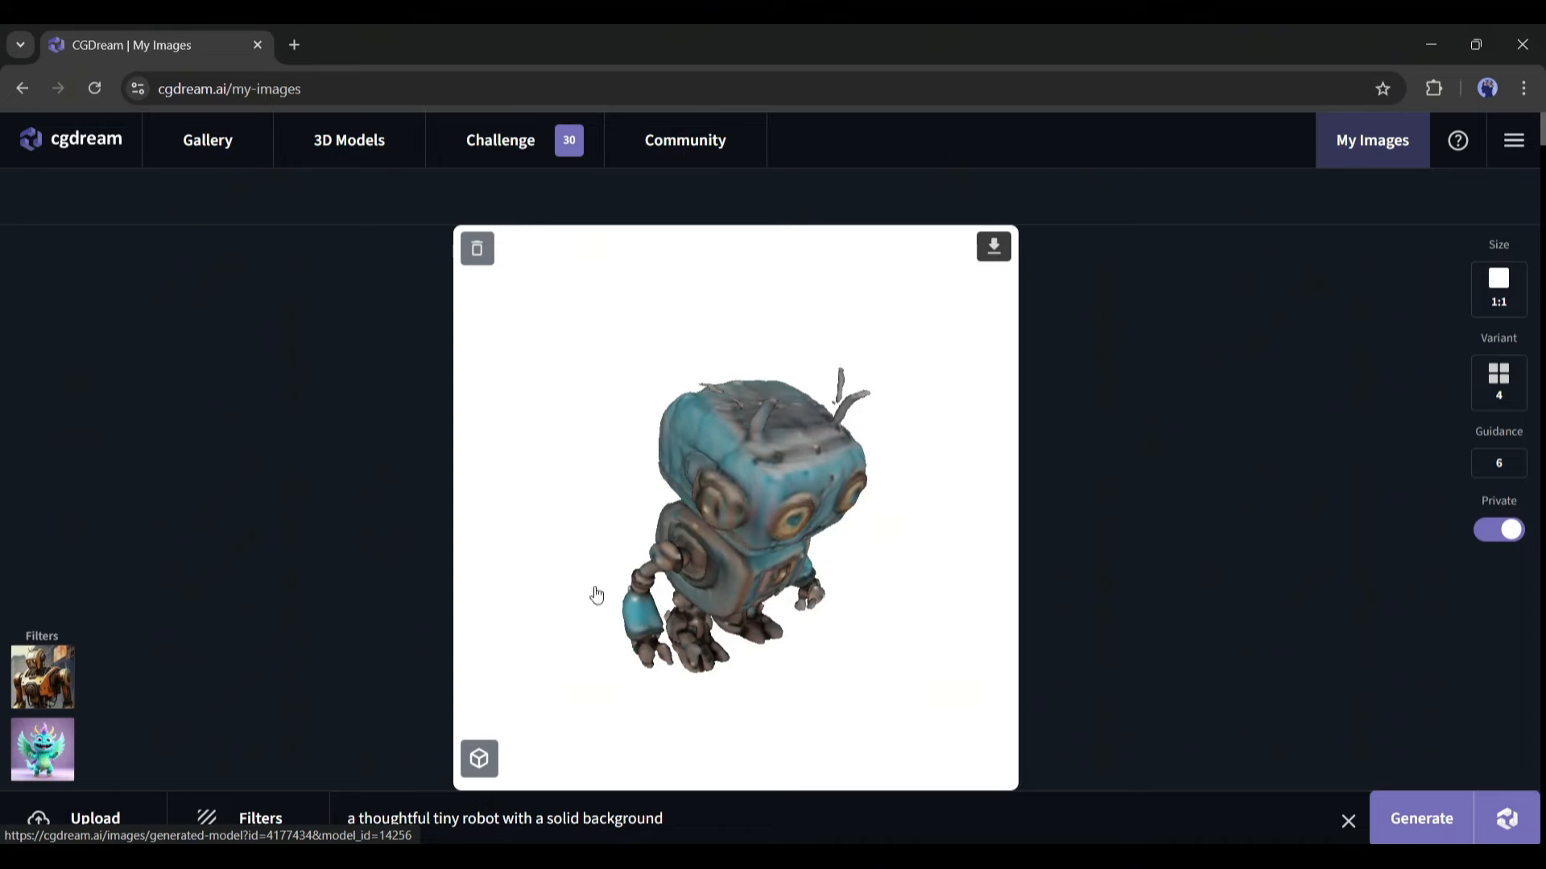
click(478, 758)
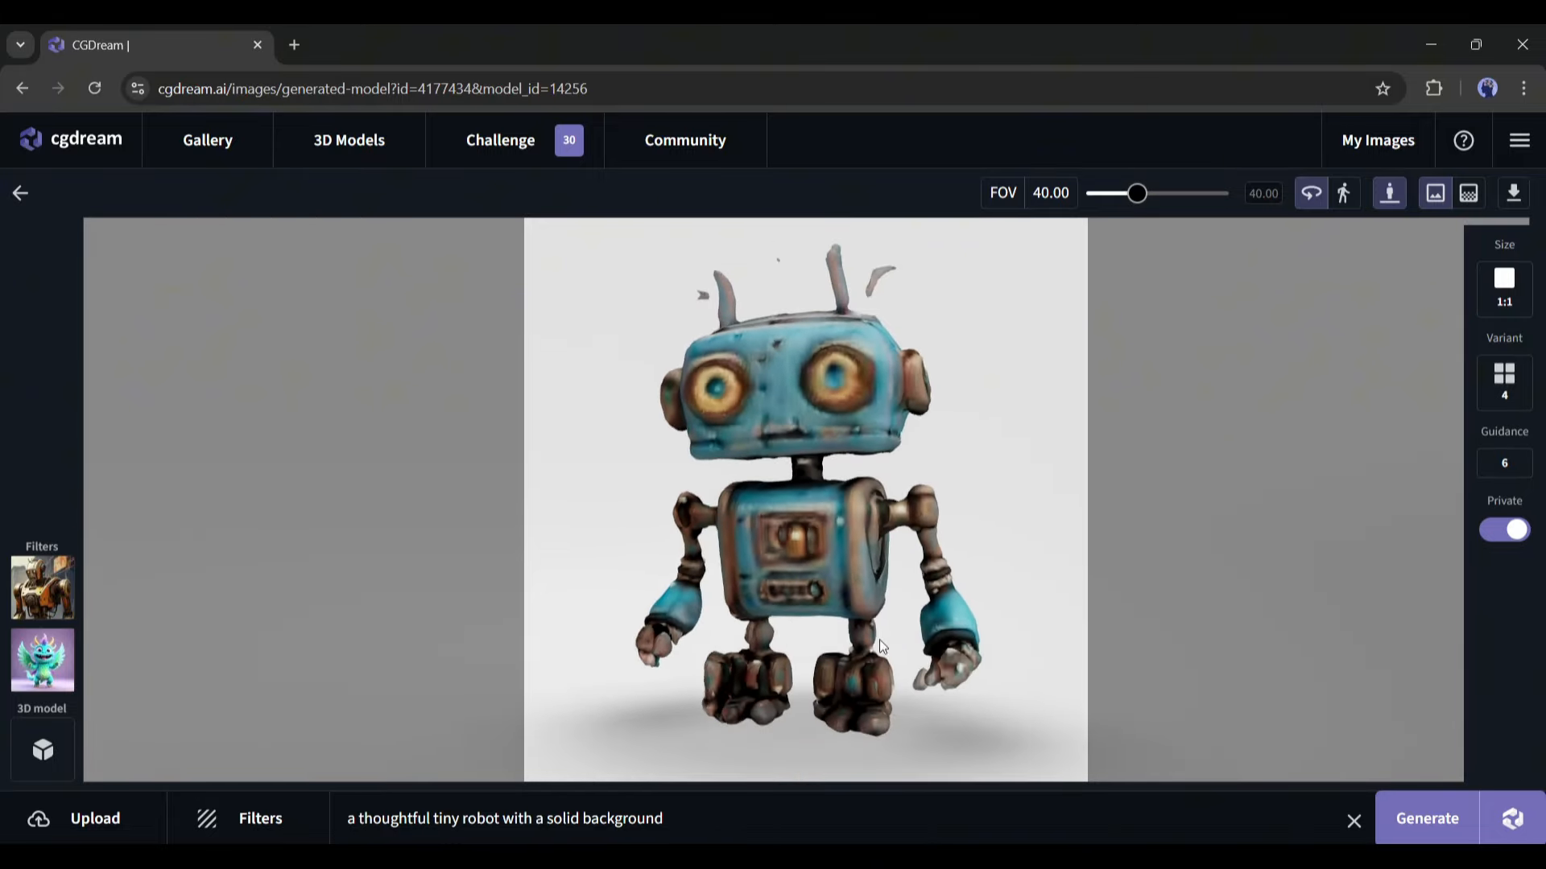
click(1467, 192)
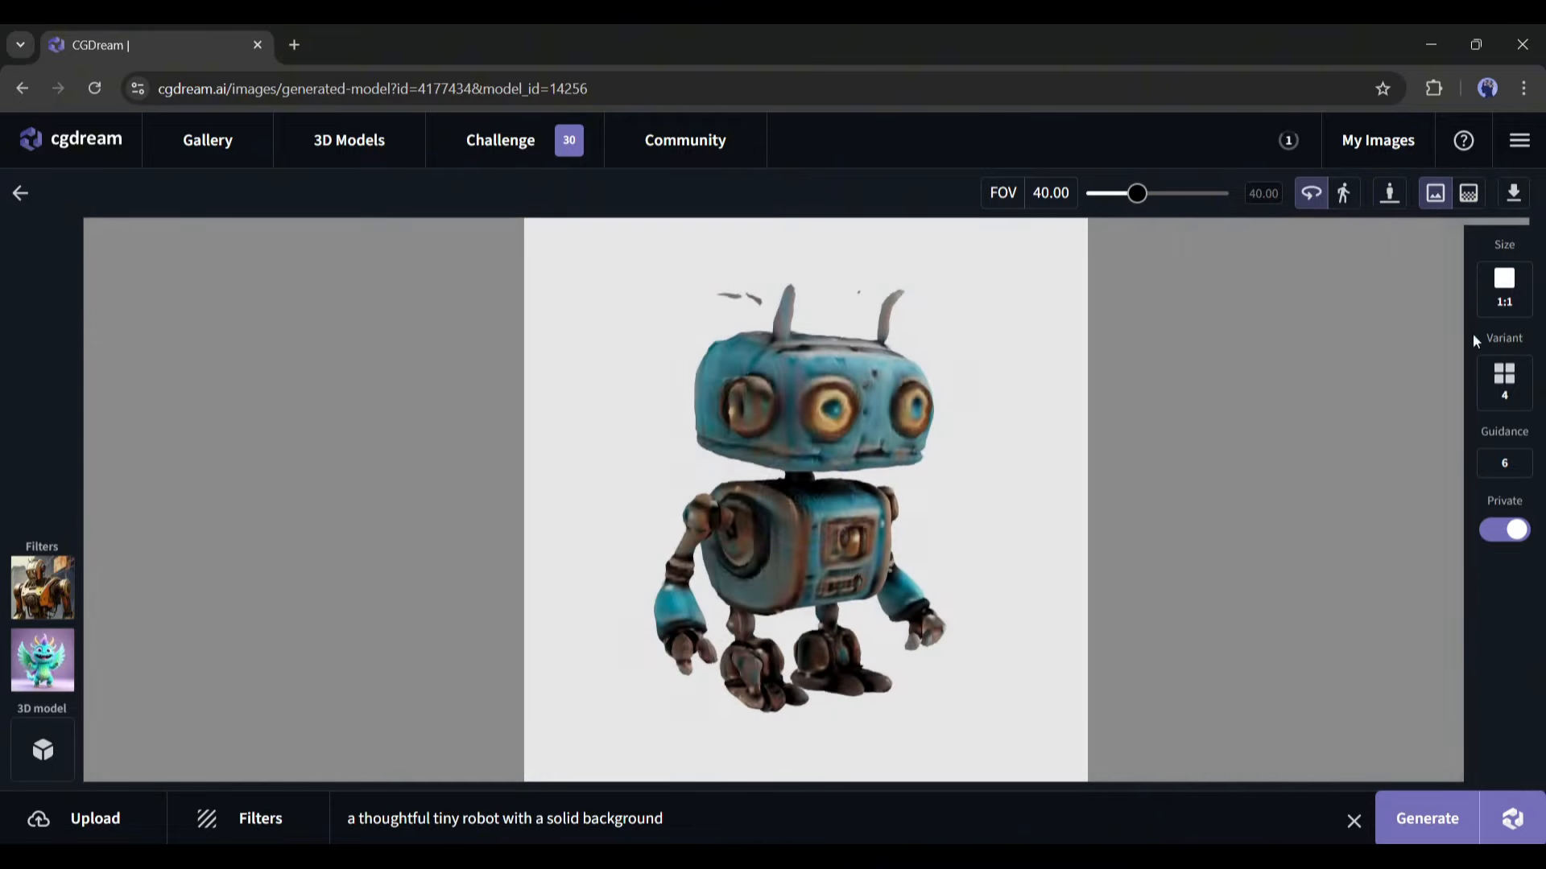
mouse_move(1513, 193)
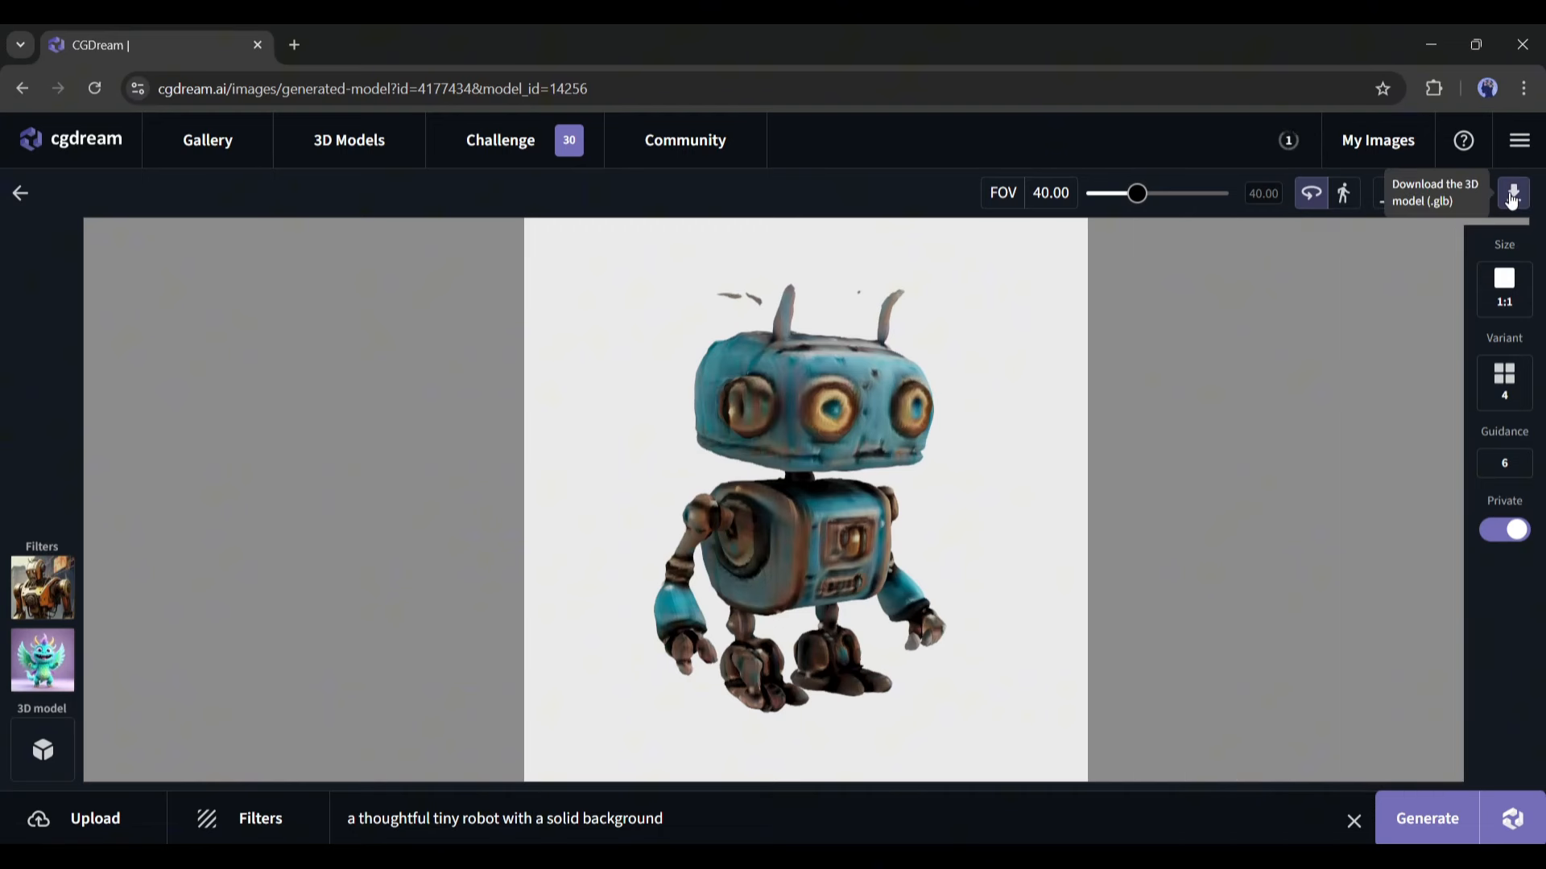
- Download the robot 3D model as a .glb file and return to the tiny robot images
click(1512, 191)
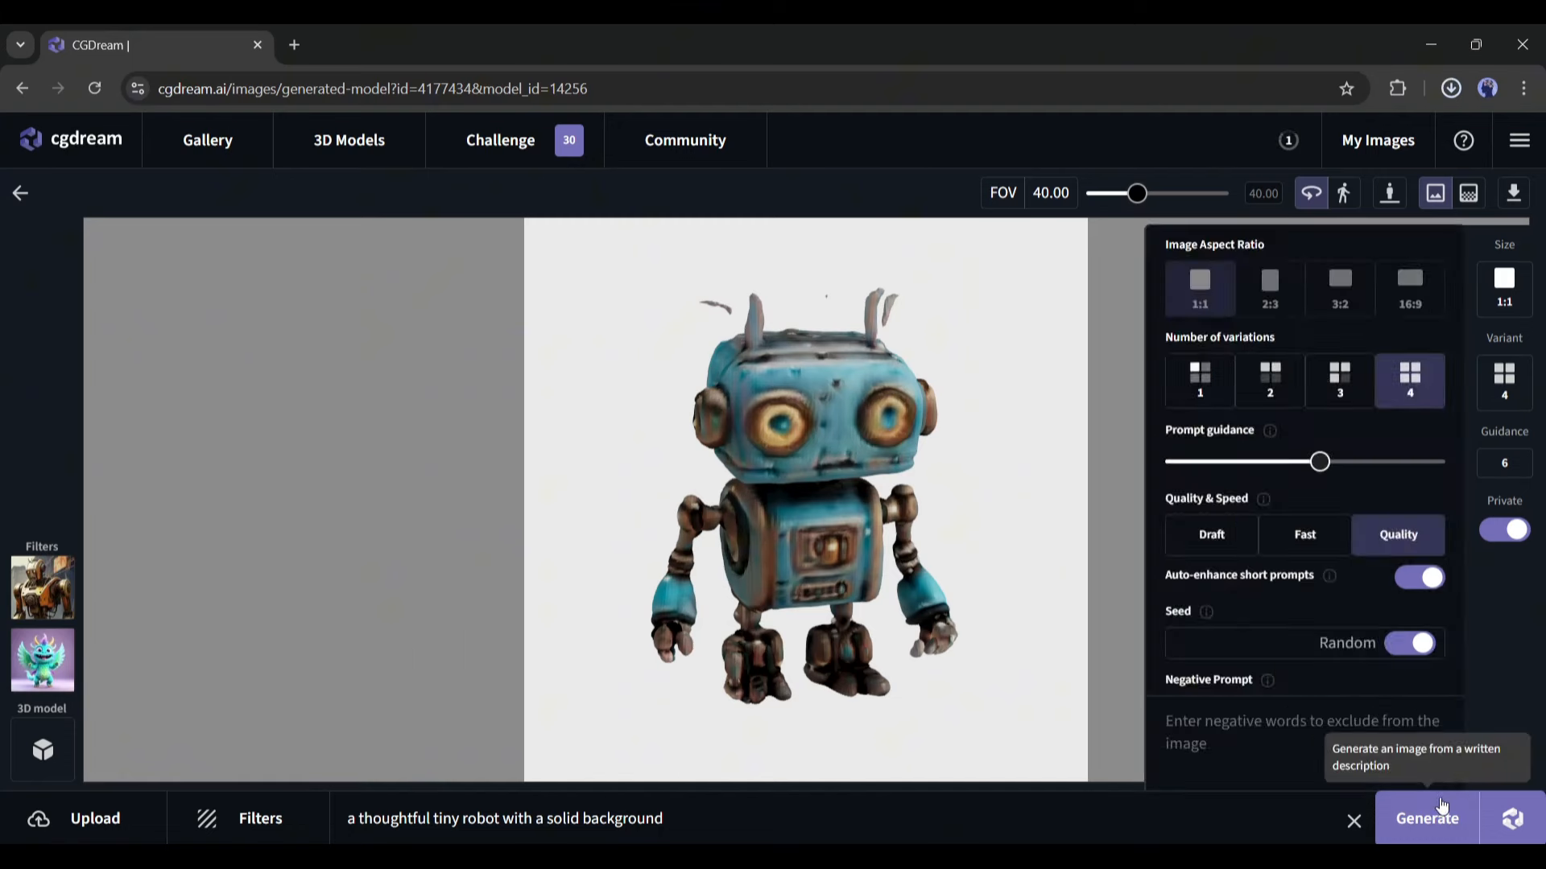
click(1451, 87)
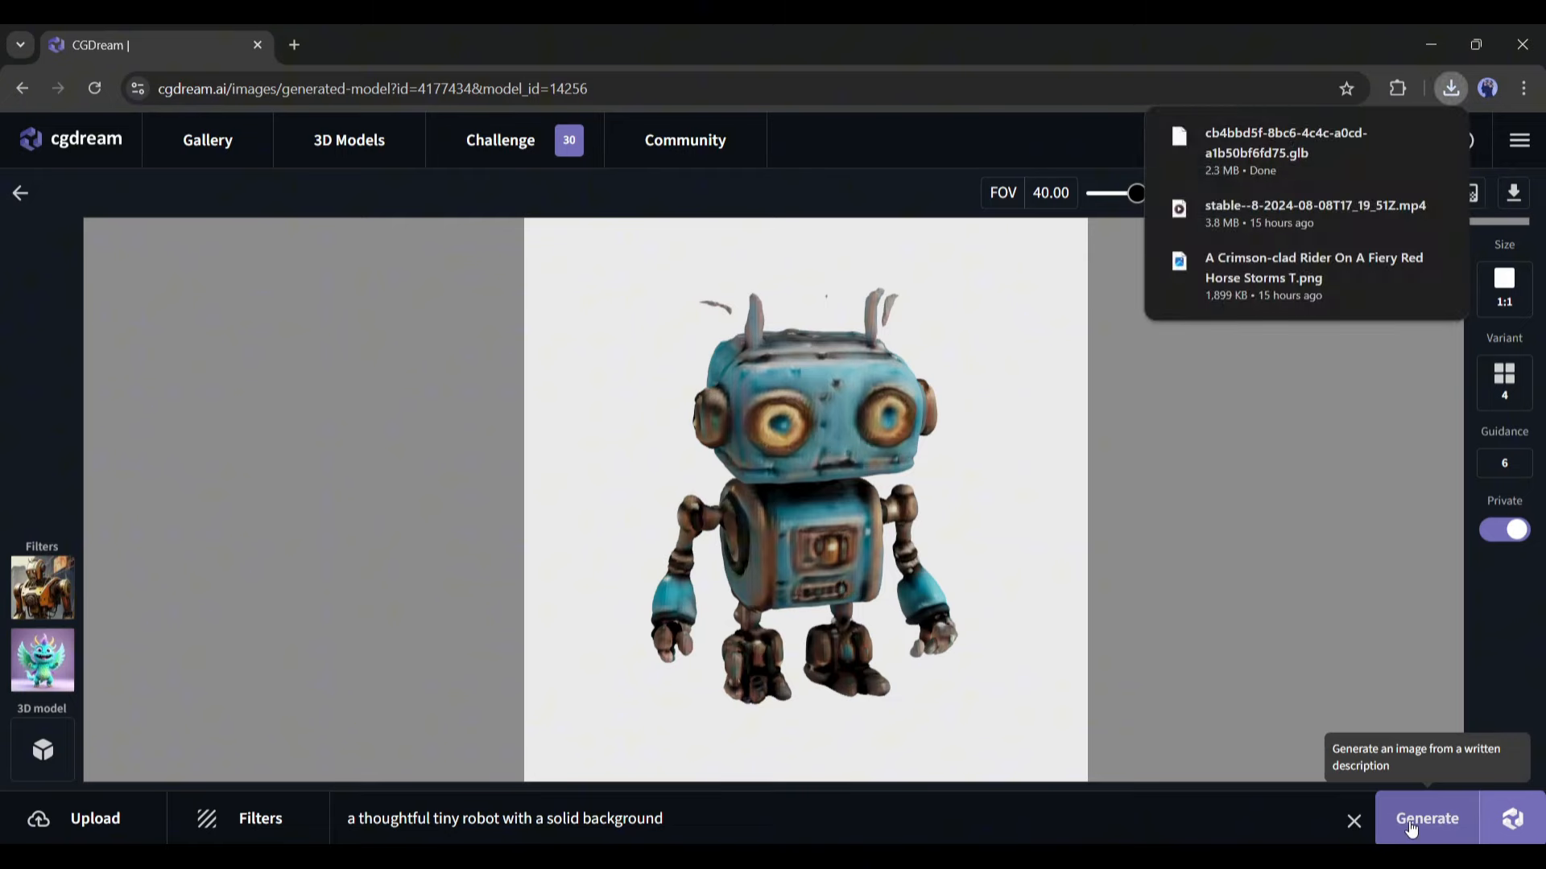
click(1425, 817)
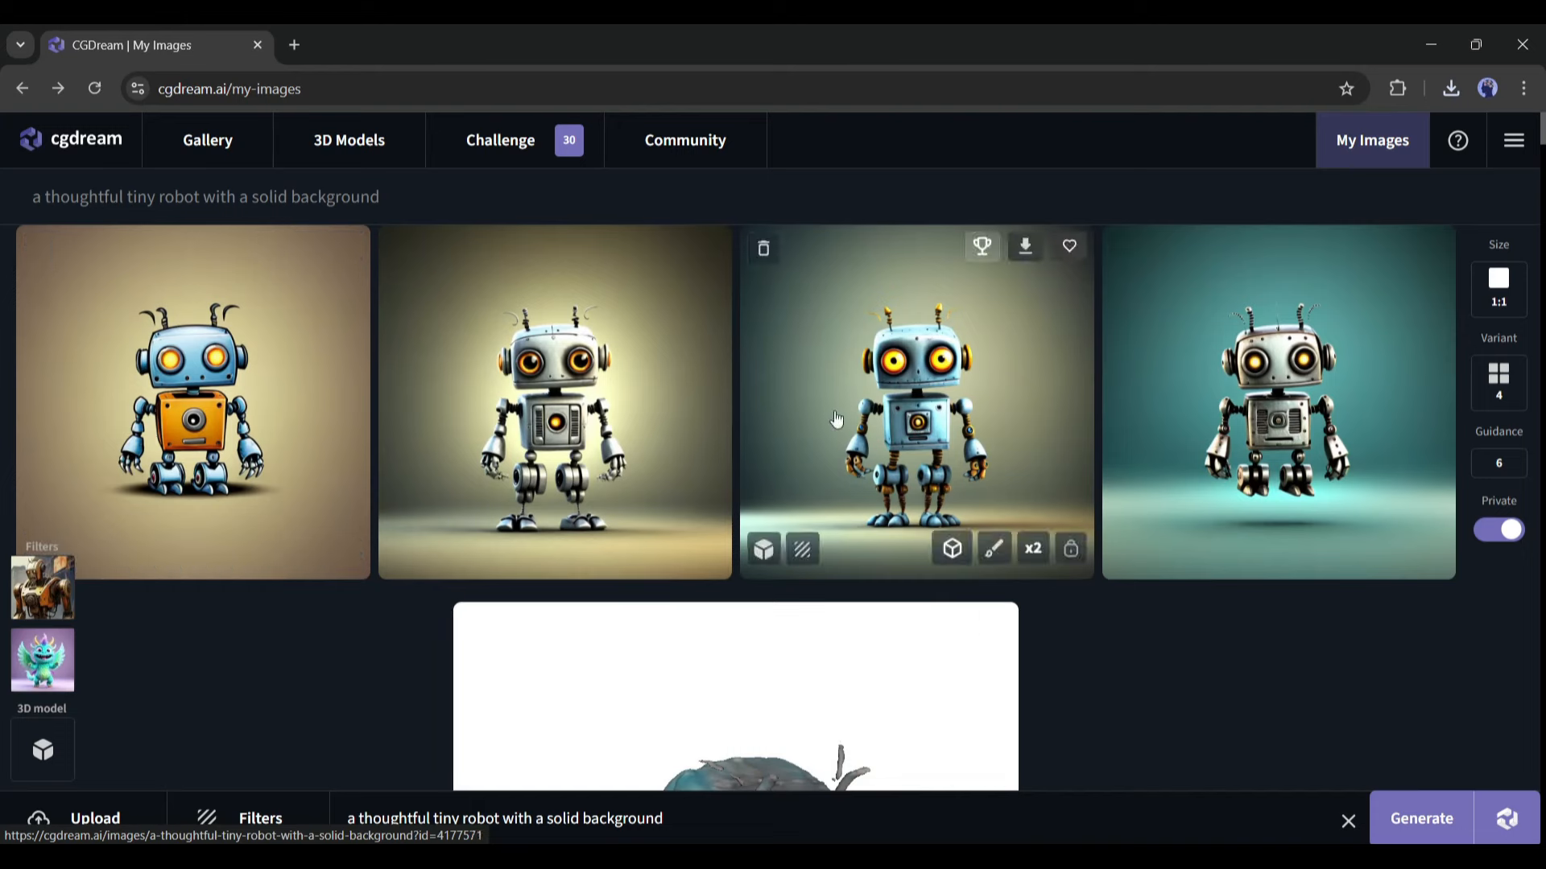
mouse_move(311, 341)
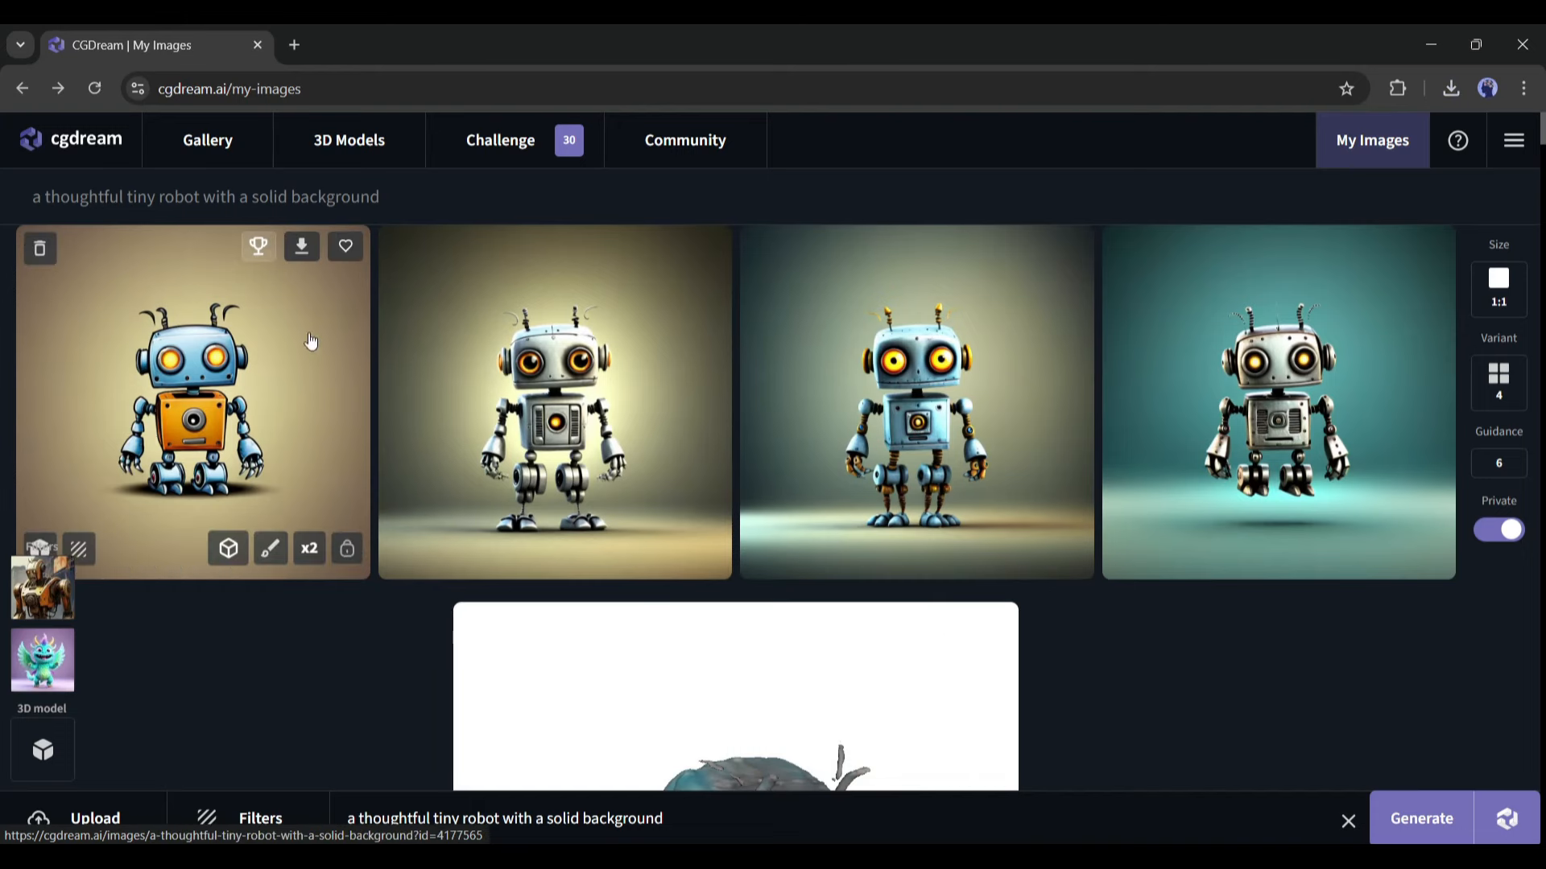
- View the silver, brass-on-dark and brass-on-teal robot images full-size, then go to the pricing plans
click(191, 401)
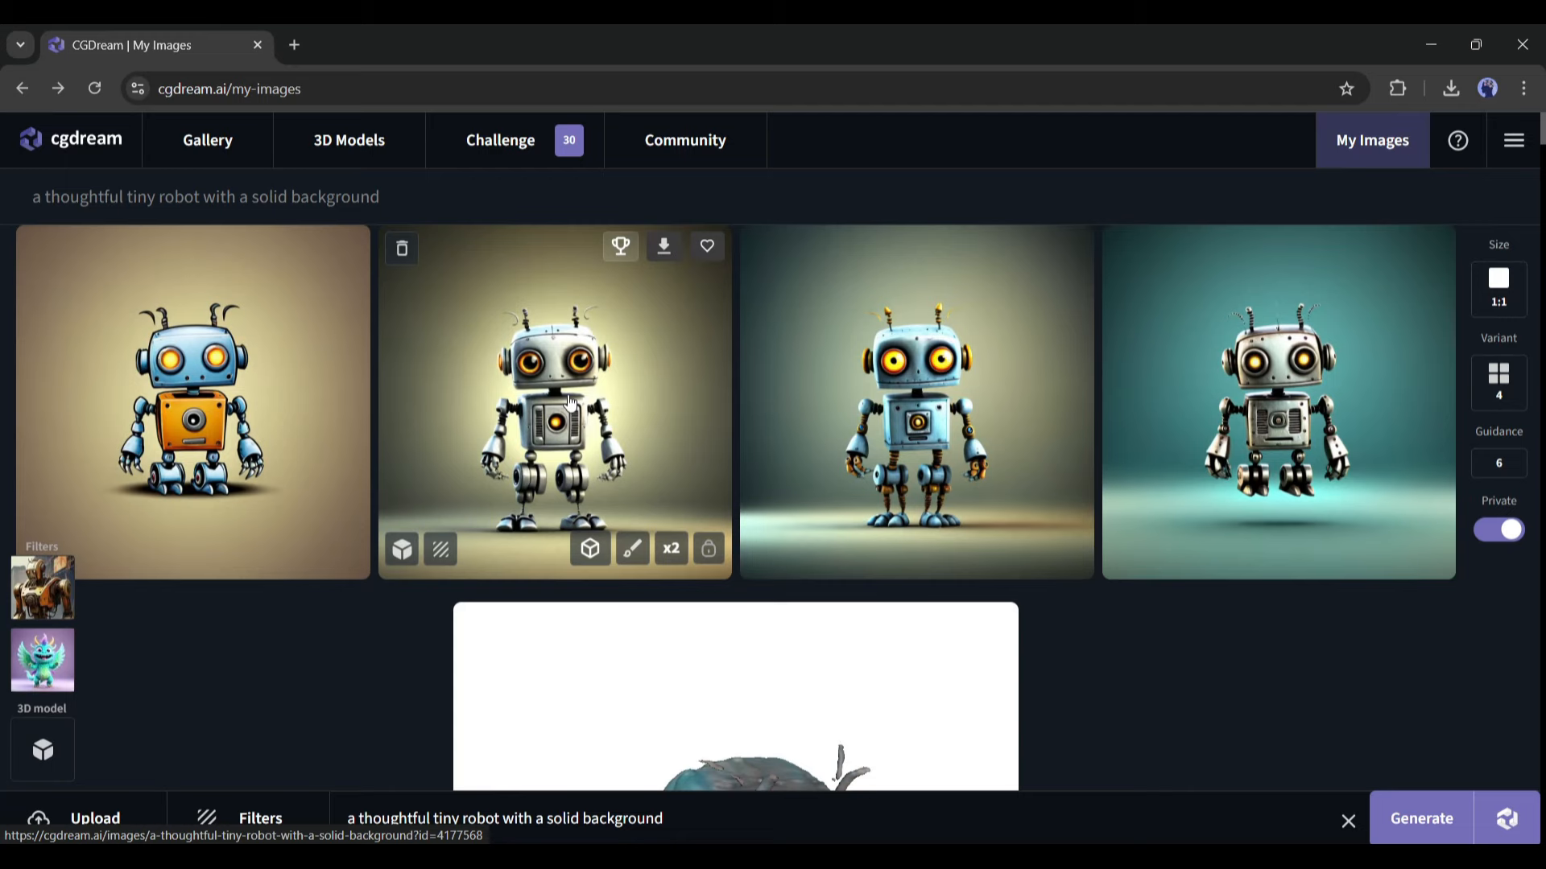
click(554, 403)
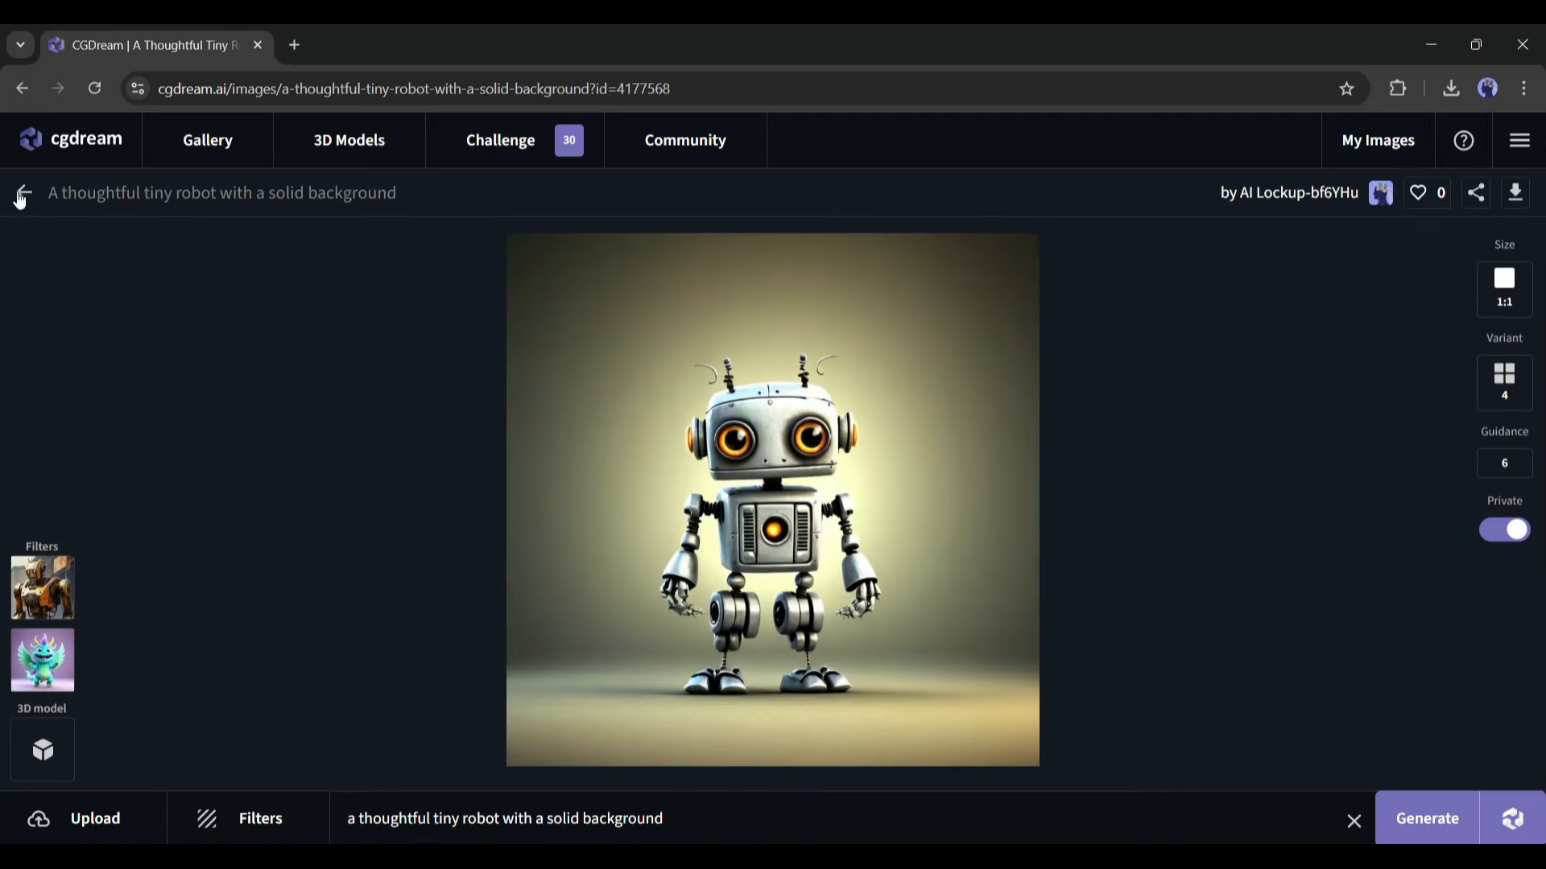
click(1376, 140)
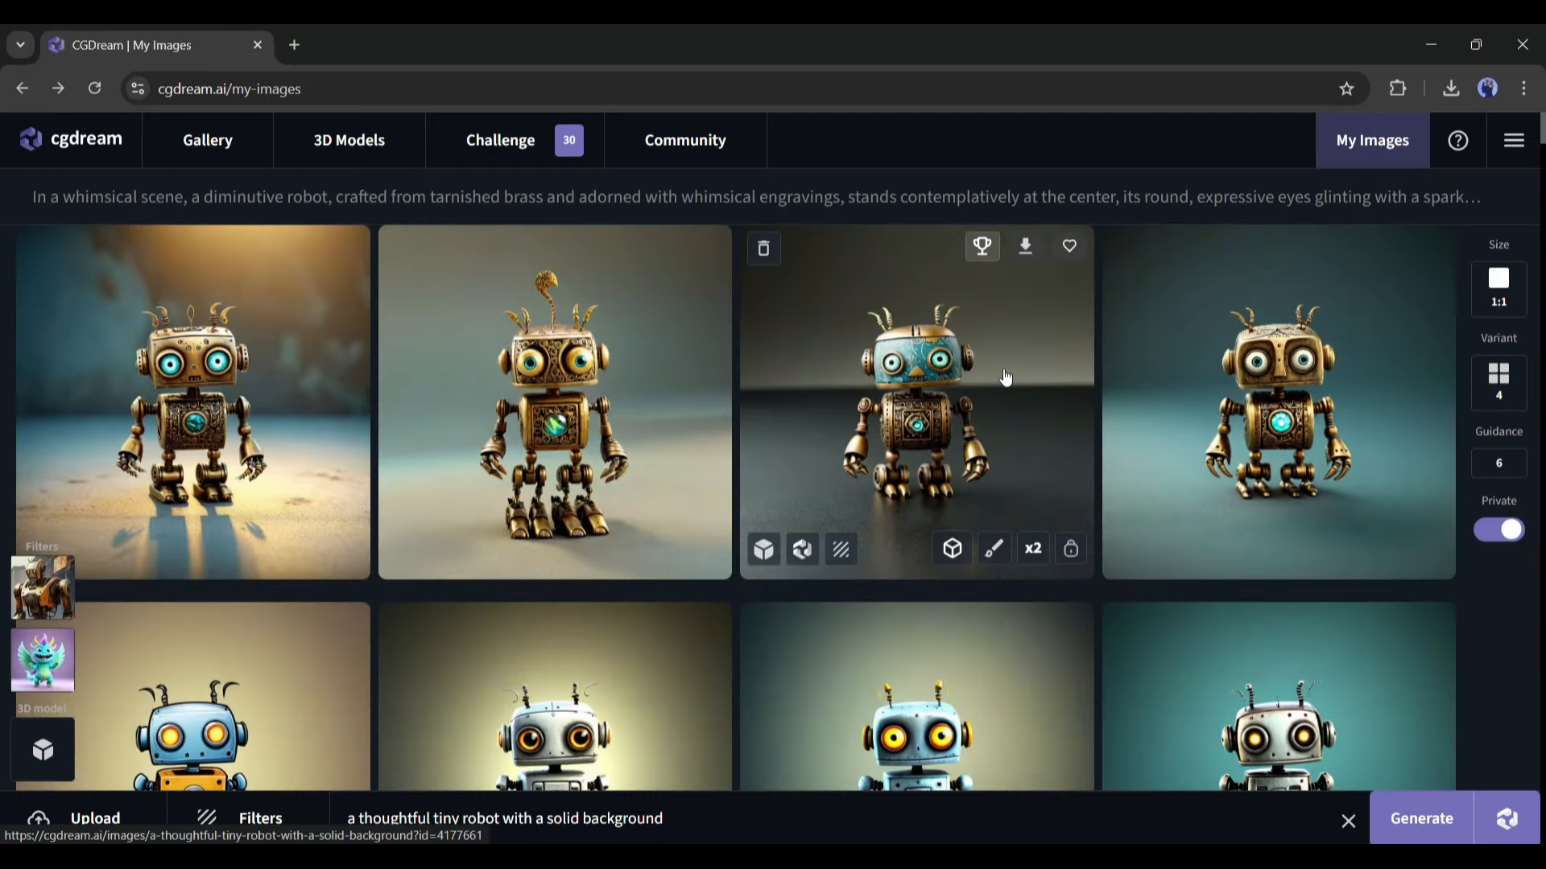
click(915, 402)
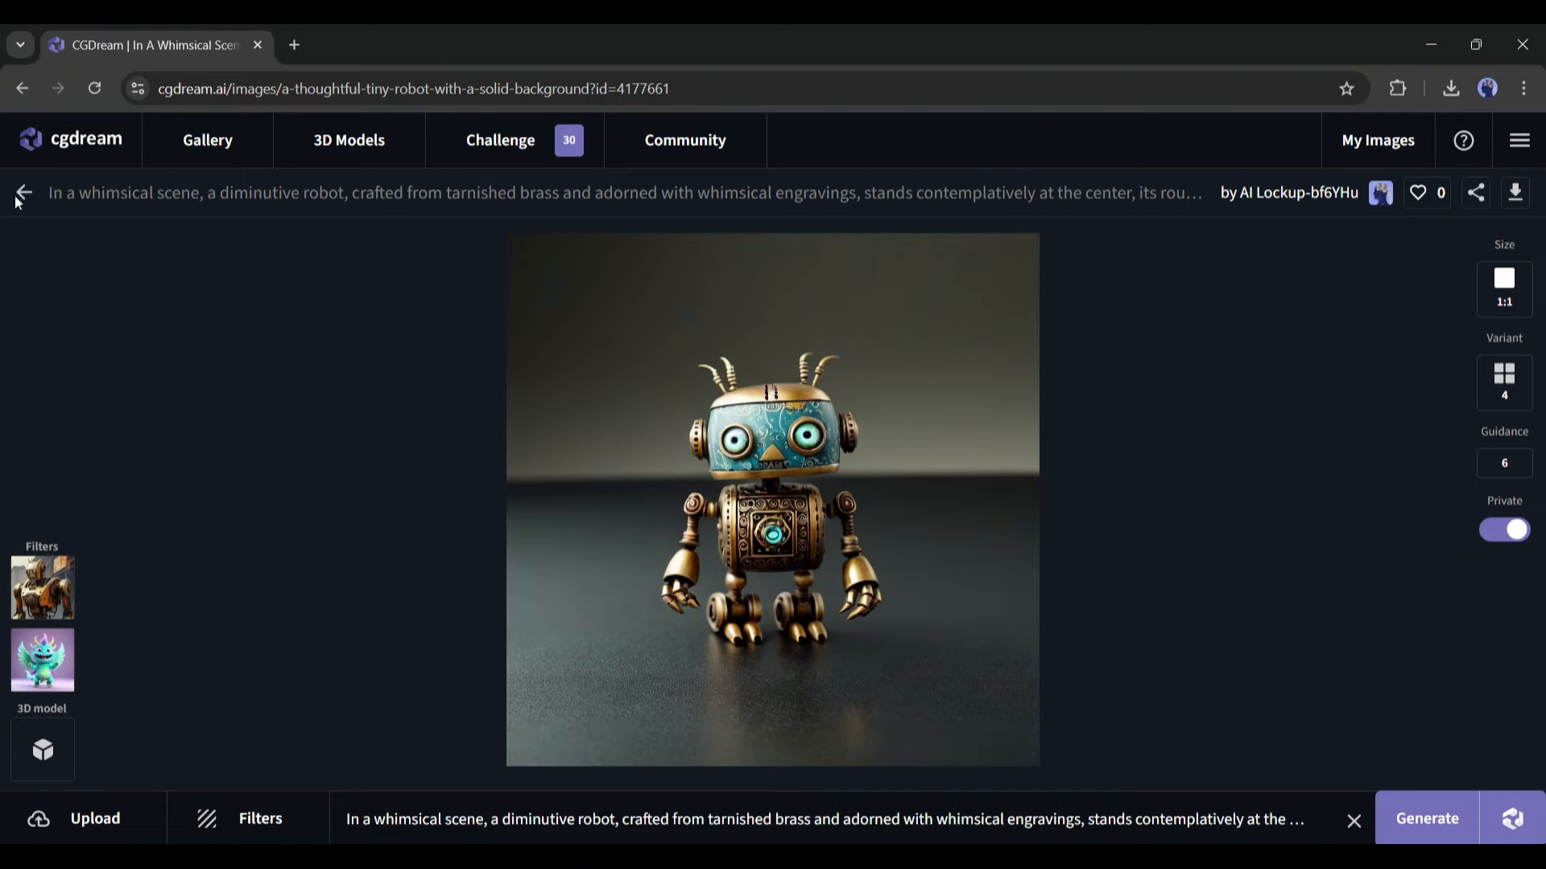
click(21, 191)
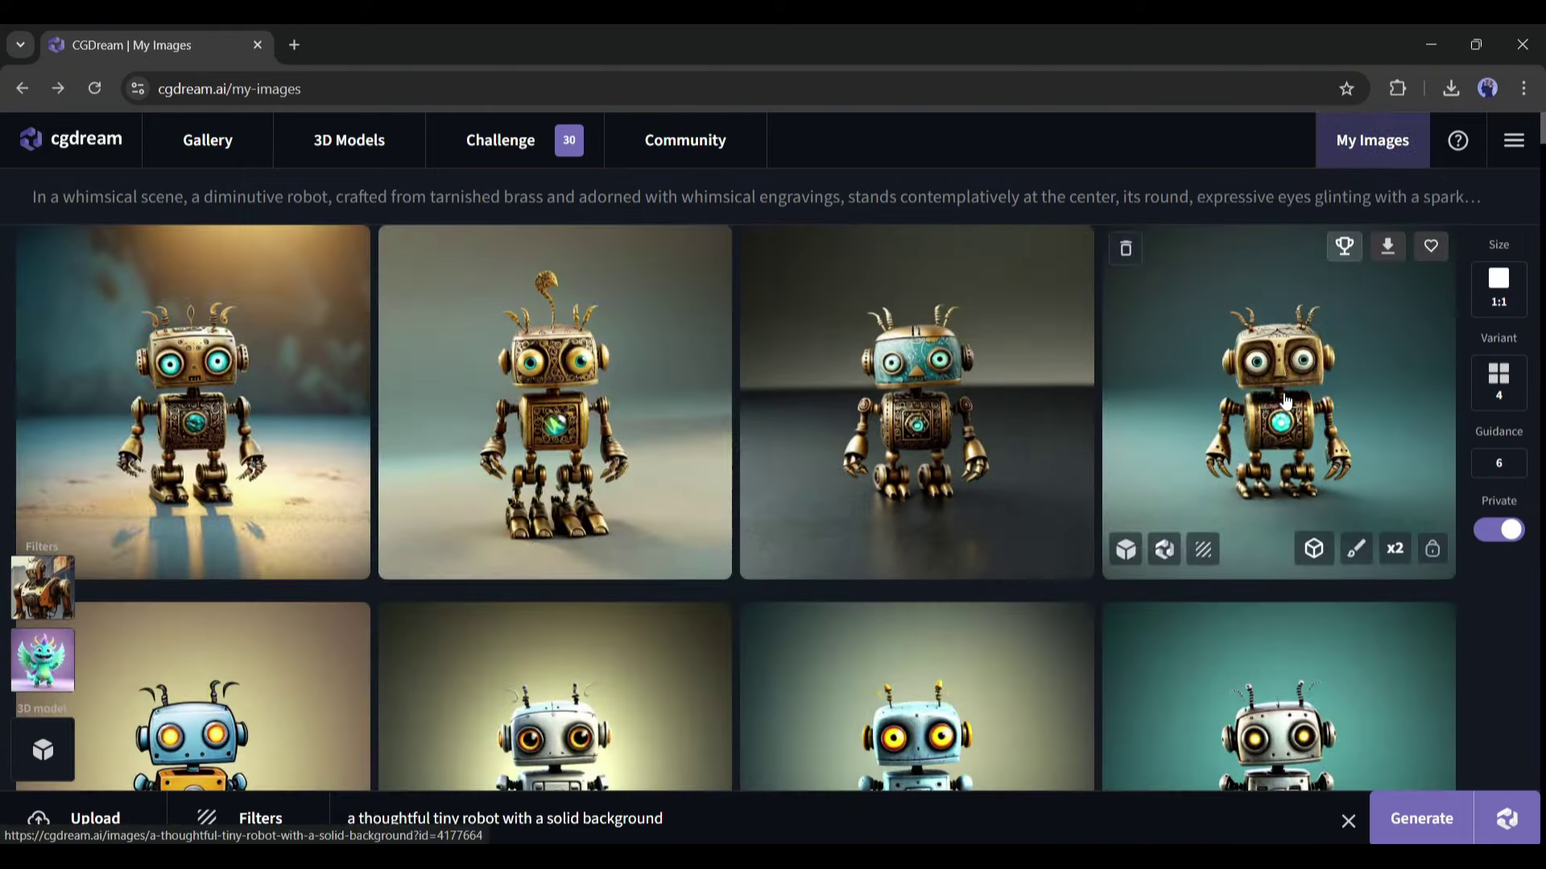
click(1277, 401)
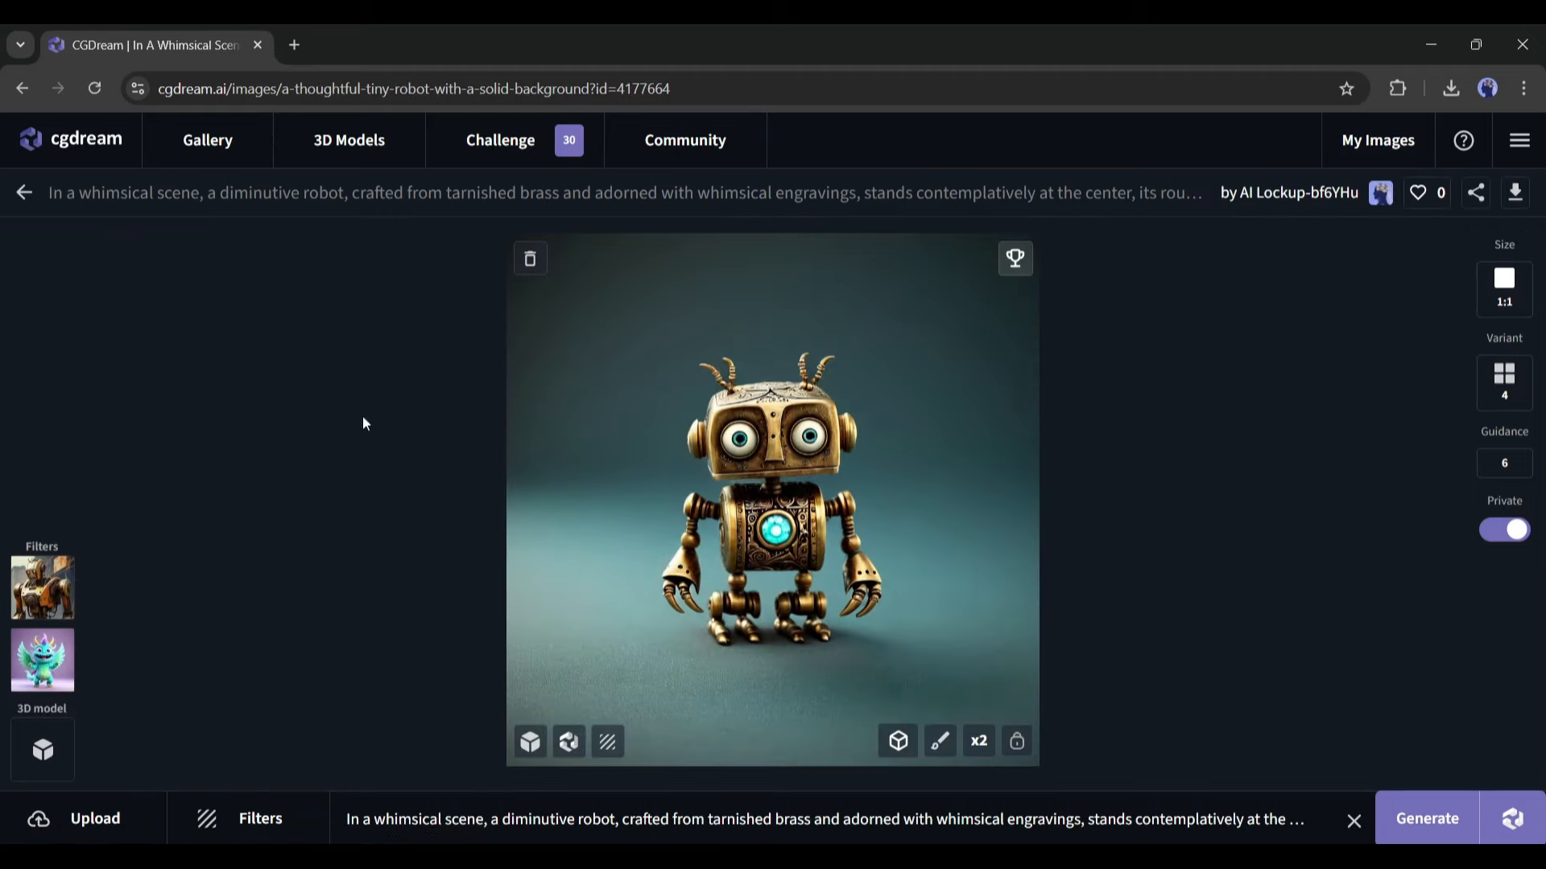
click(1375, 140)
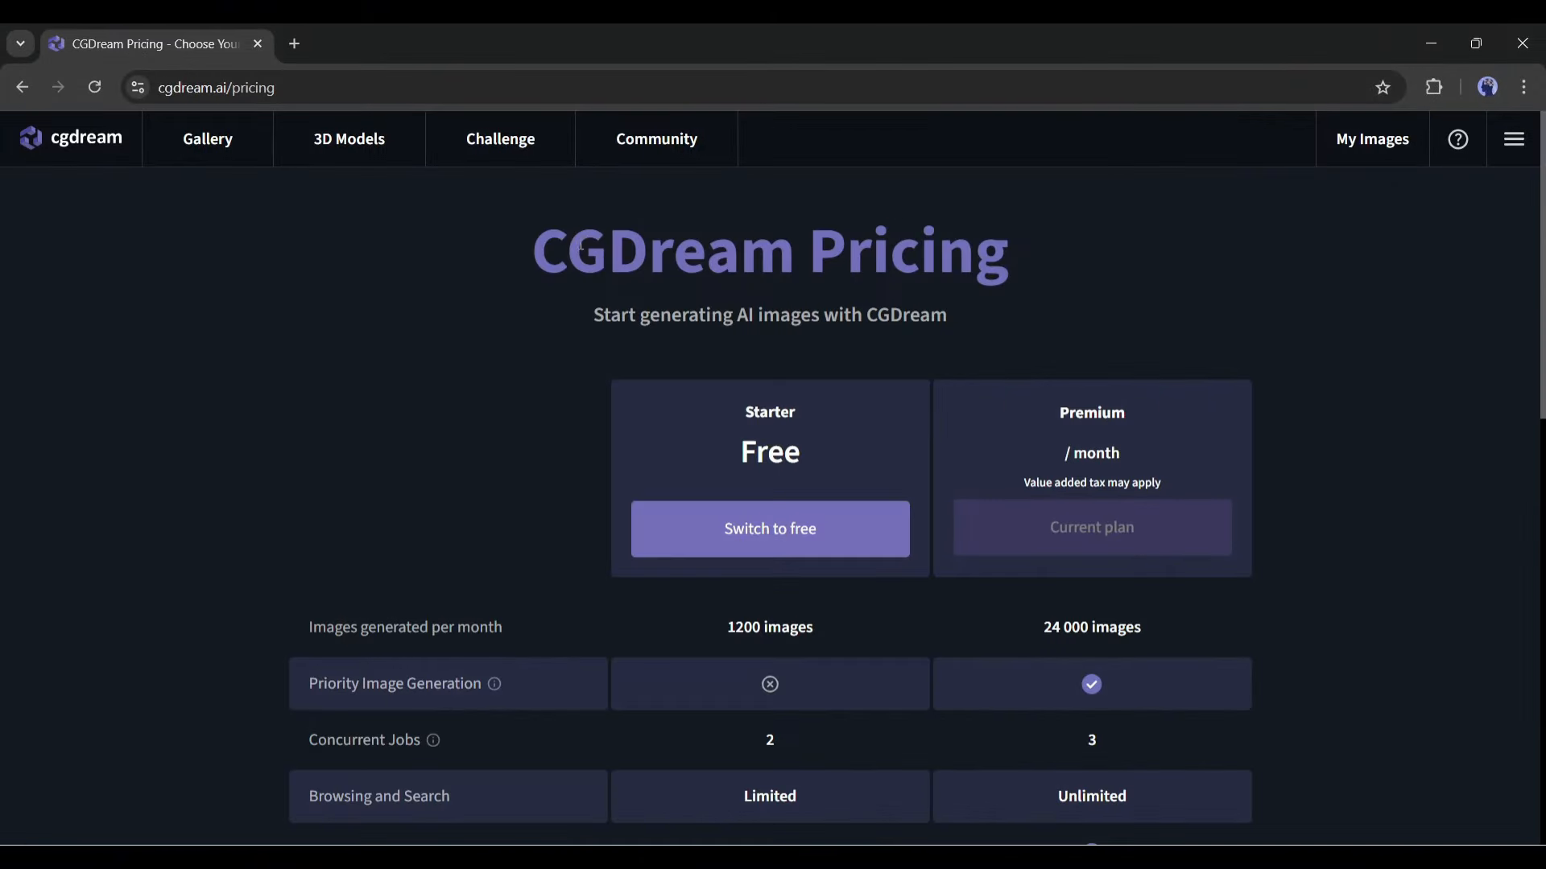
- Compare Starter and Premium allowances (24 000 images), and accept the CGDream.ai Discord invite
scroll(down, 3)
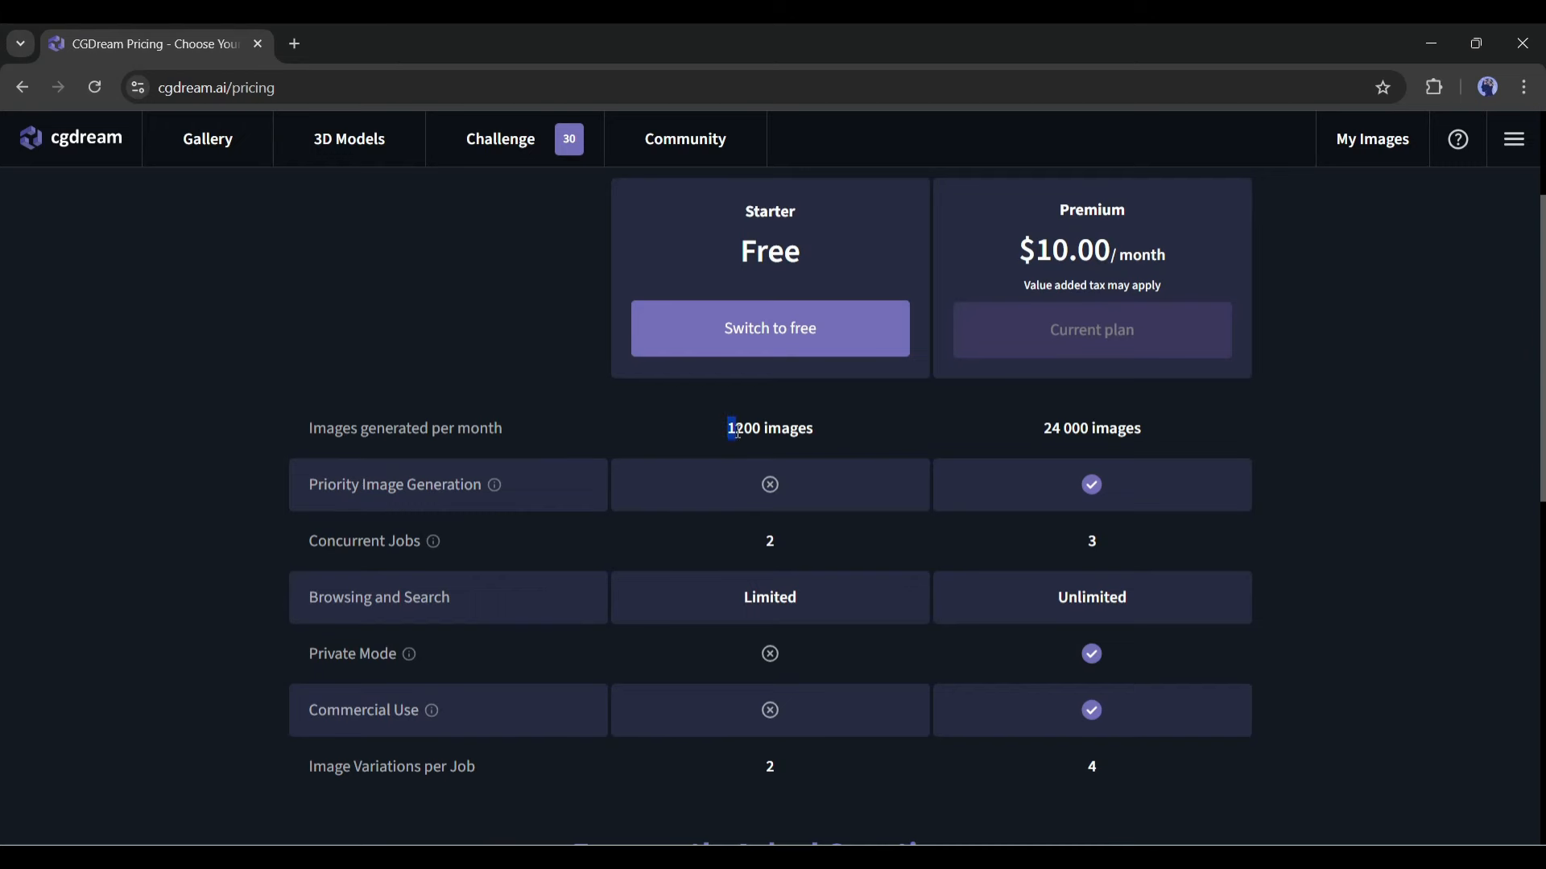
scroll(up, 3)
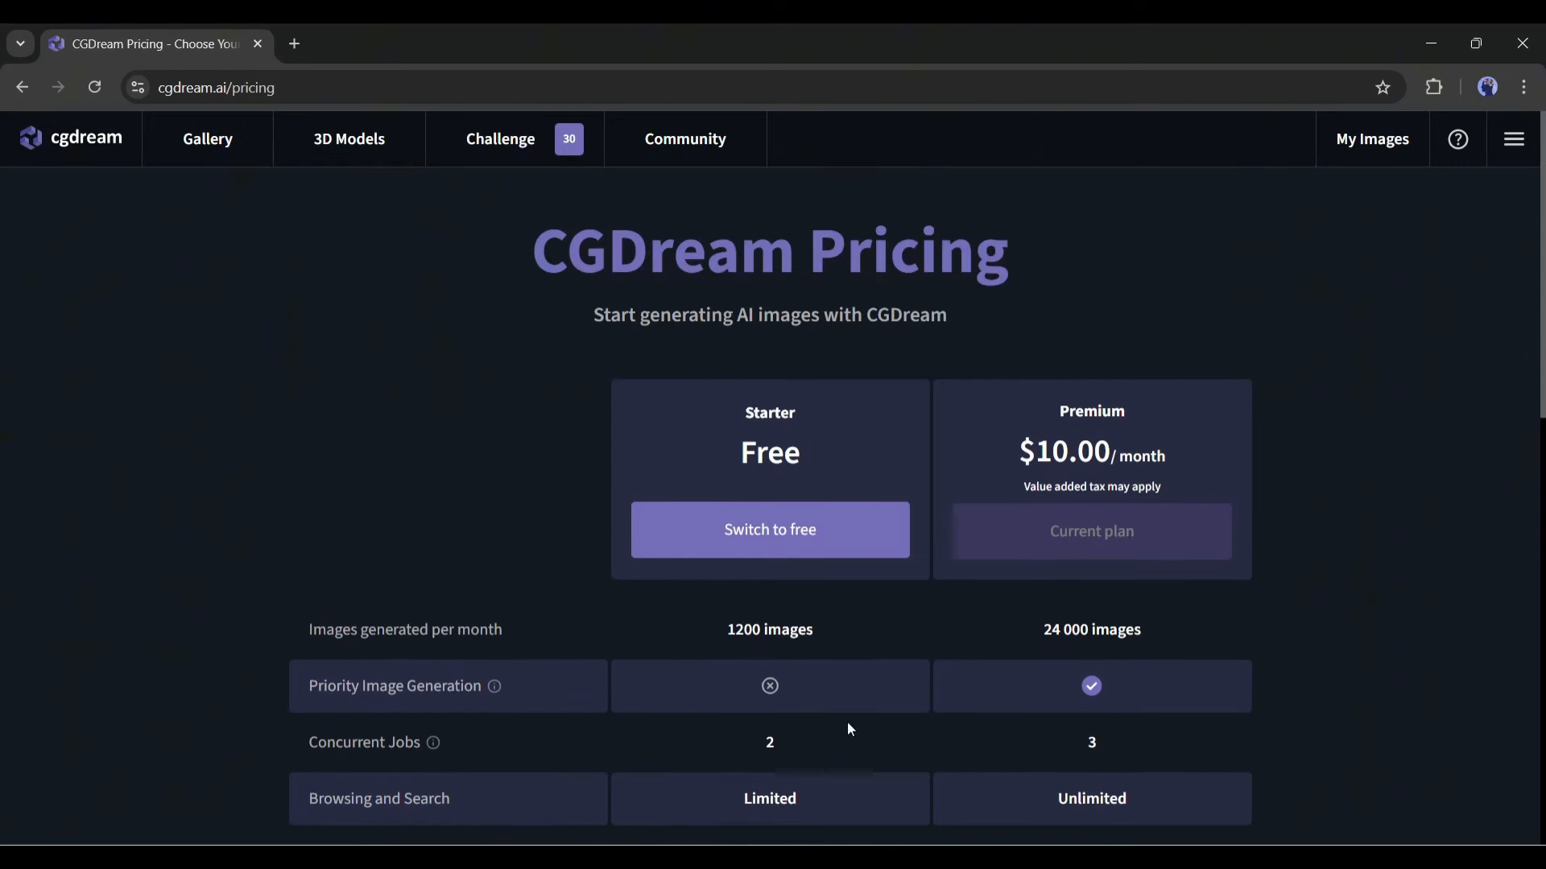
double_click(1064, 451)
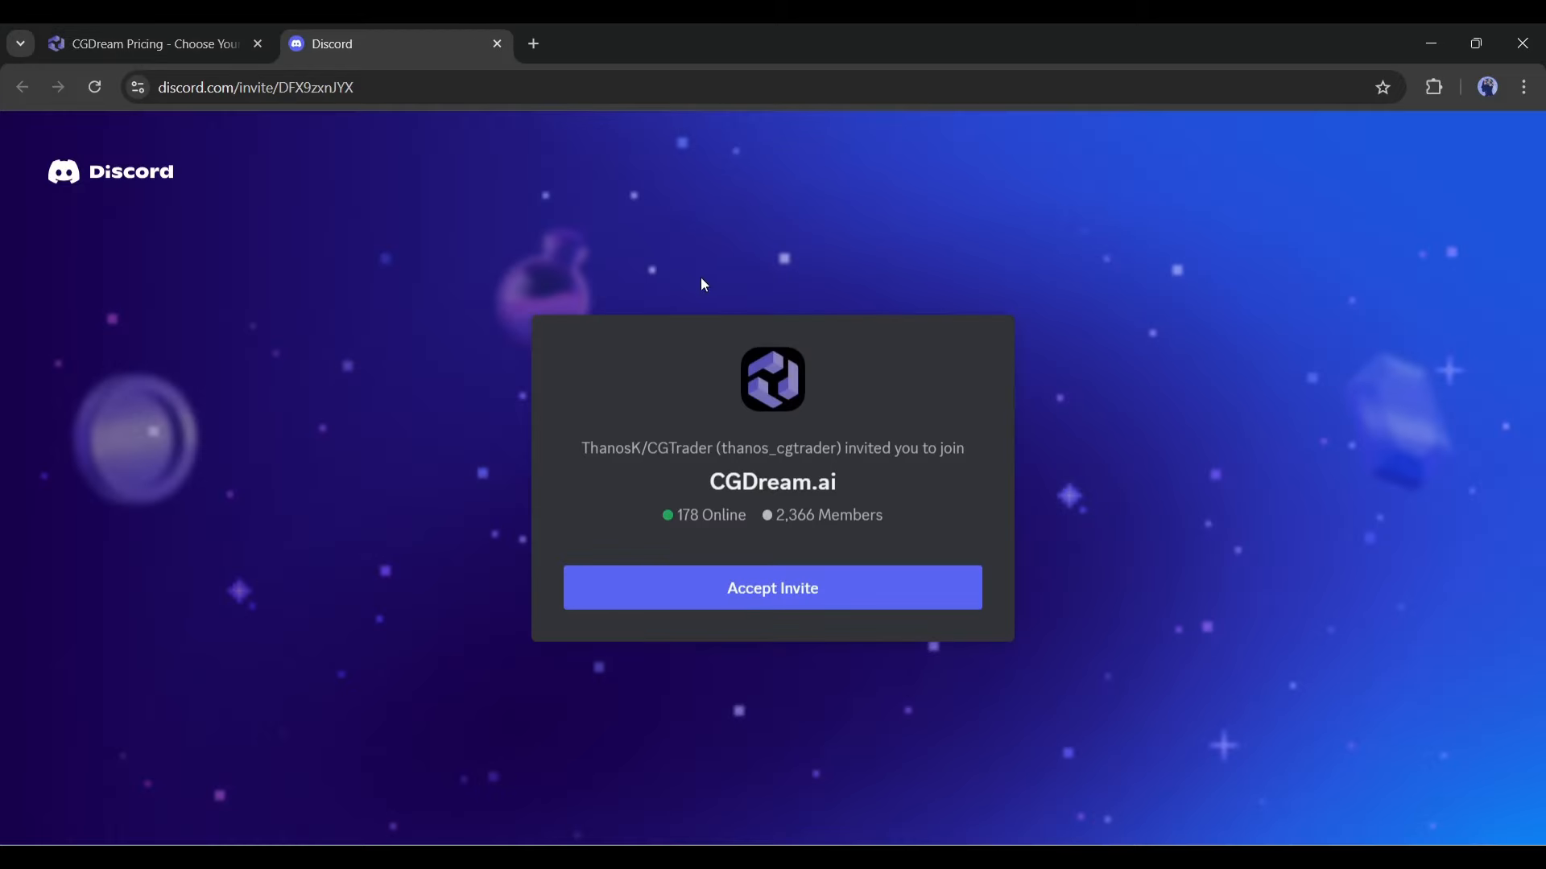
click(771, 588)
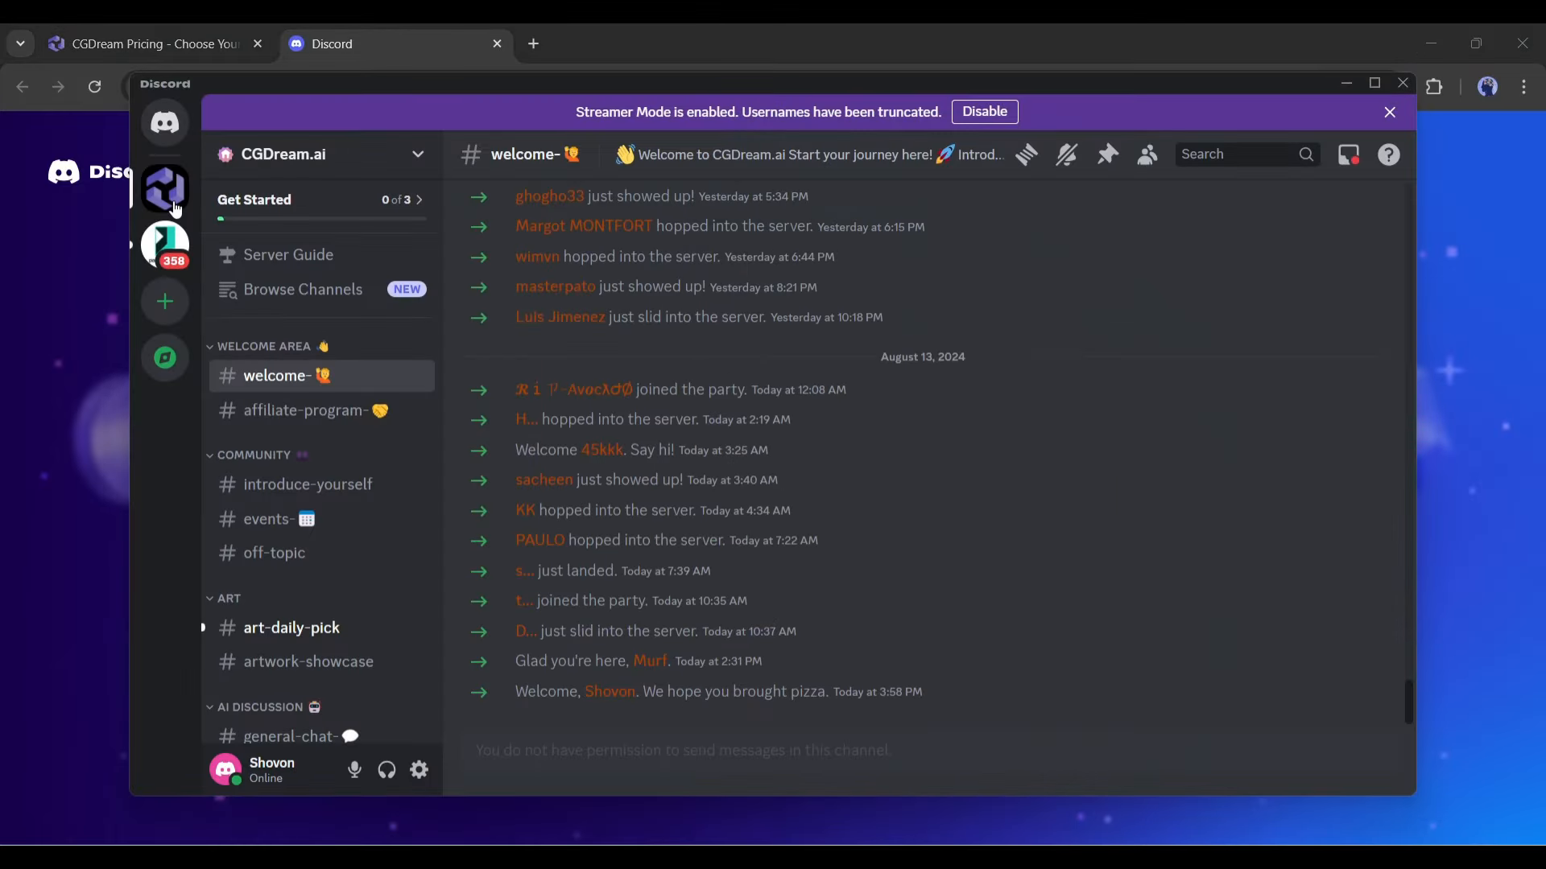
scroll(down, 3)
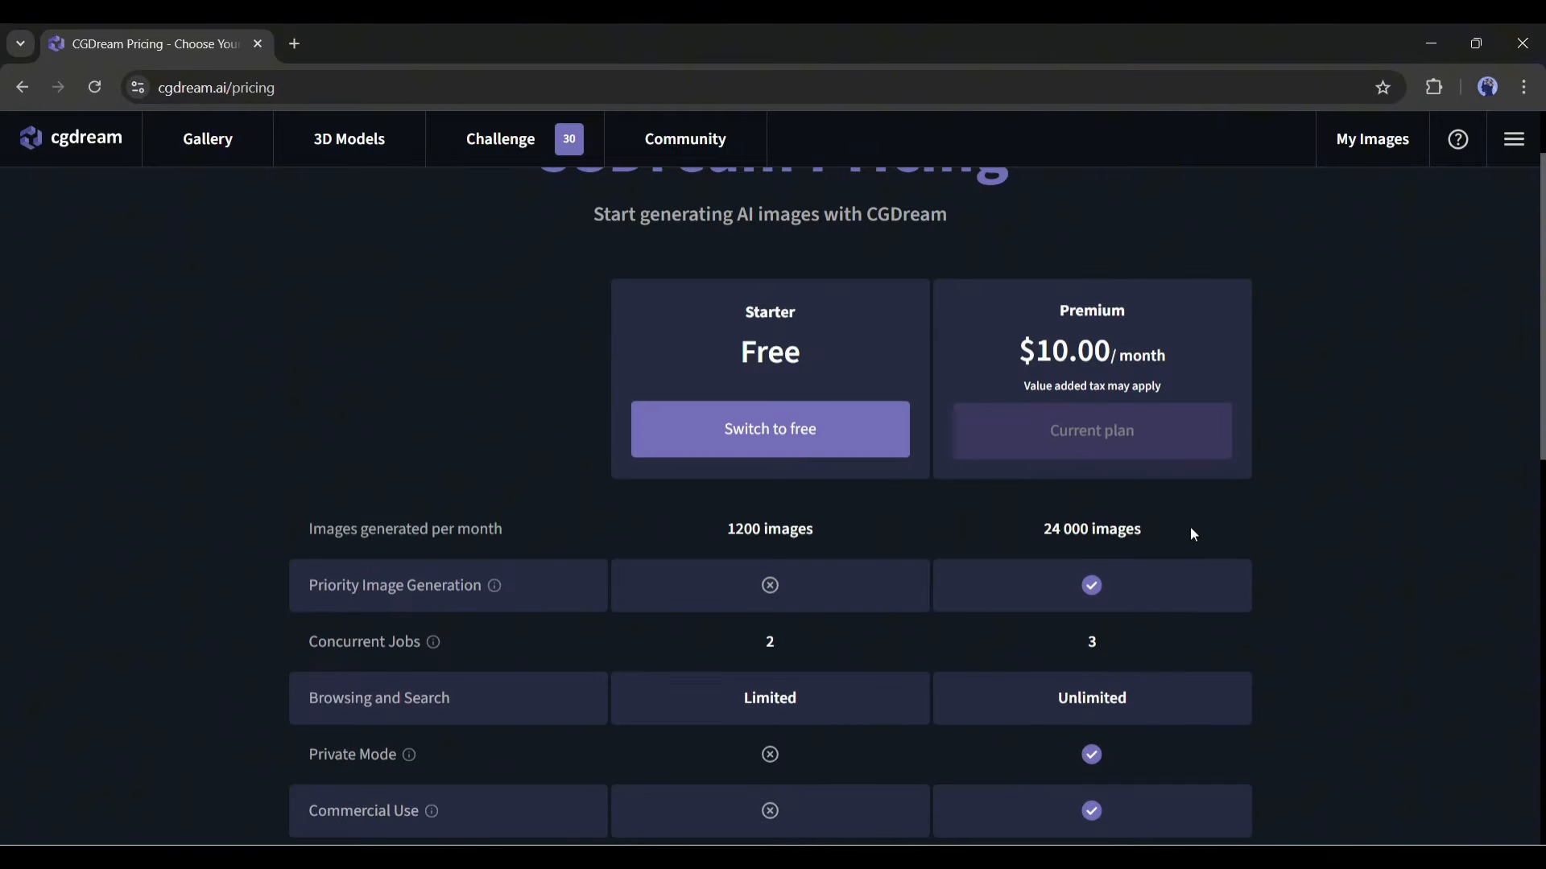
double_click(1090, 529)
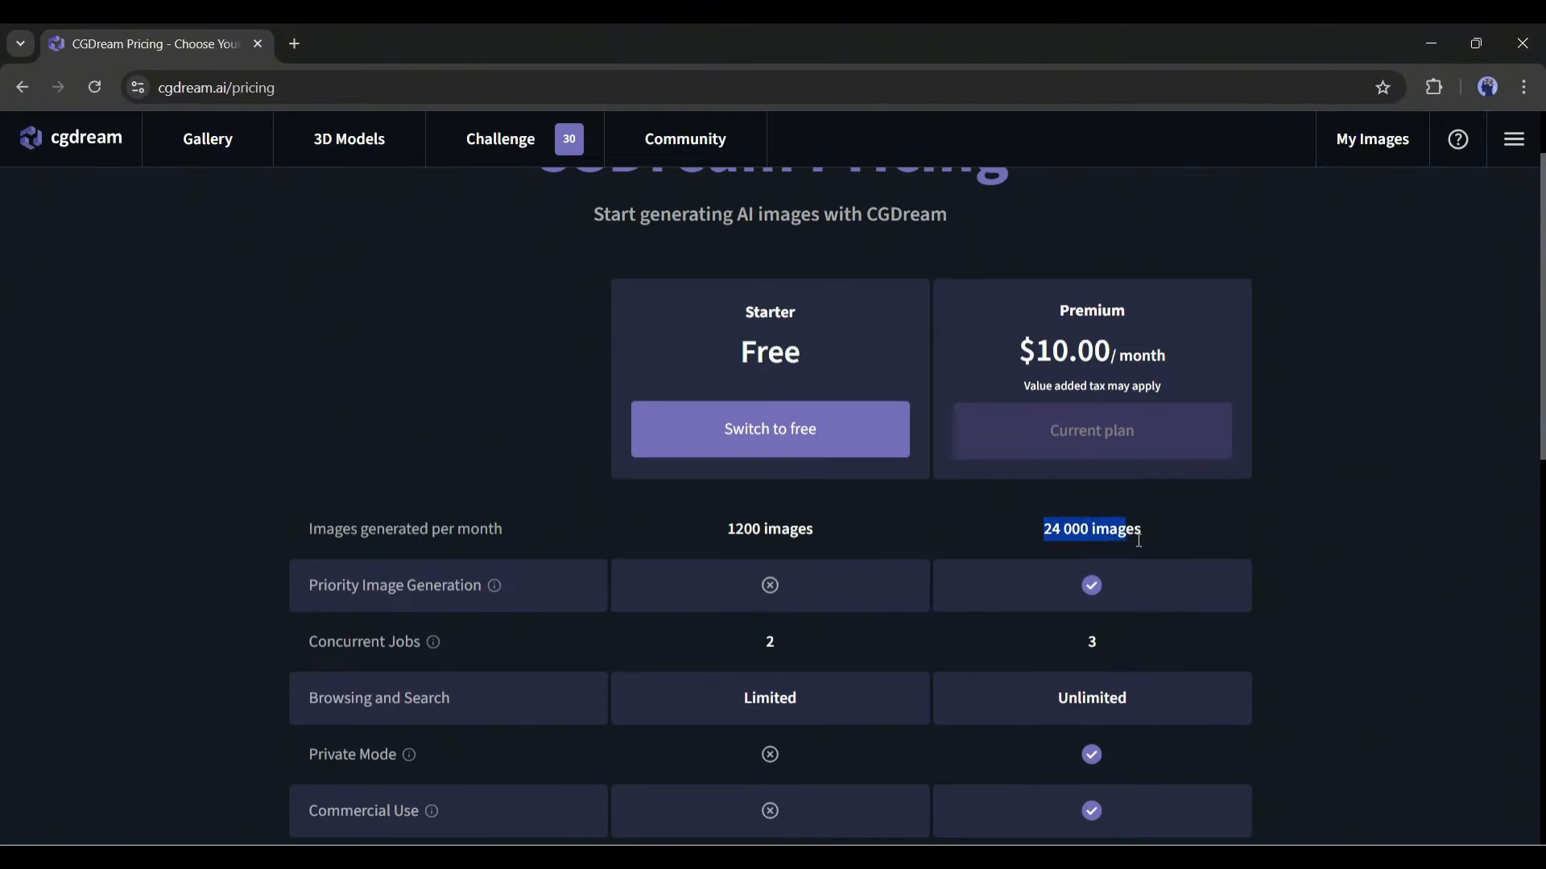